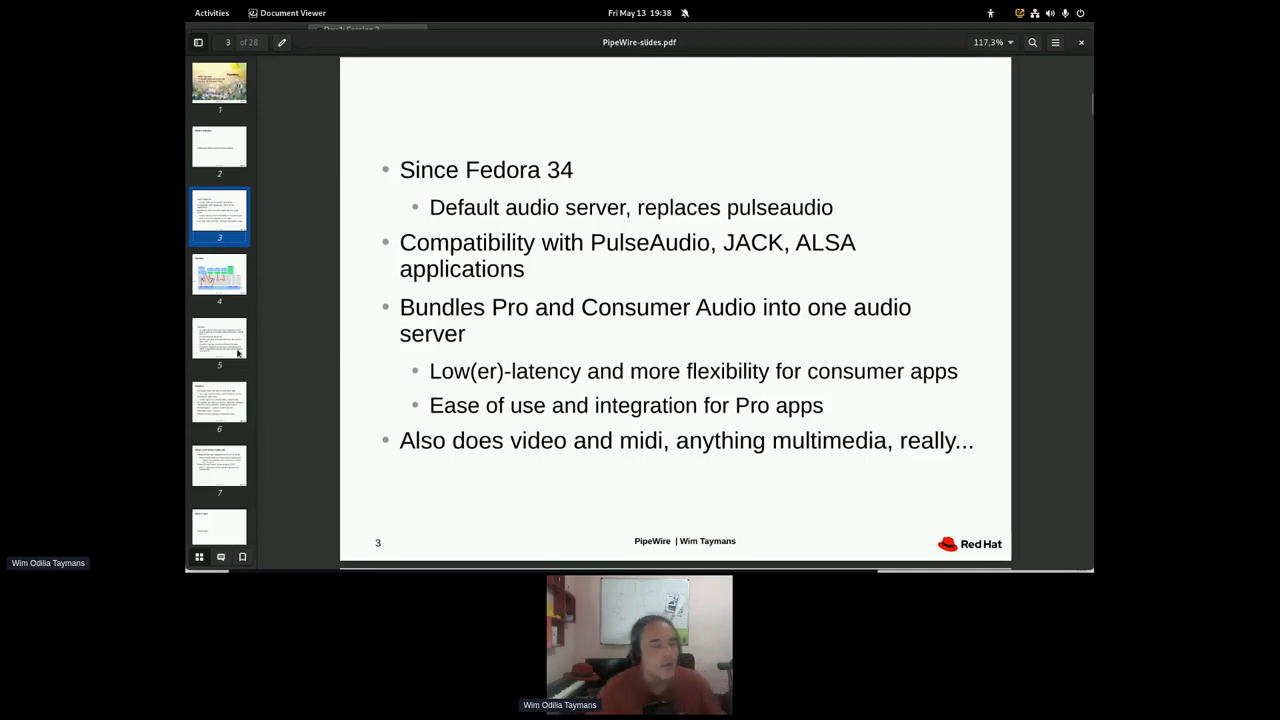
# - Jump to slide 4, the PipeWire architecture diagram, from the sidebar thumbnails
pyautogui.click(220, 278)
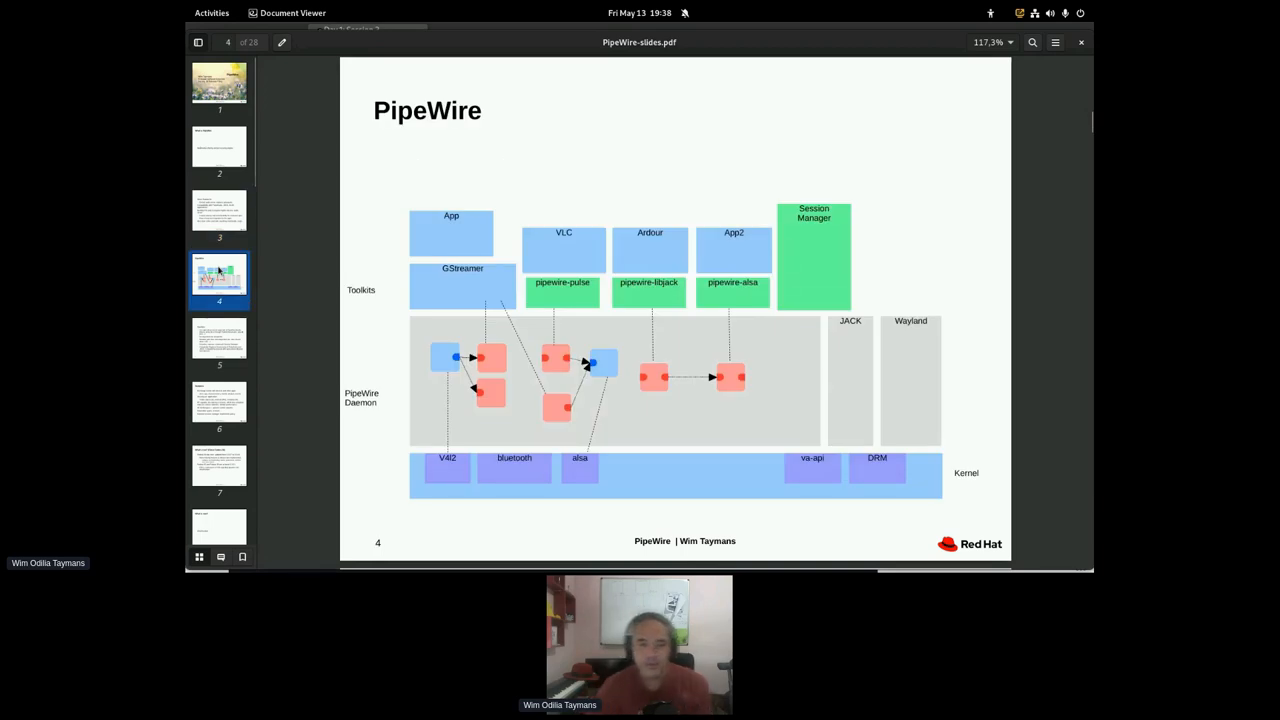
pyautogui.moveTo(336, 268)
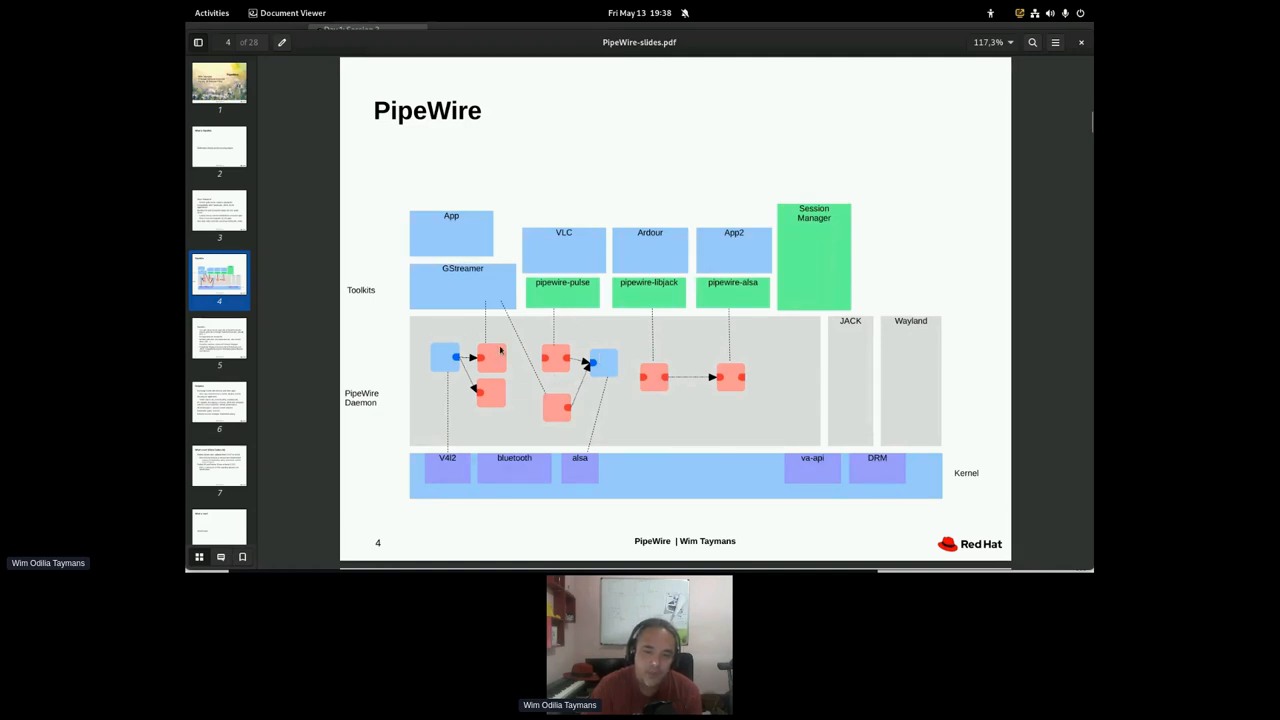
pyautogui.moveTo(750, 370)
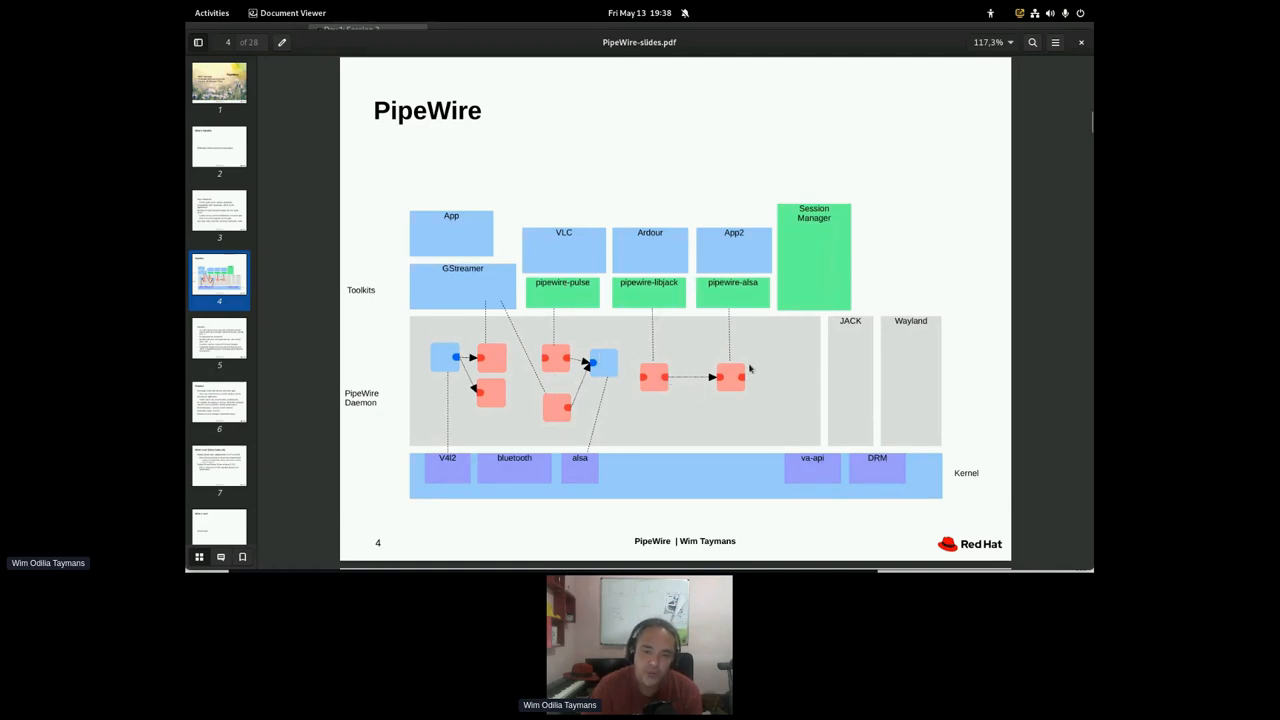
pyautogui.moveTo(528, 450)
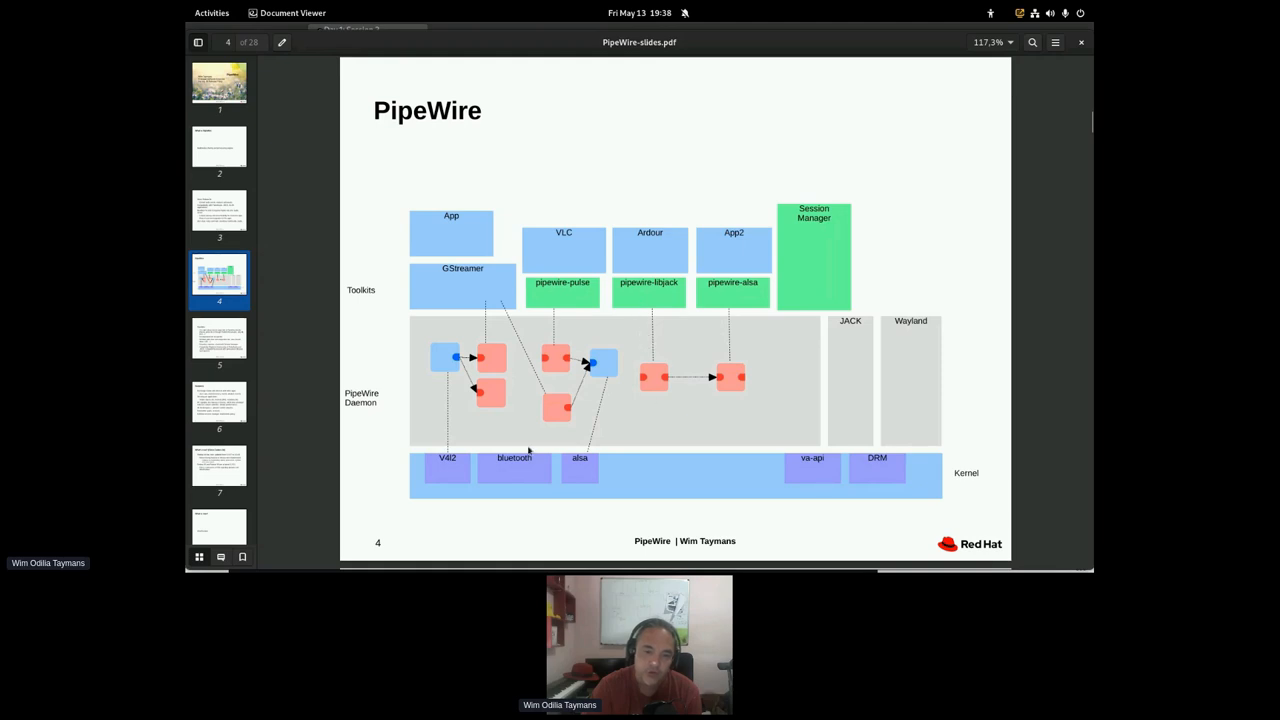
pyautogui.moveTo(560, 332)
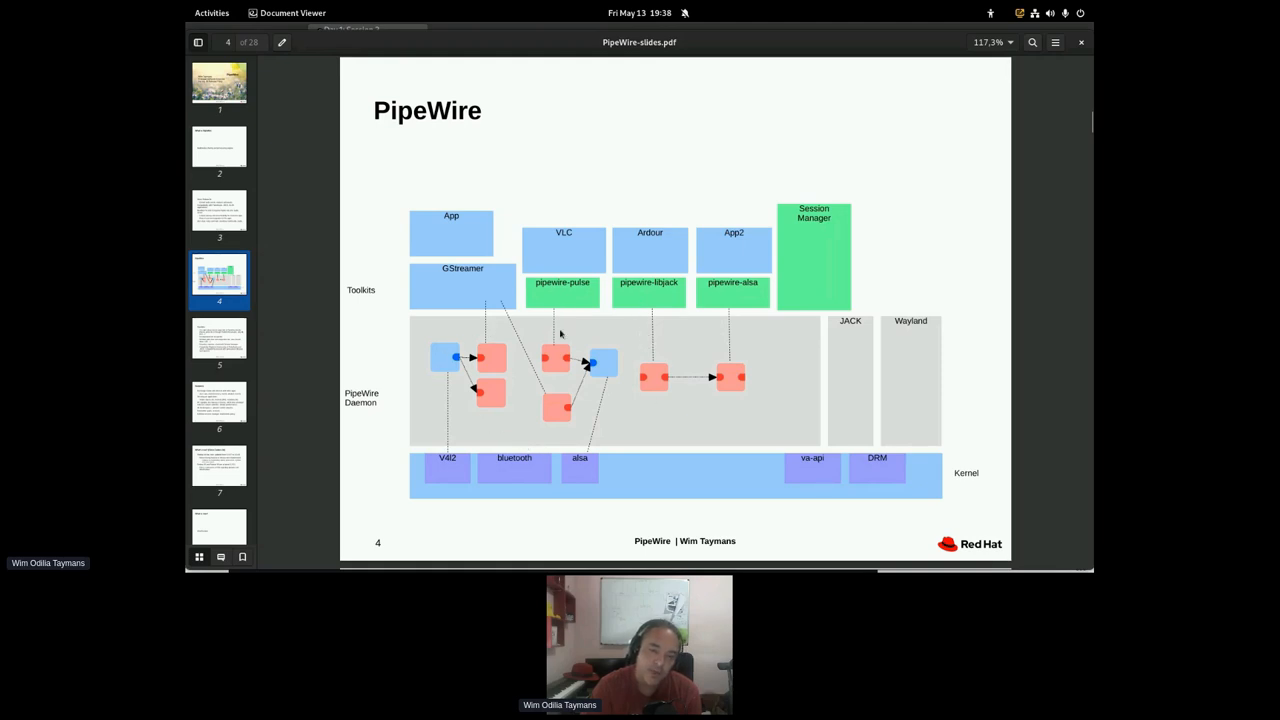
pyautogui.moveTo(614, 472)
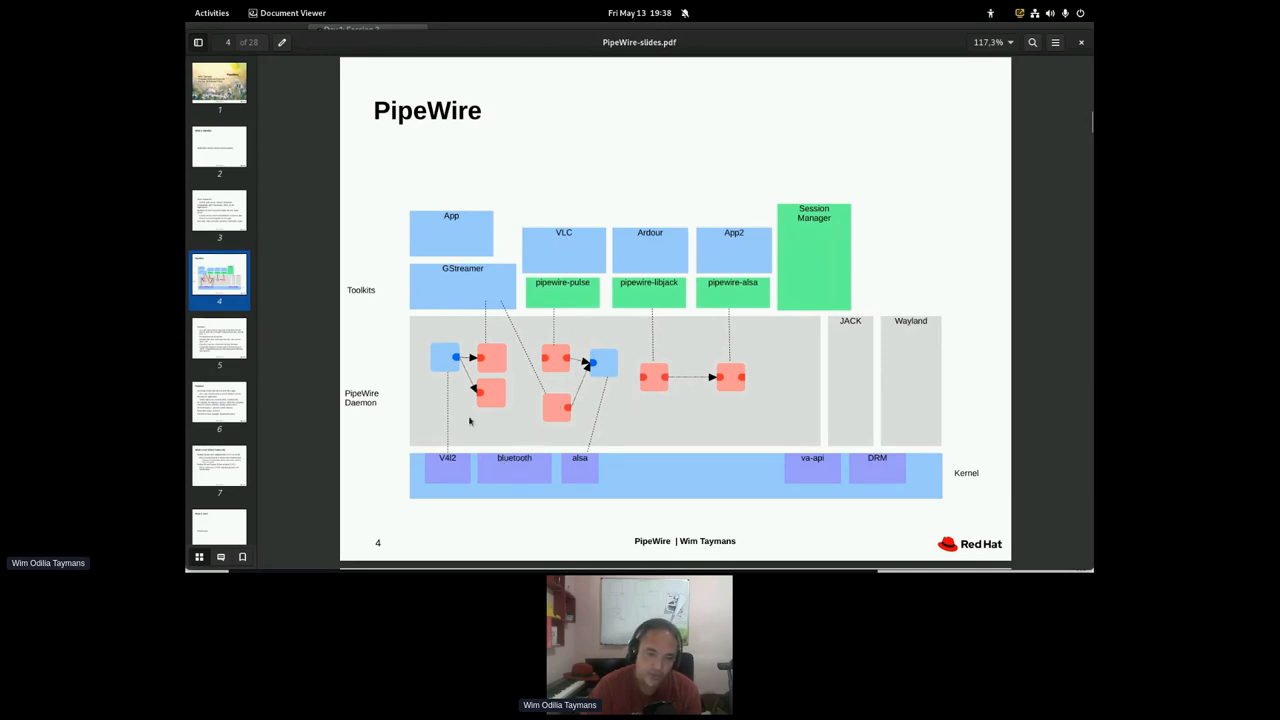
pyautogui.moveTo(716, 418)
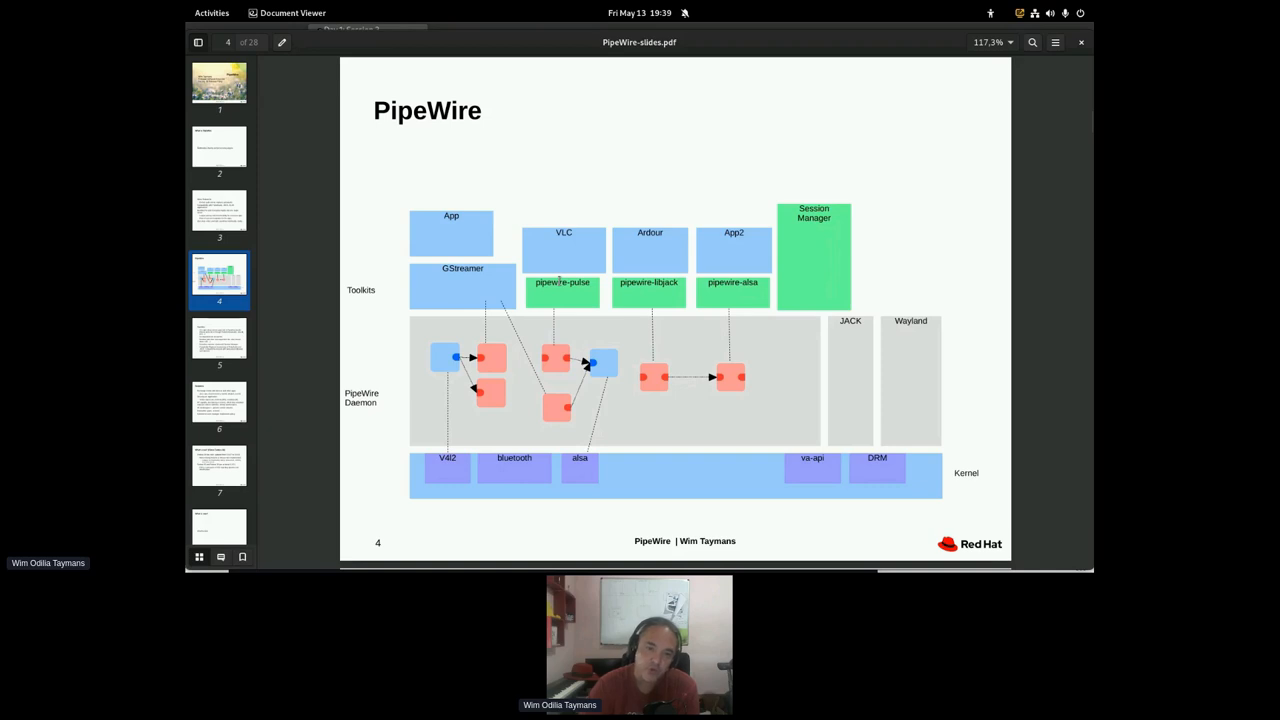
pyautogui.moveTo(604, 344)
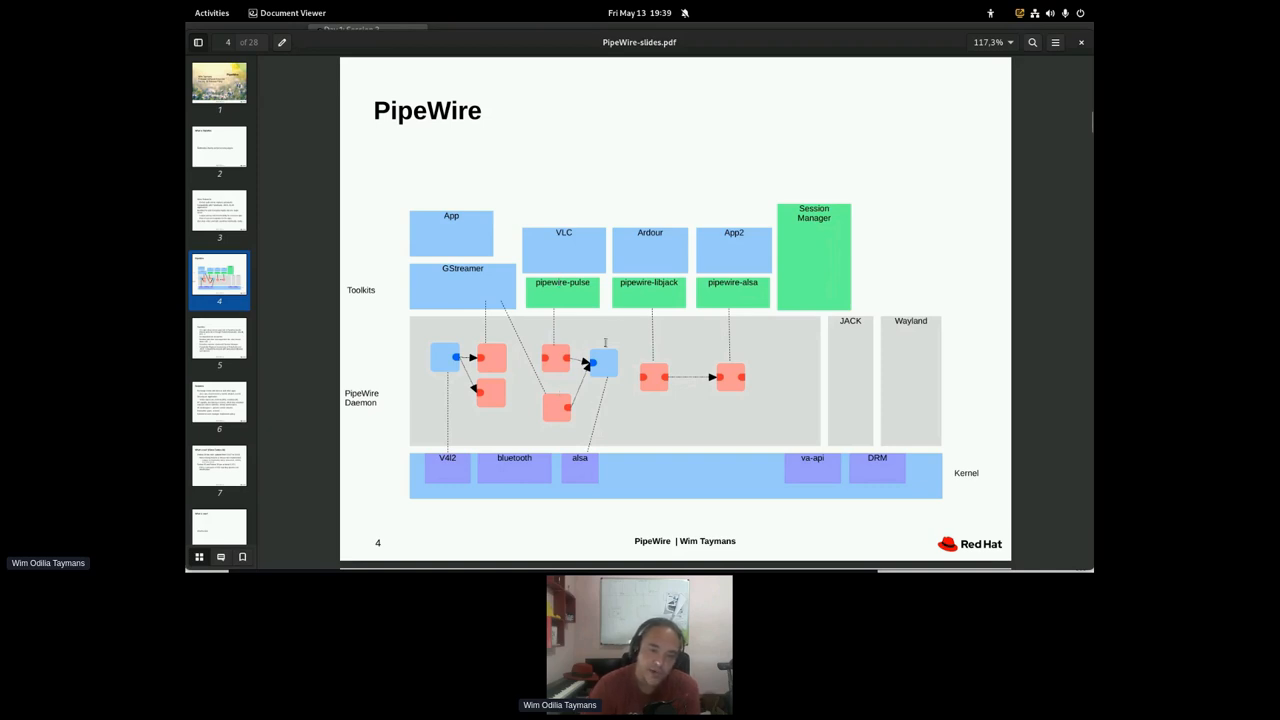
pyautogui.moveTo(740, 264)
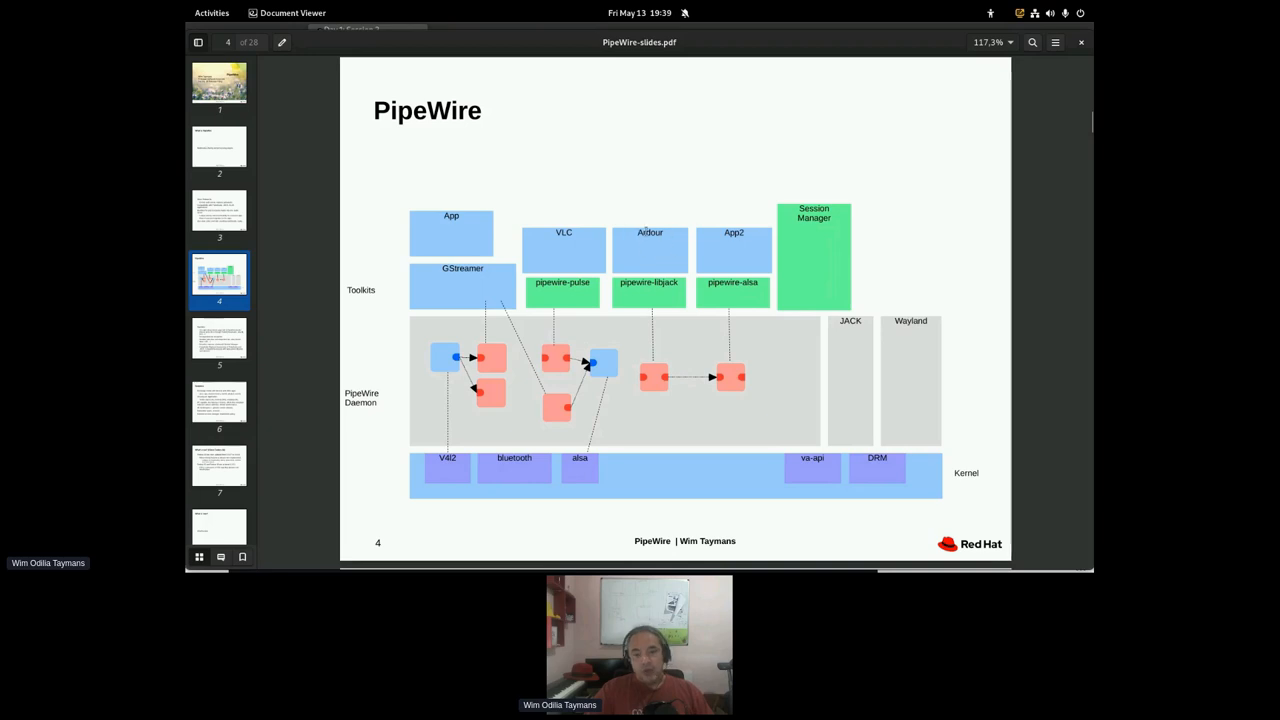
pyautogui.moveTo(672, 238)
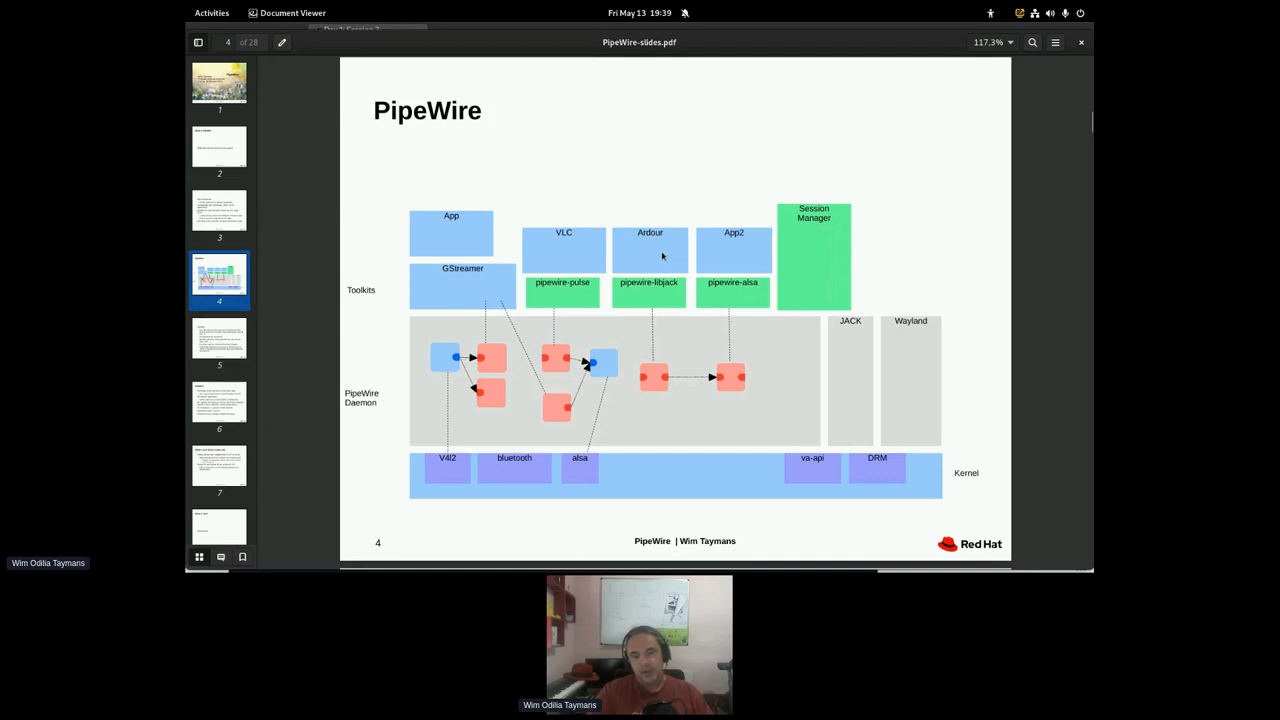
pyautogui.moveTo(646, 328)
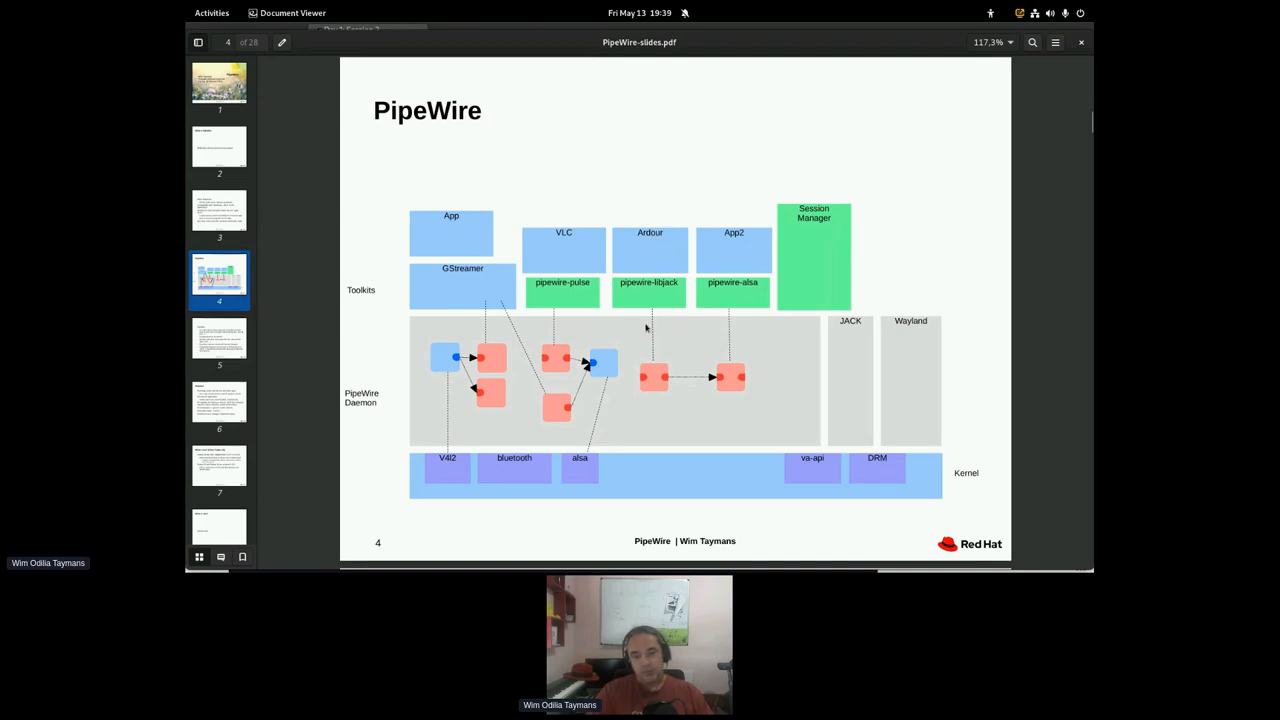
pyautogui.moveTo(850, 380)
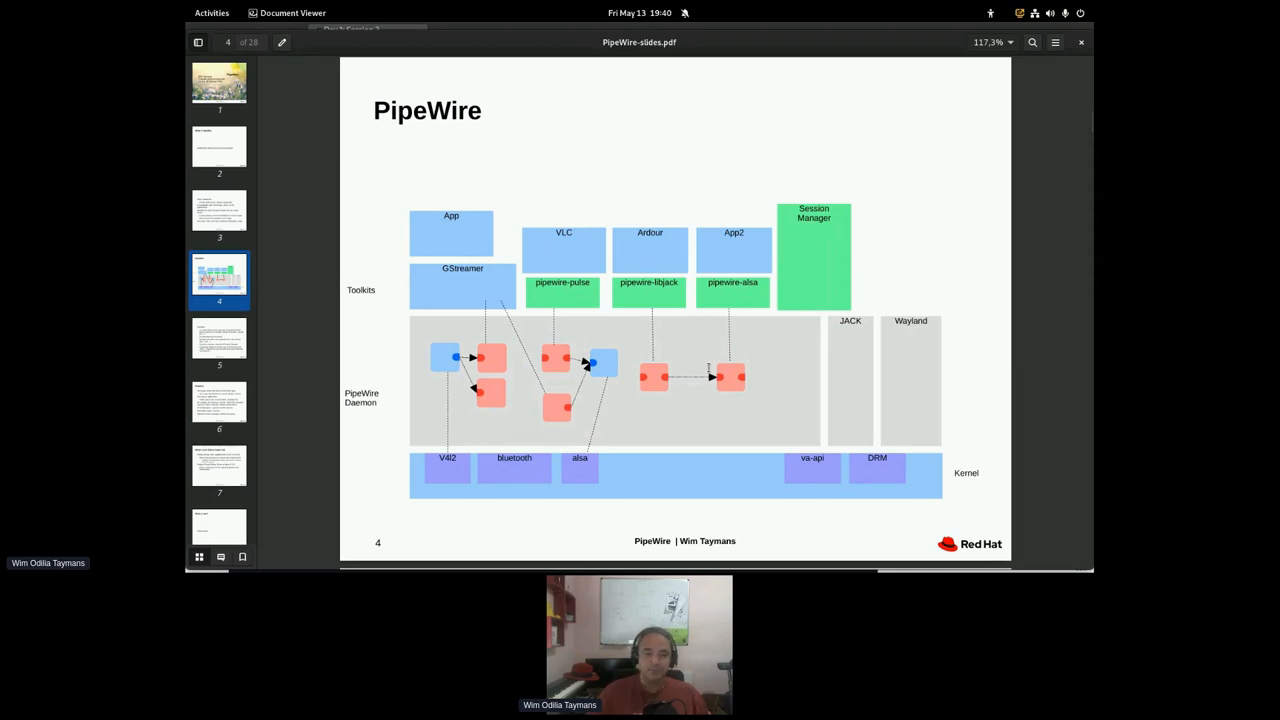
pyautogui.moveTo(788, 246)
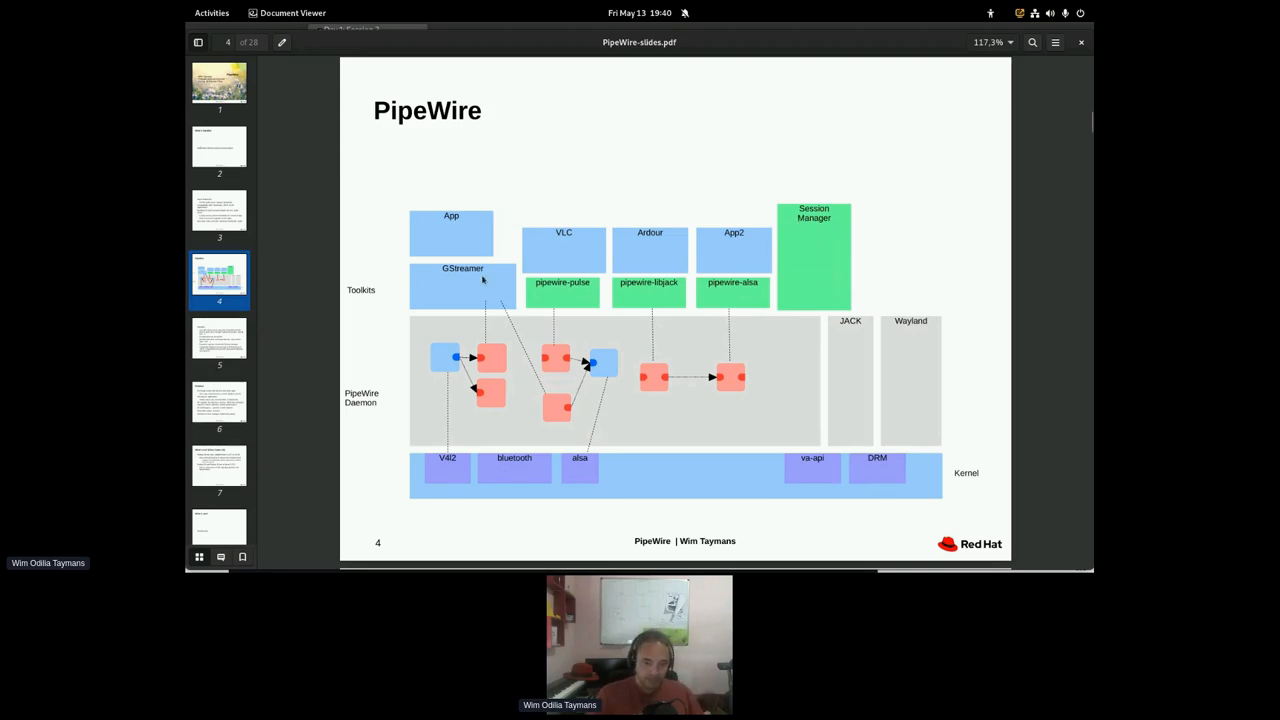
# - Advance through slide 5 (PipeWire overview) to slide 6, Features
pyautogui.click(220, 344)
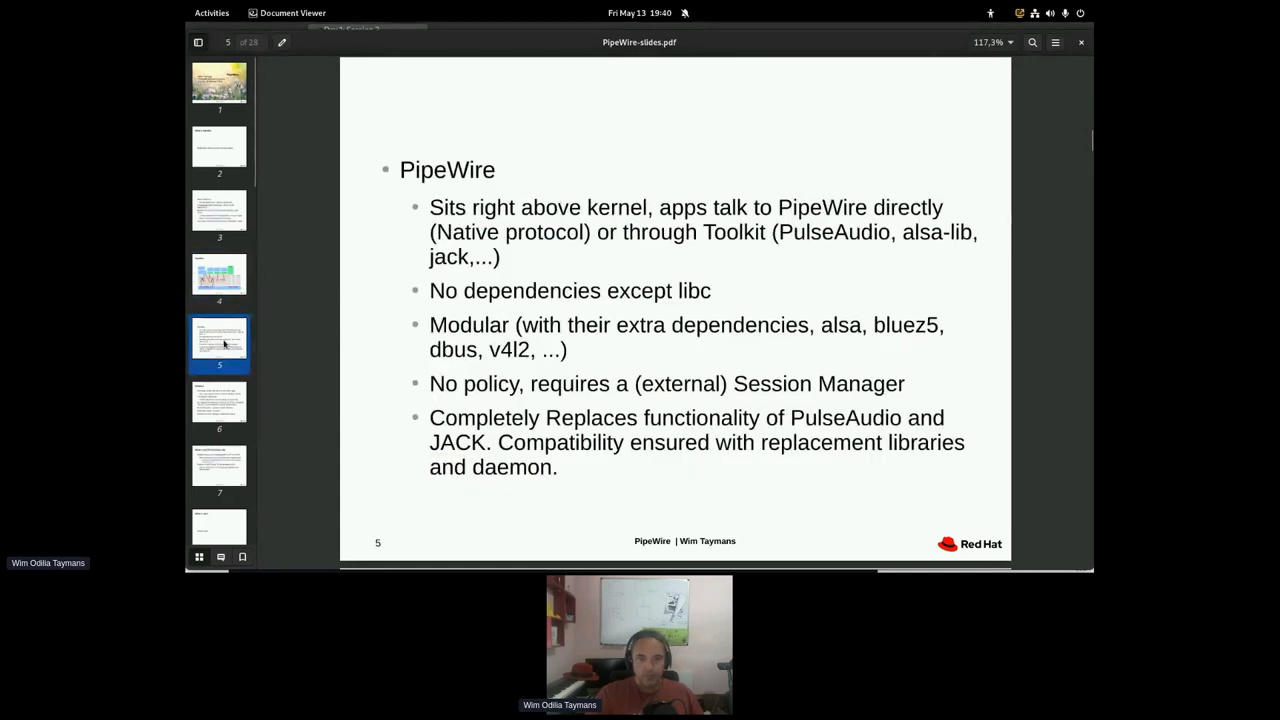
pyautogui.moveTo(372, 318)
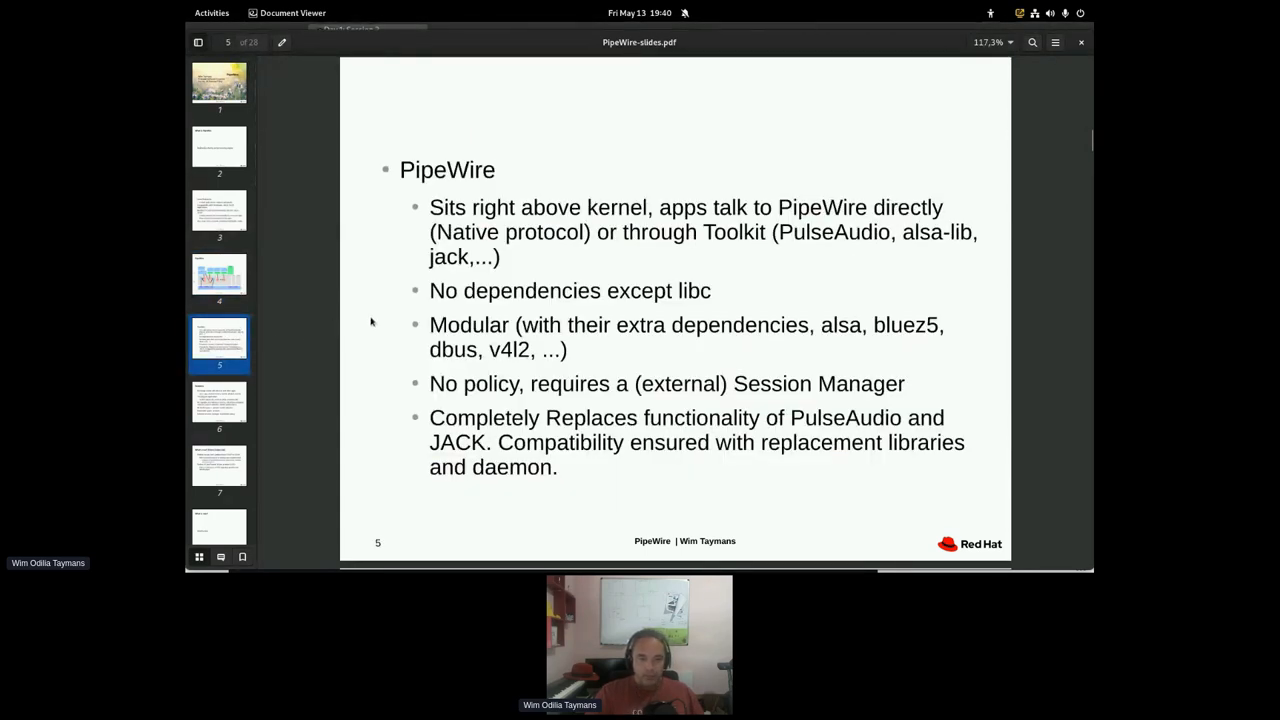
pyautogui.moveTo(358, 336)
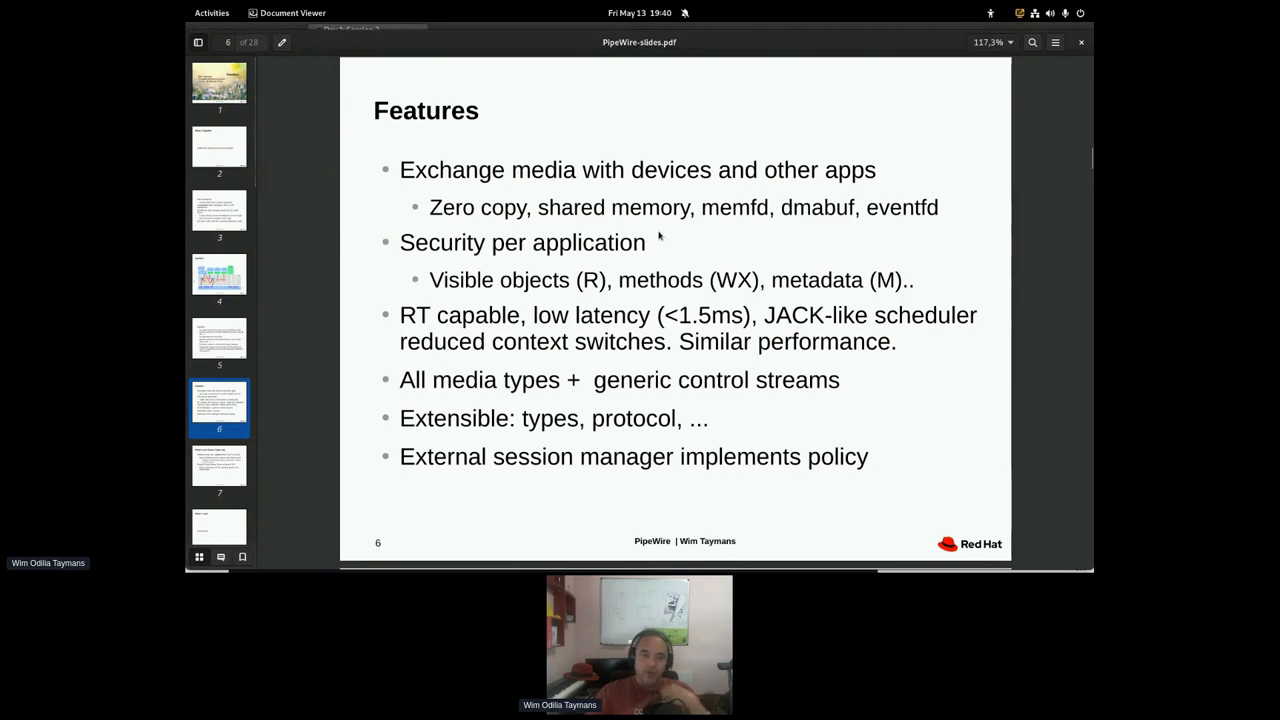
pyautogui.moveTo(548, 236)
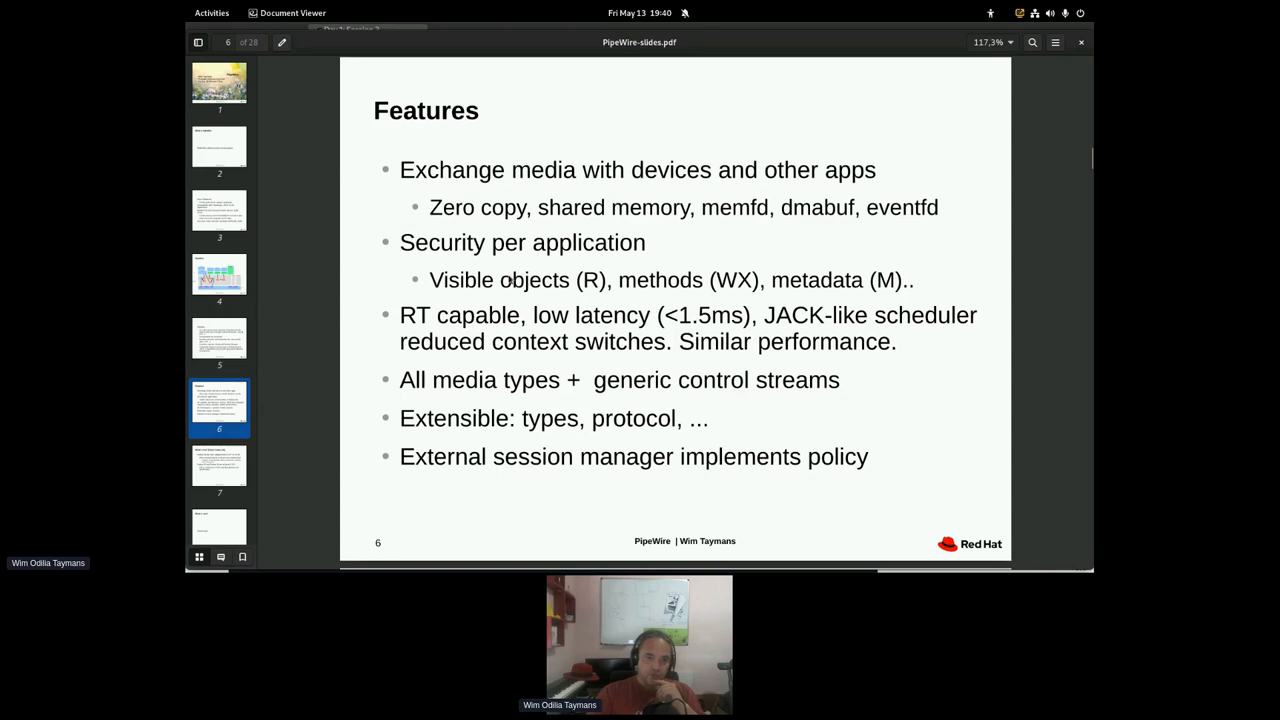
pyautogui.moveTo(530, 360)
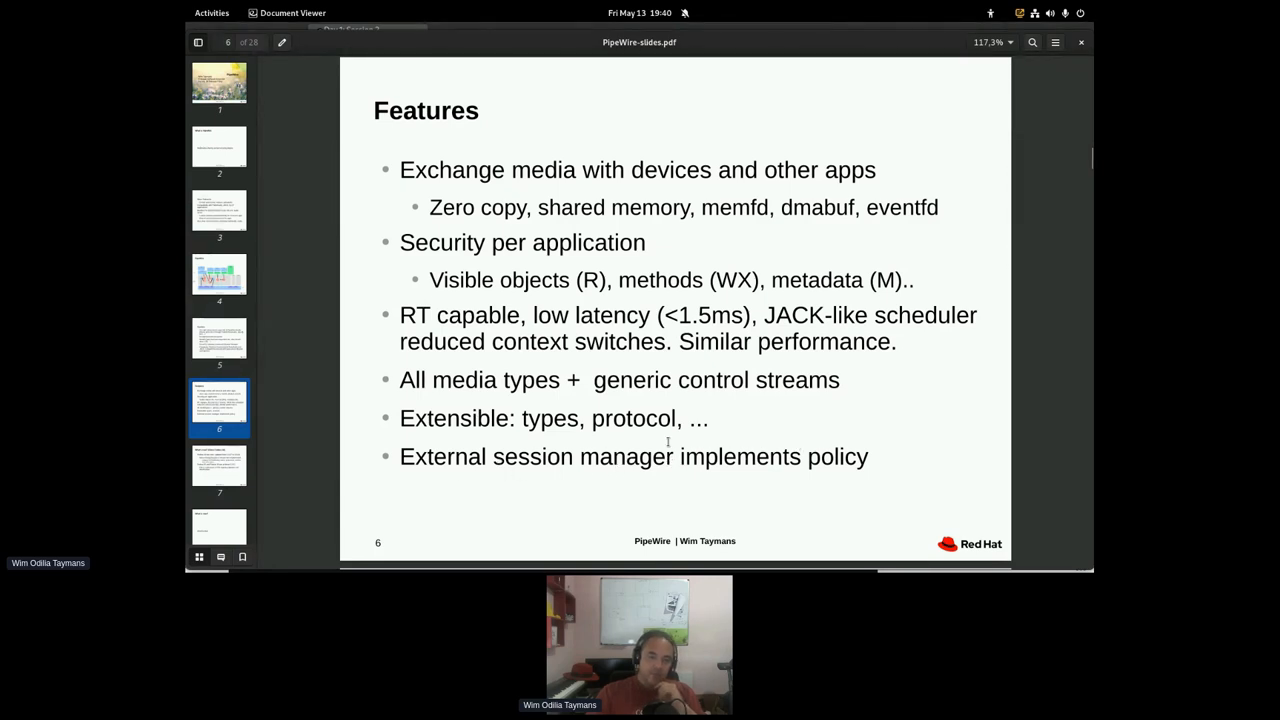
pyautogui.click(220, 468)
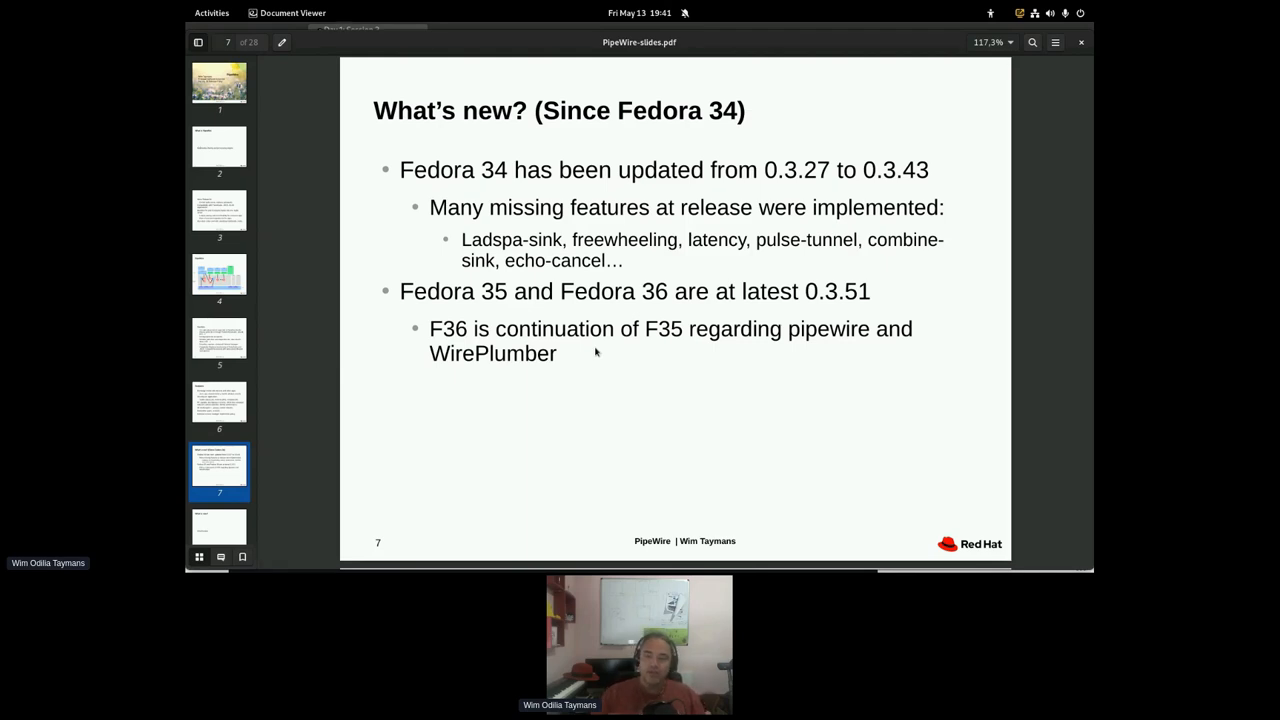
pyautogui.moveTo(900, 172)
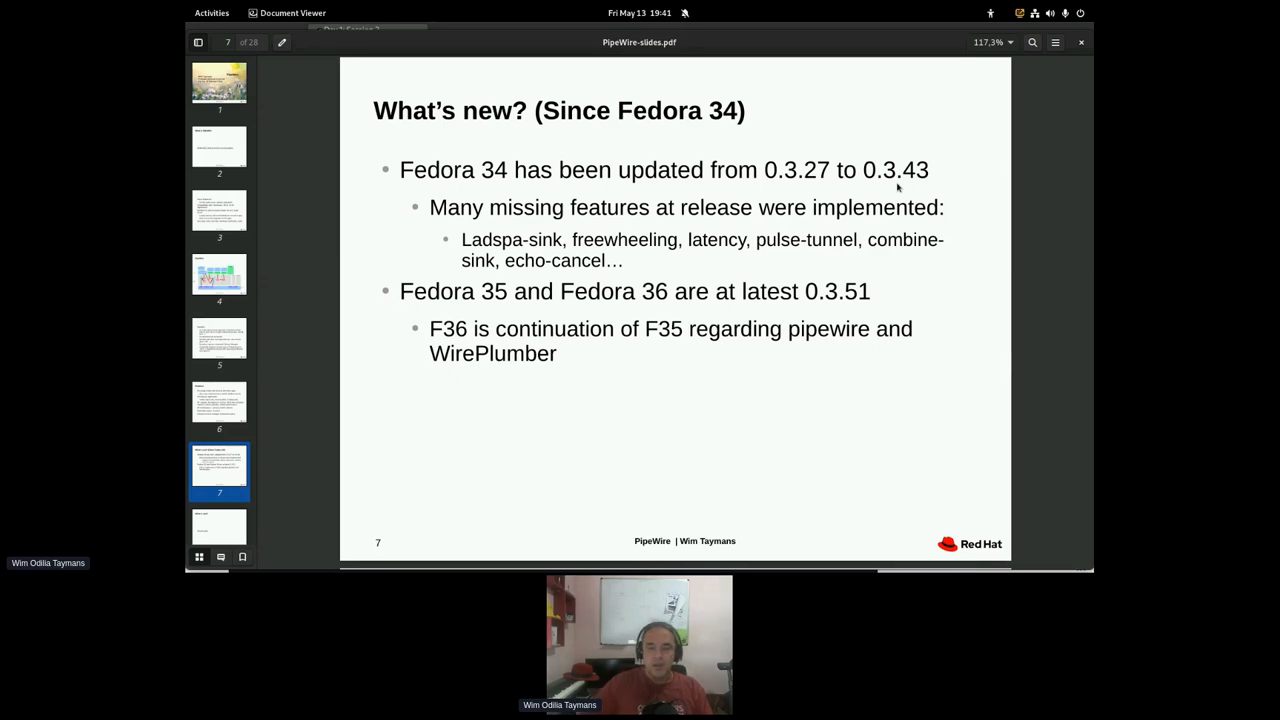
pyautogui.moveTo(516, 188)
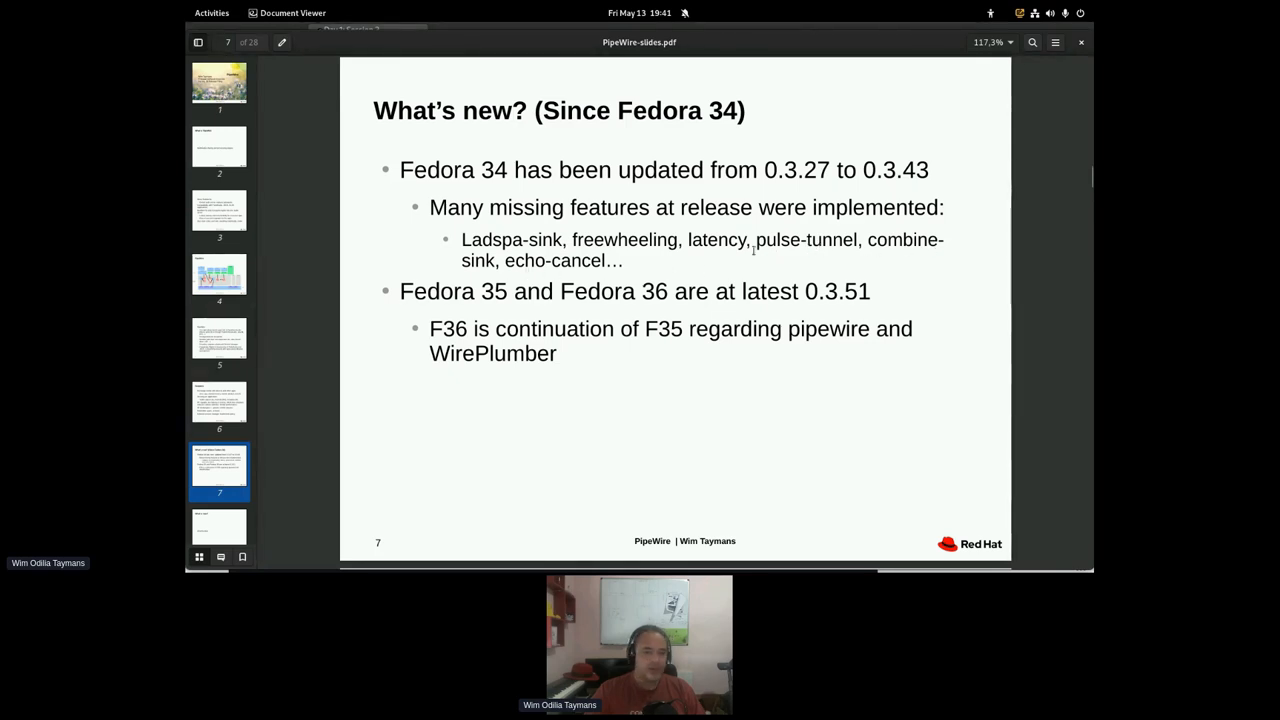
pyautogui.moveTo(636, 240)
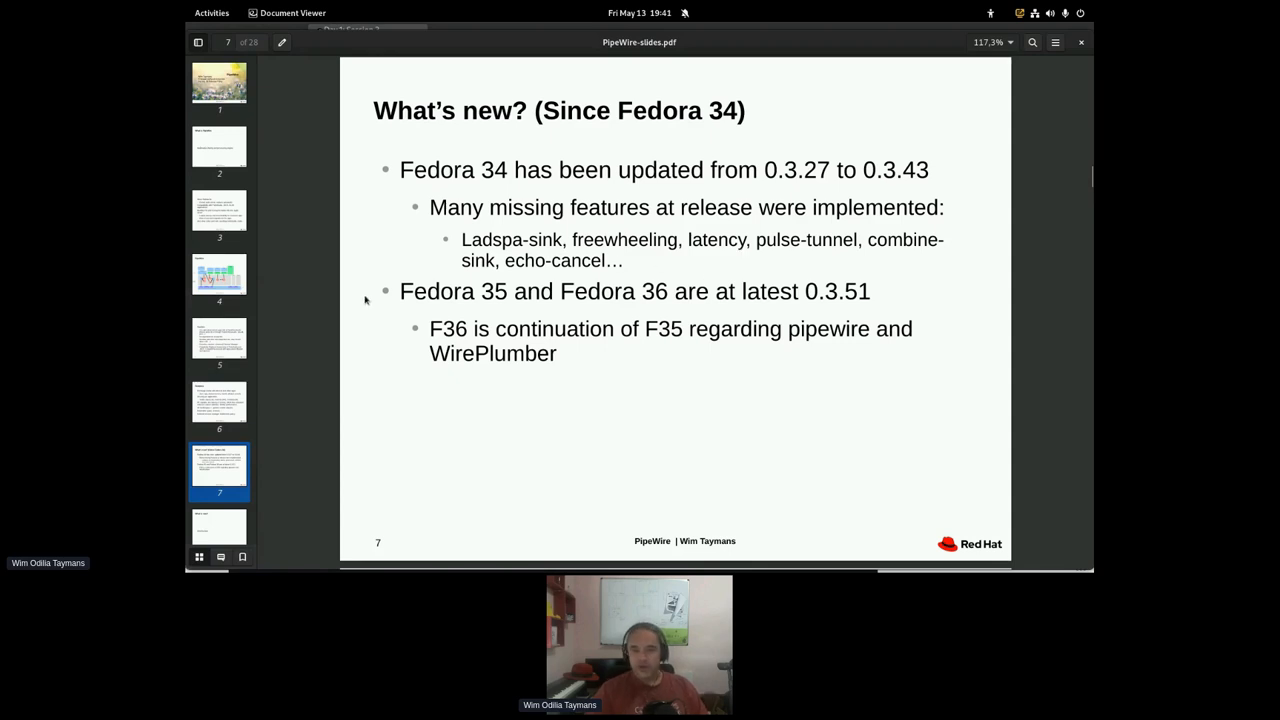
pyautogui.moveTo(696, 272)
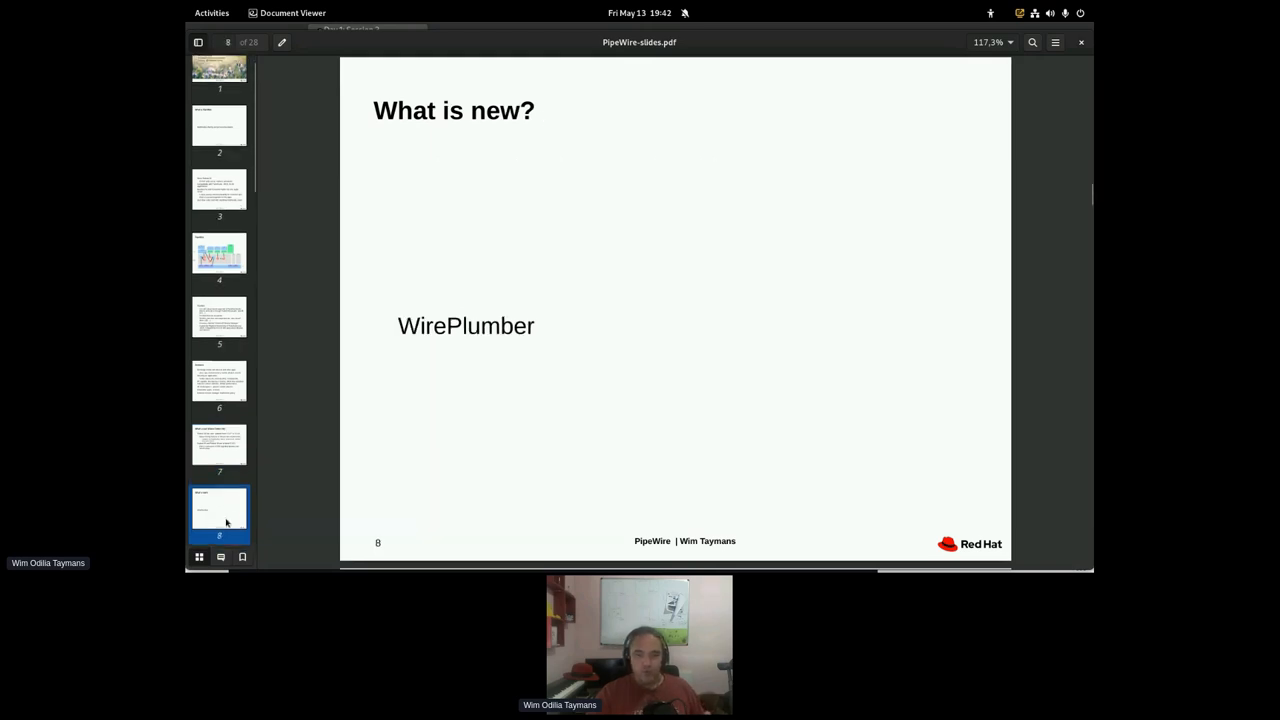
pyautogui.moveTo(596, 364)
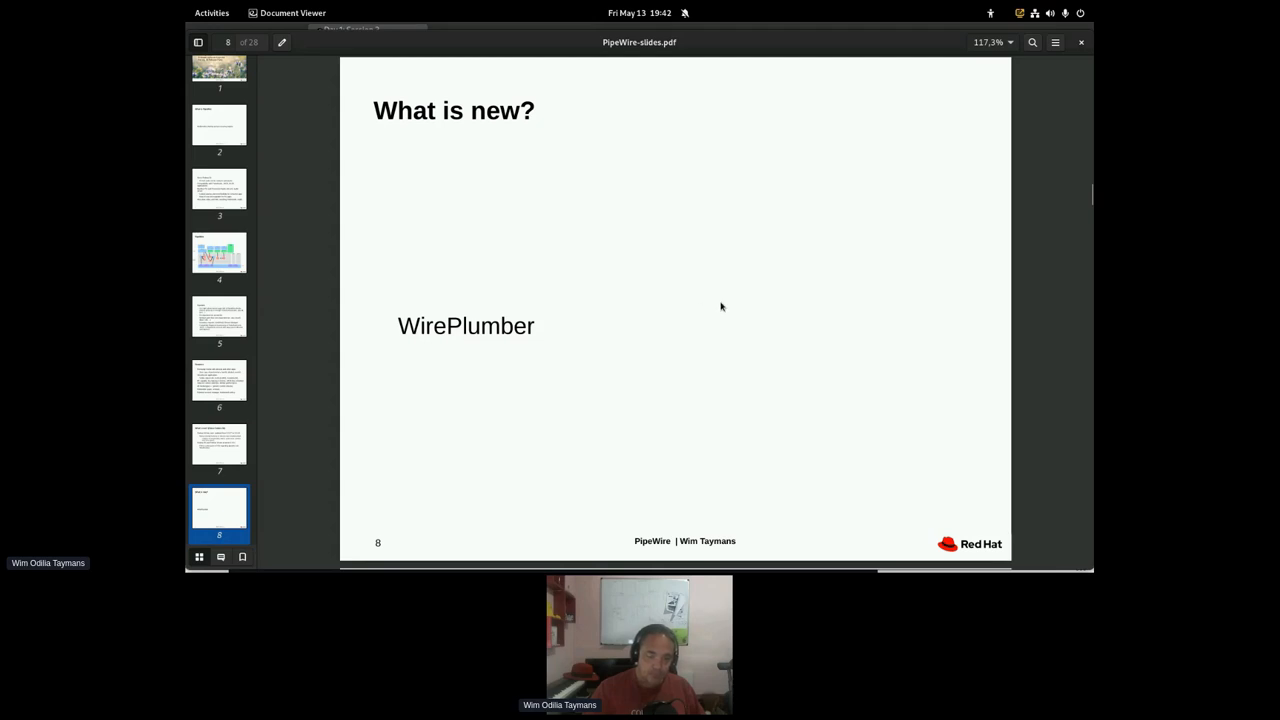
# - Scroll down until slide 9, the WirePlumber details, is fully shown
pyautogui.scroll(-3)
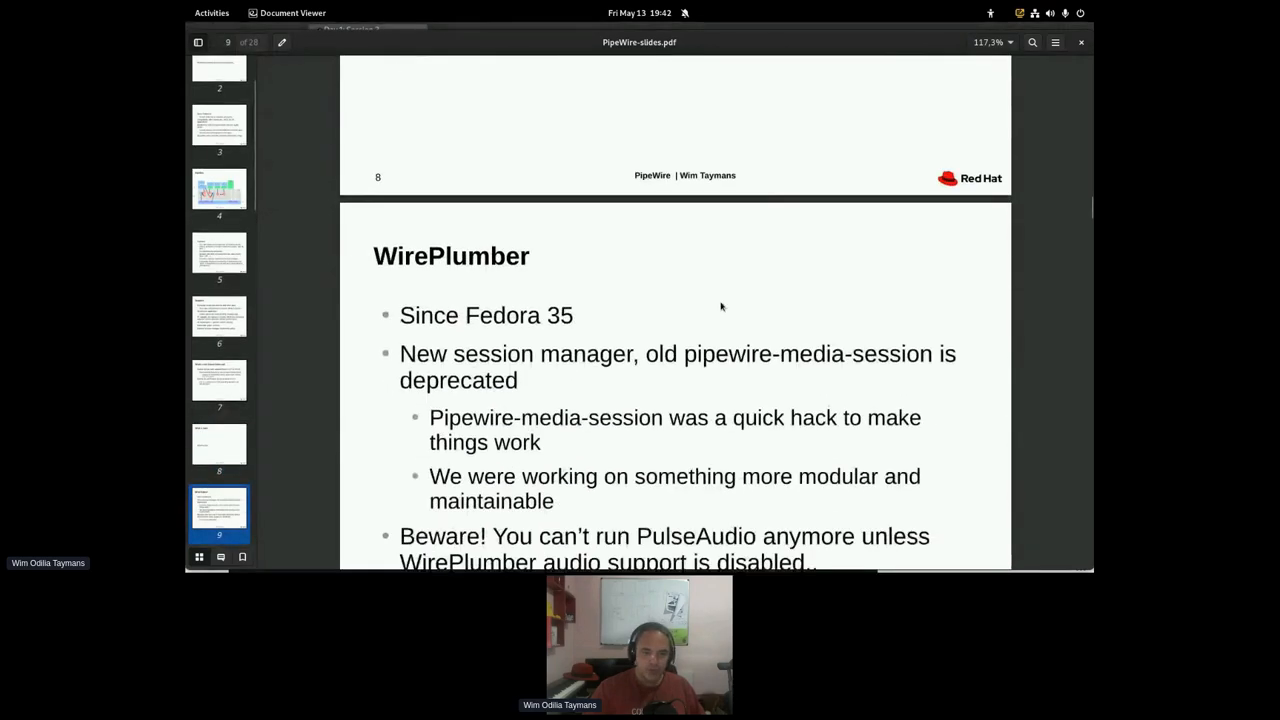
pyautogui.scroll(-3)
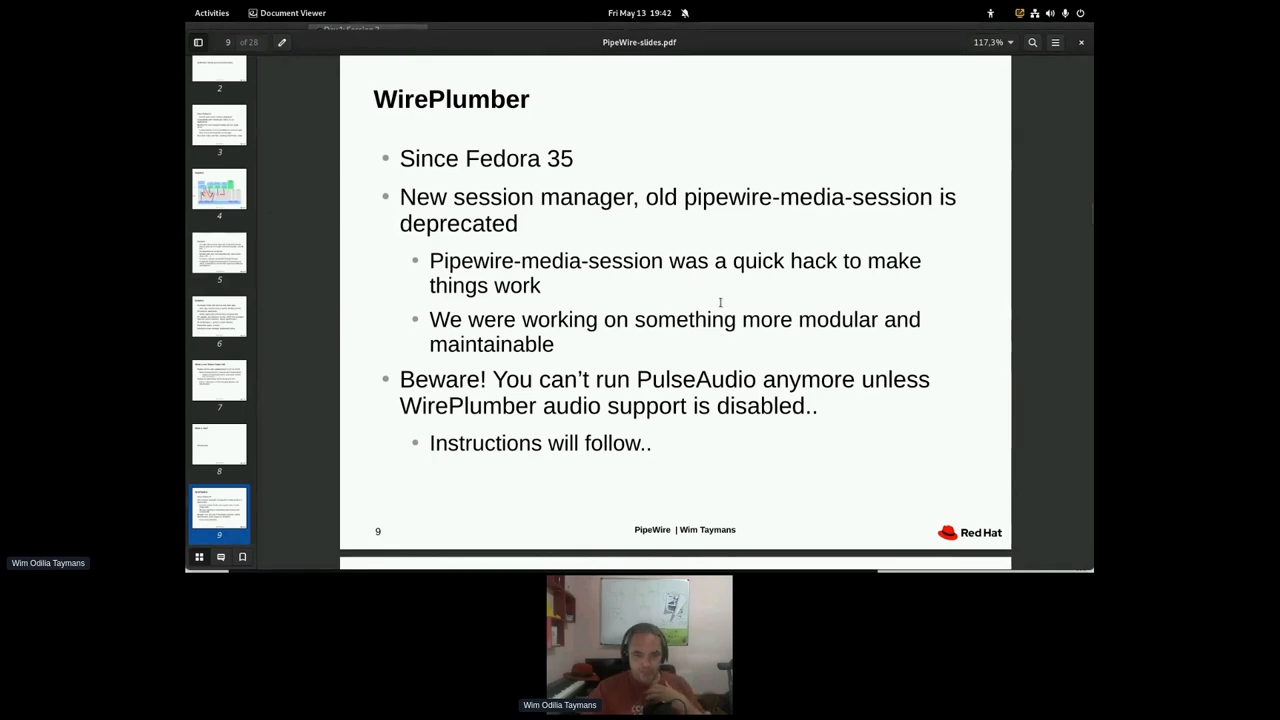
pyautogui.scroll(-3)
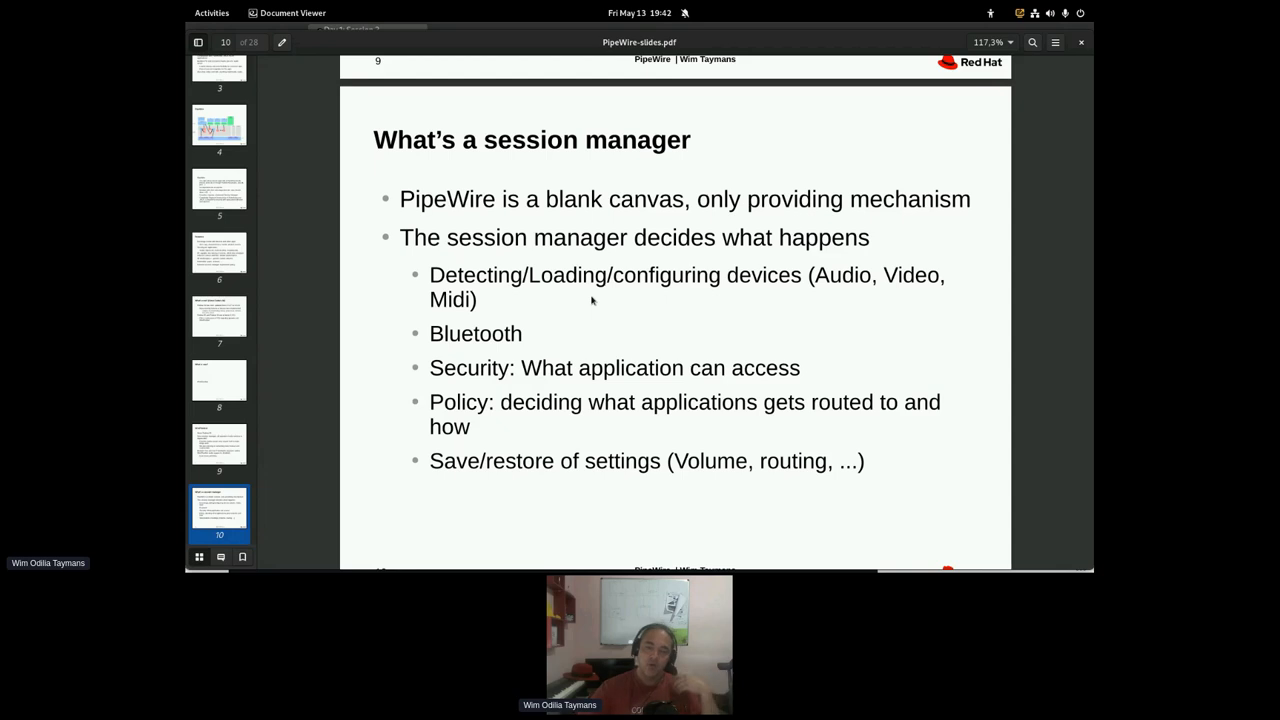
pyautogui.moveTo(576, 348)
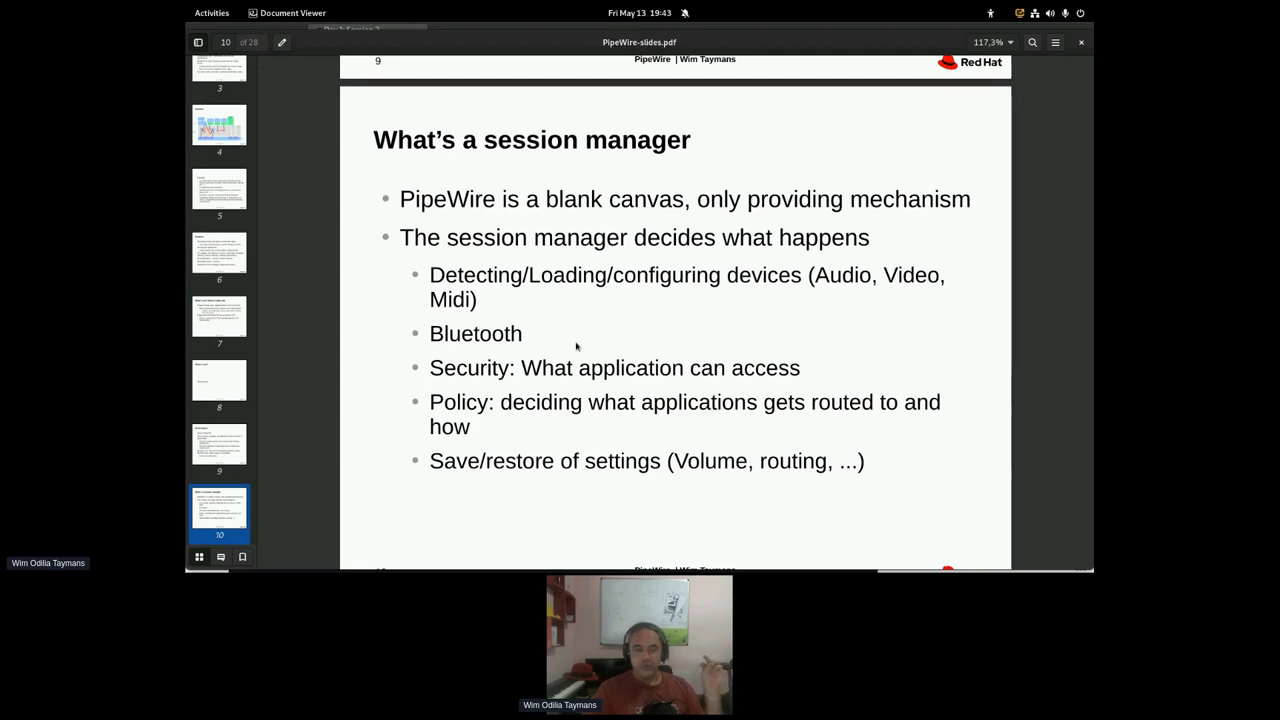
pyautogui.moveTo(630, 384)
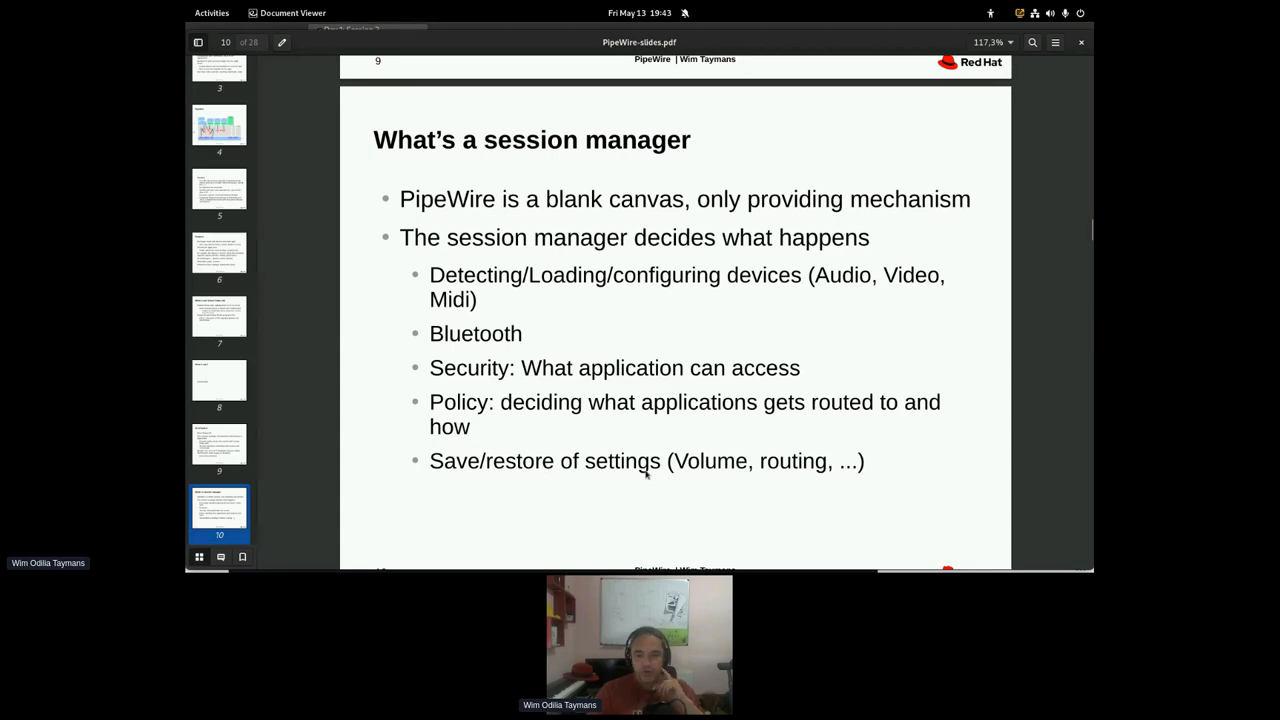
pyautogui.moveTo(488, 182)
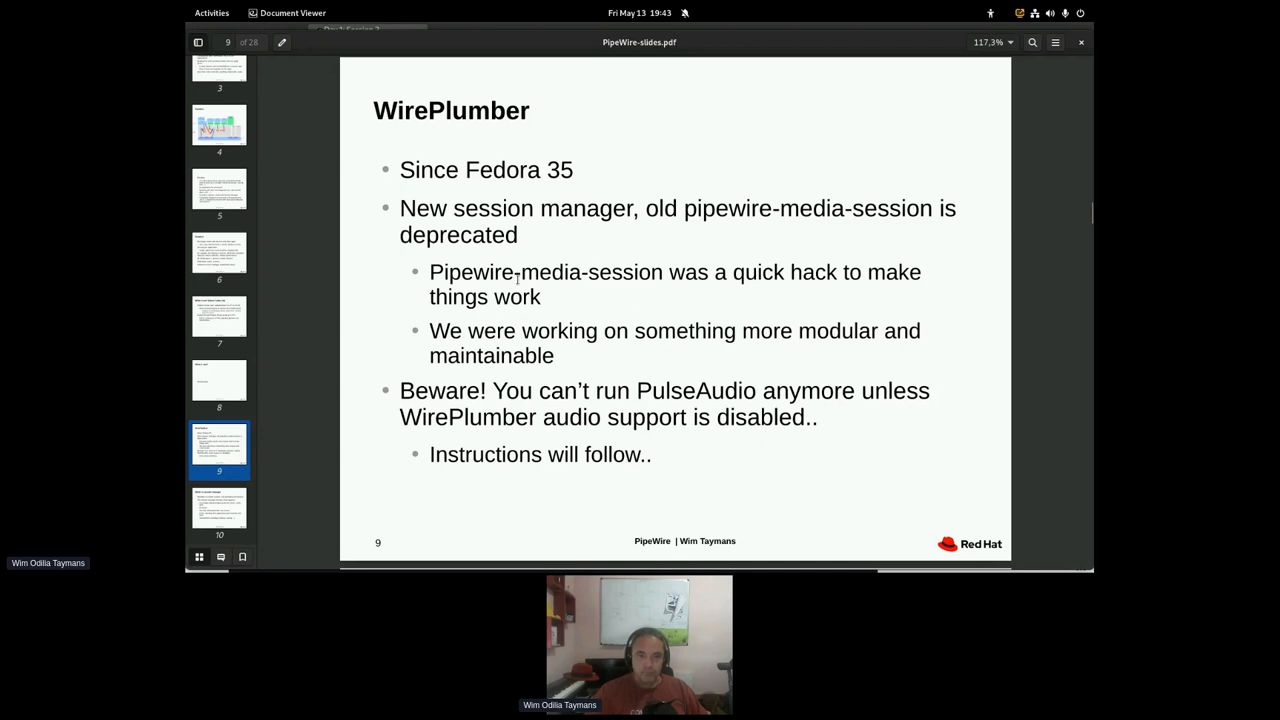
pyautogui.moveTo(700, 256)
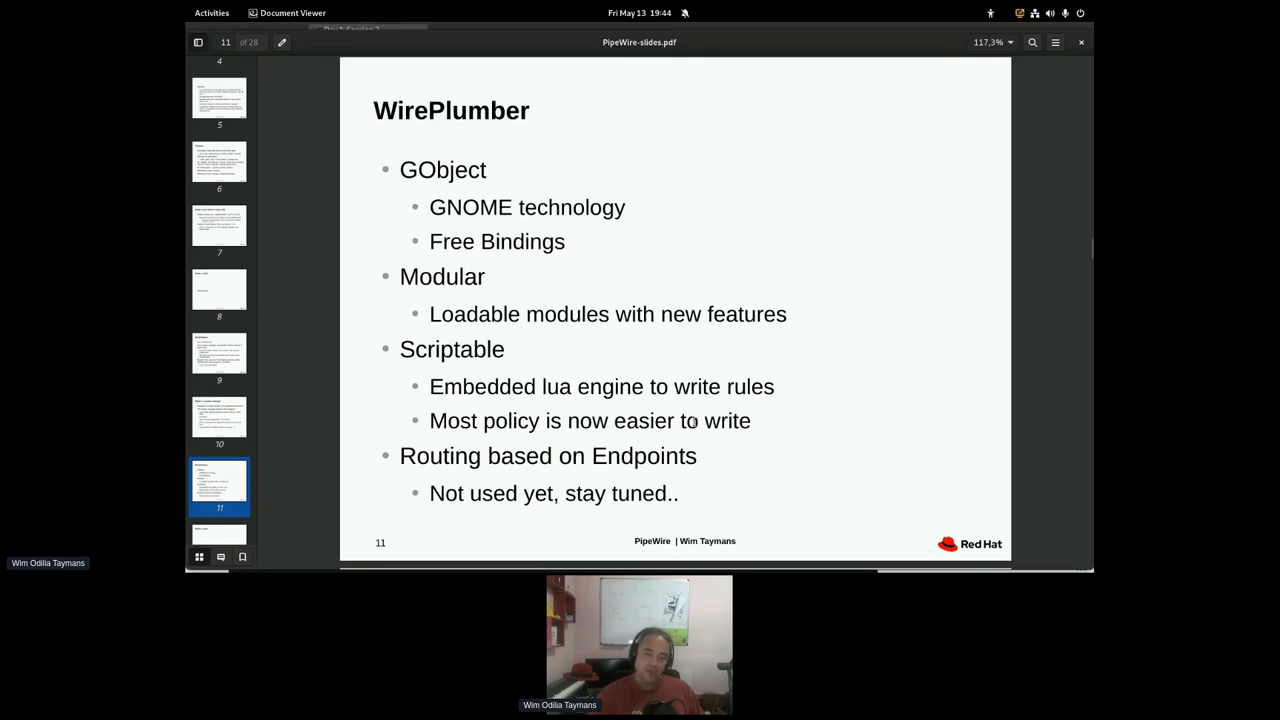
pyautogui.moveTo(796, 414)
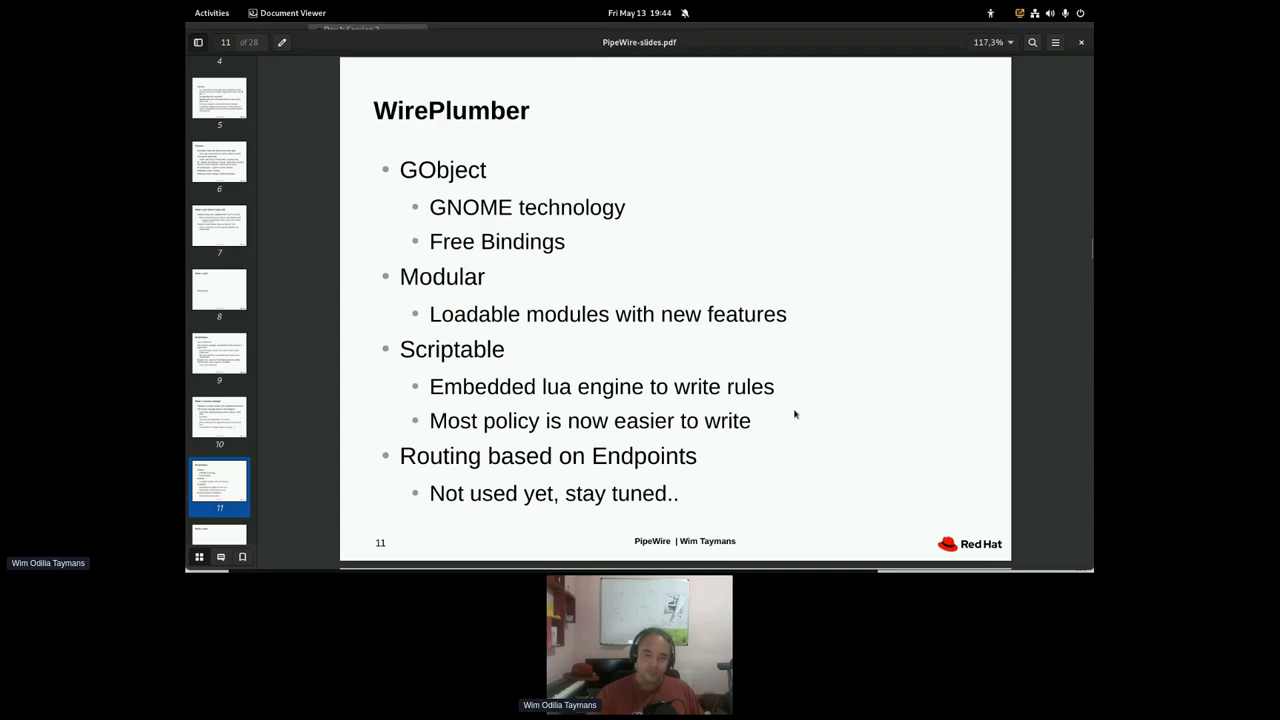
pyautogui.moveTo(256, 420)
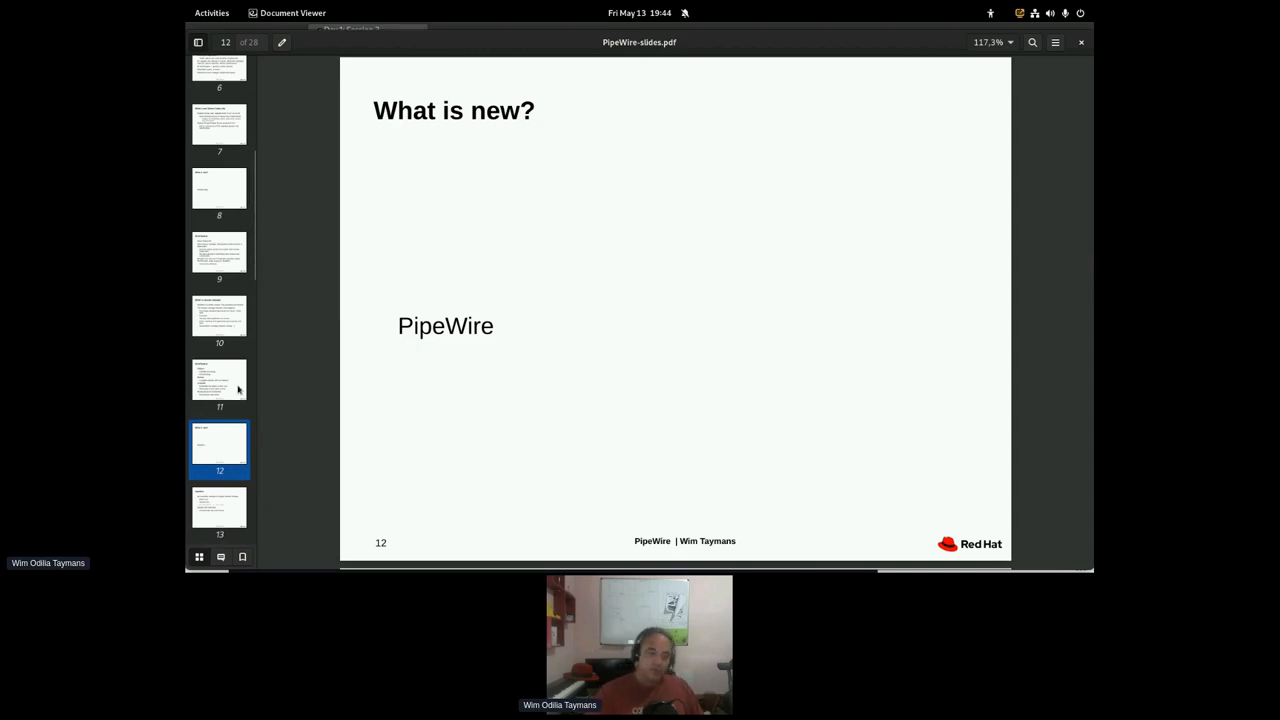
# - Go back to slide 9 and briefly highlight 'PulseAudio' in the WirePlumber warning
pyautogui.click(220, 320)
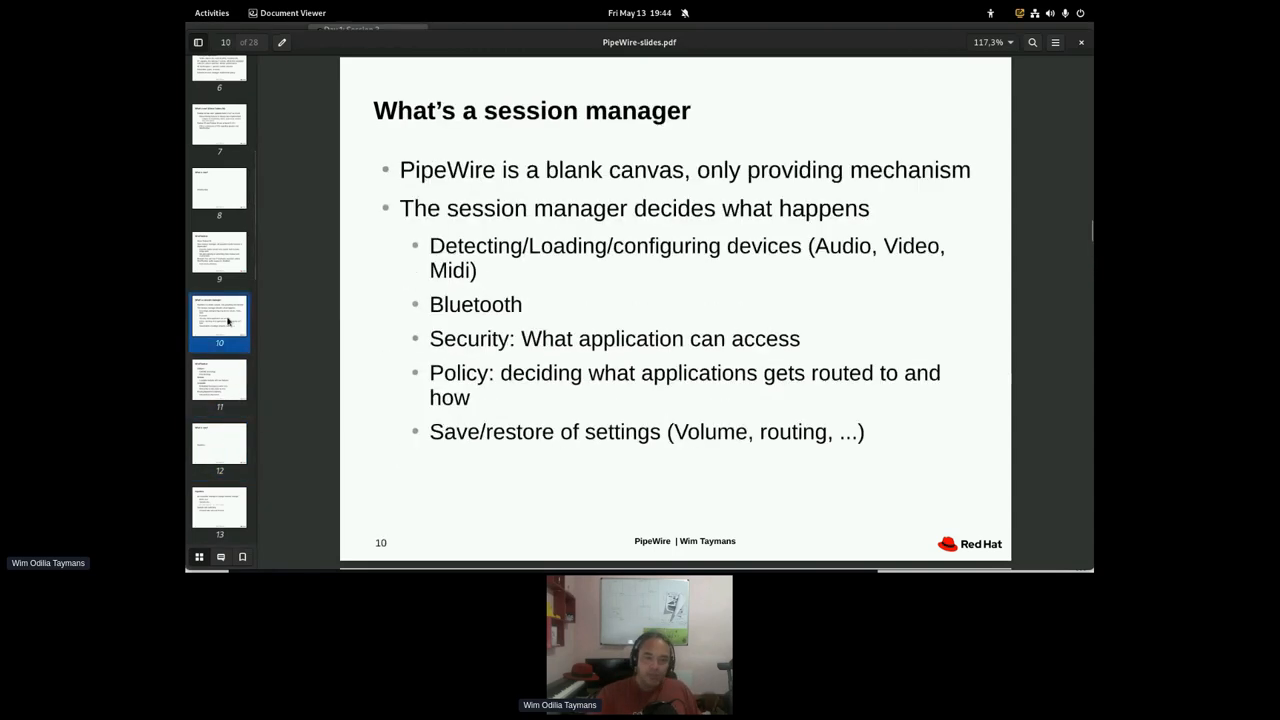
pyautogui.click(220, 256)
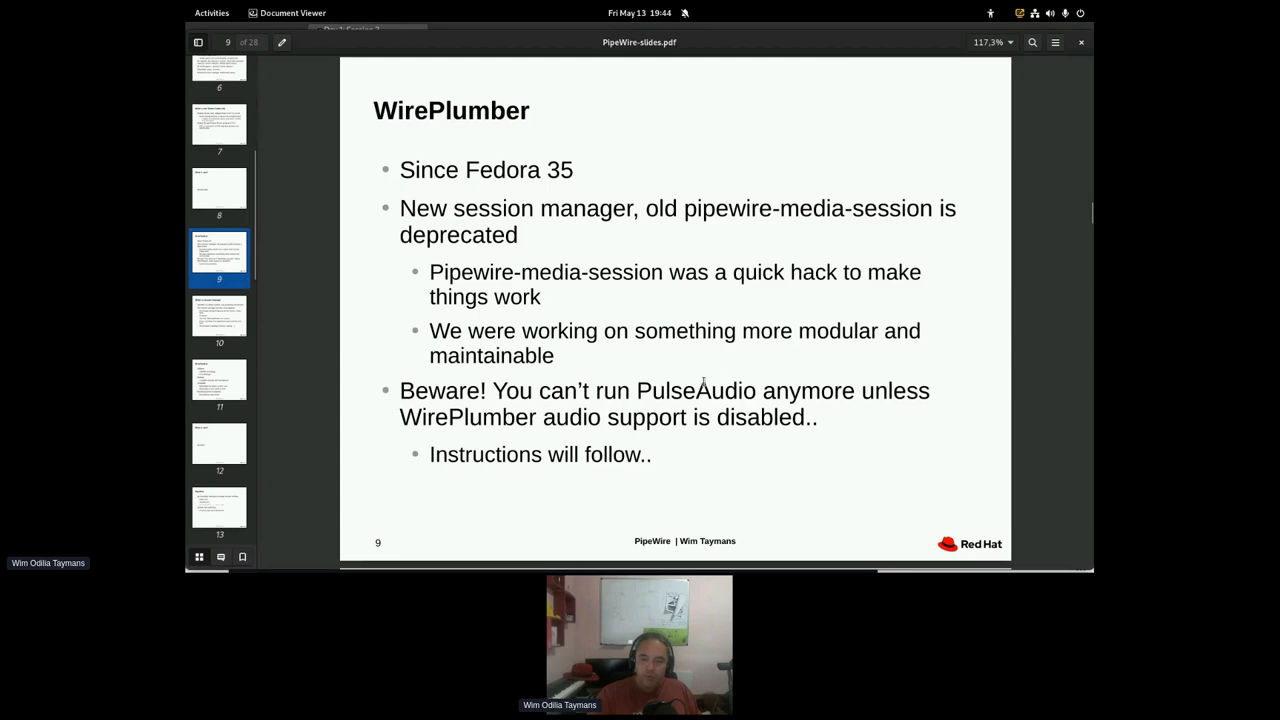
pyautogui.doubleClick(696, 390)
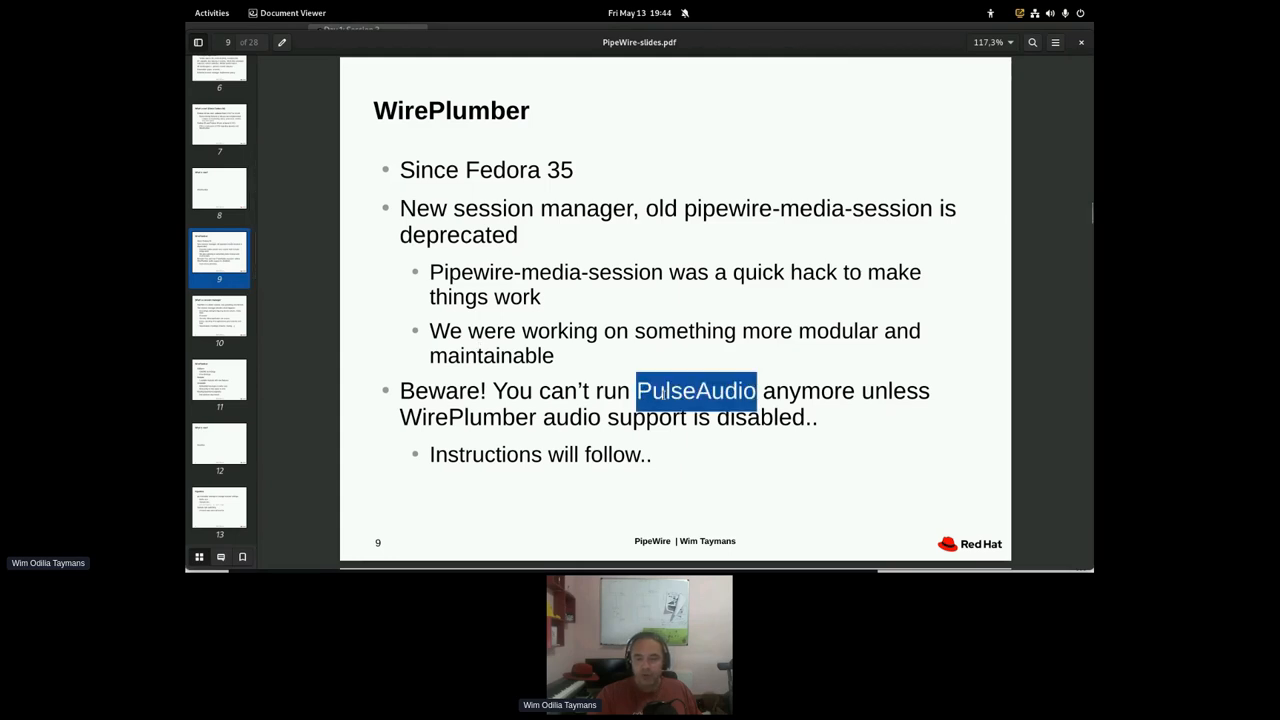
pyautogui.click(696, 390)
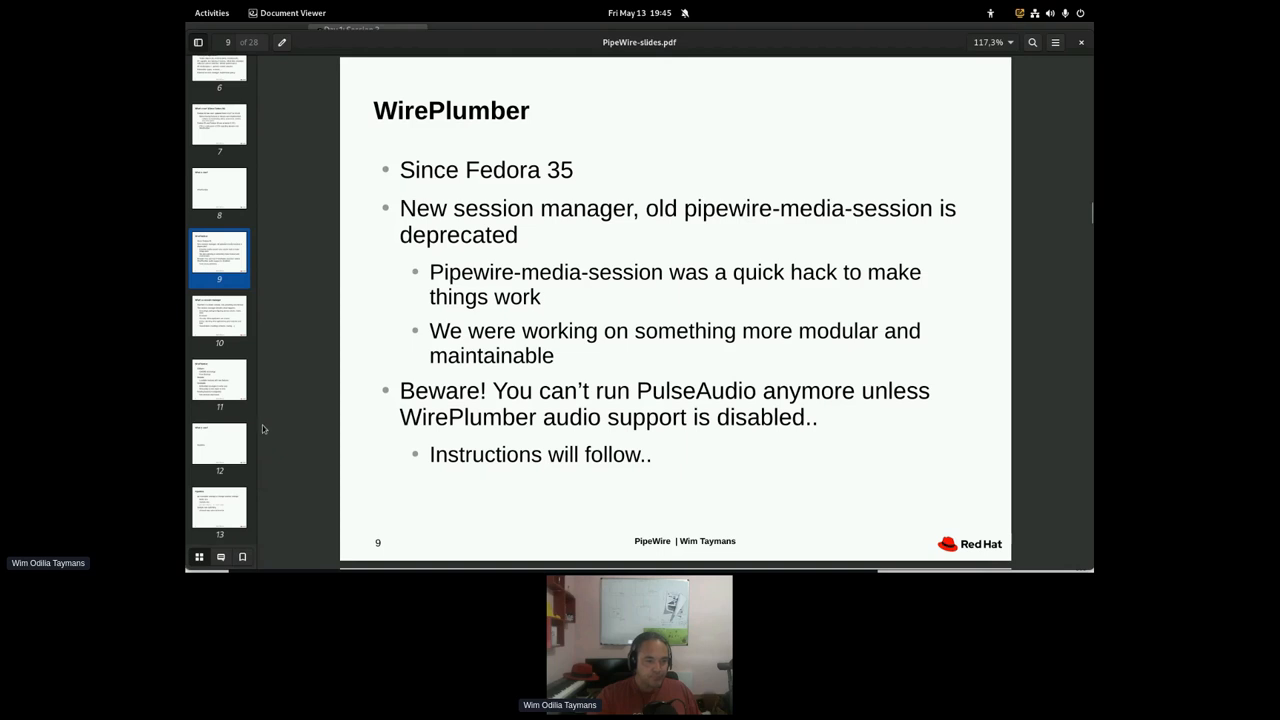
# - Jump to slide 12 and scroll on to slide 13 on pw-metadata runtime settings
pyautogui.click(220, 448)
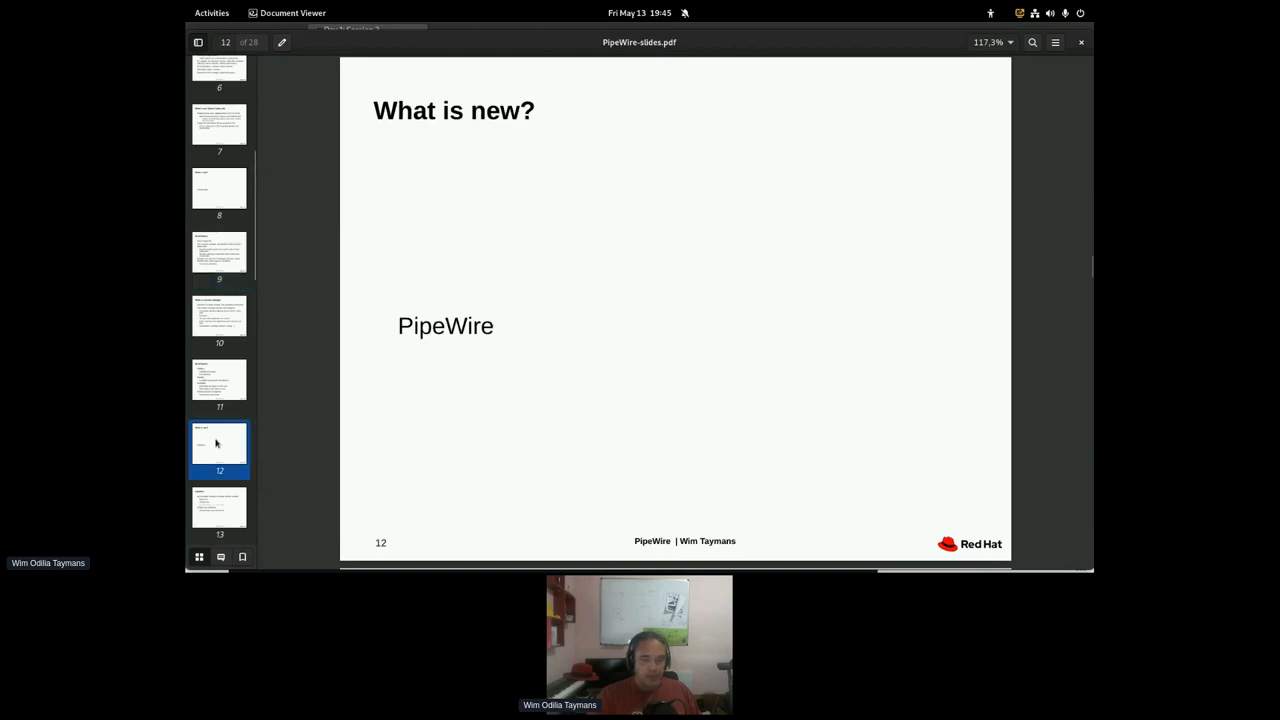
pyautogui.moveTo(614, 392)
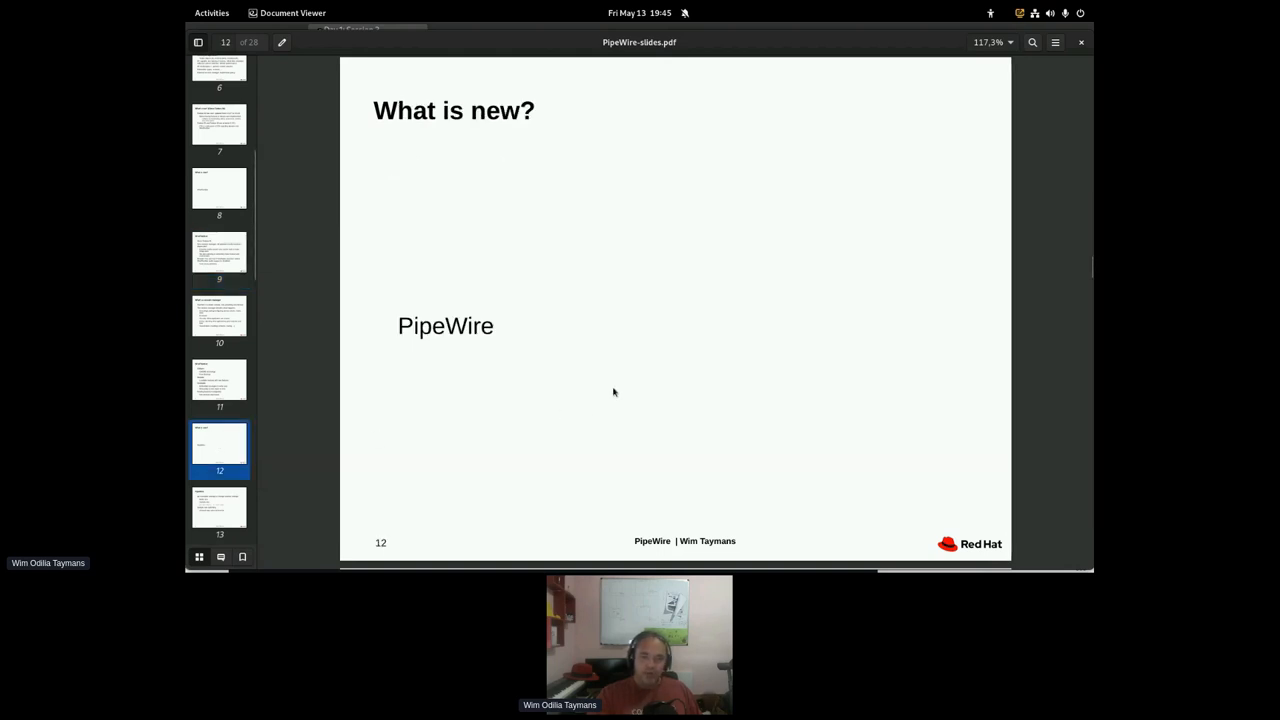
pyautogui.scroll(-3)
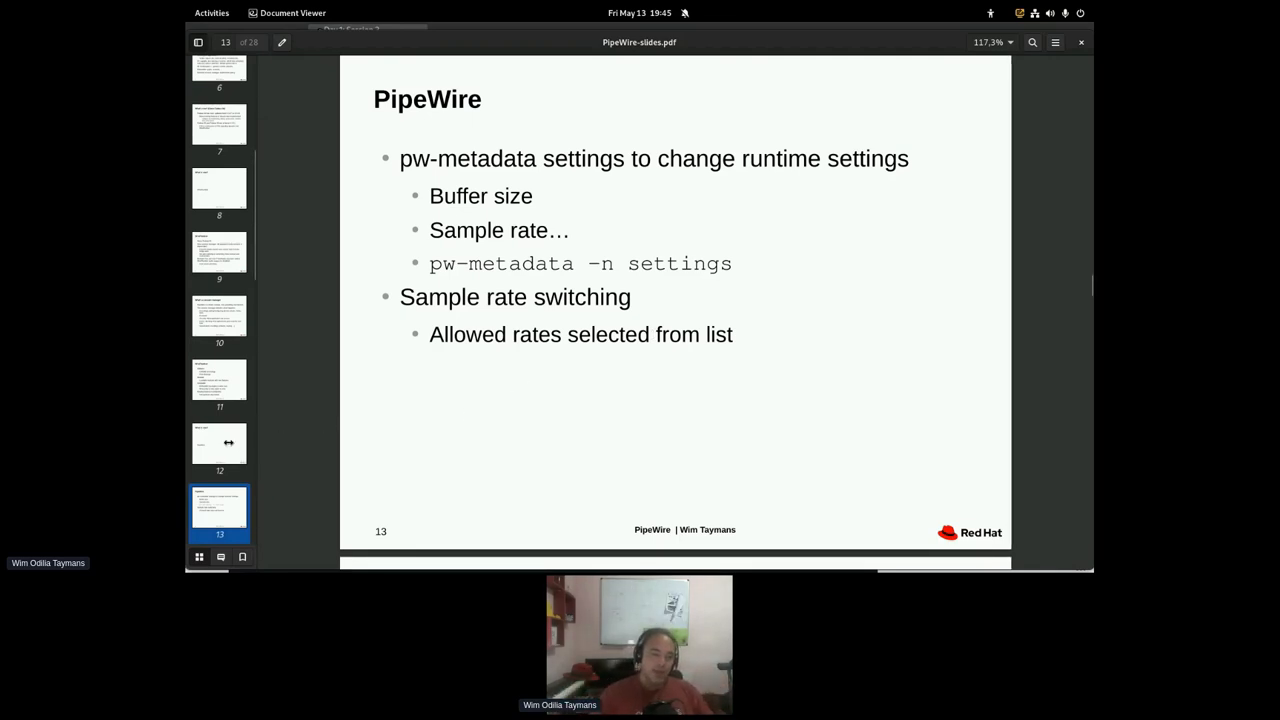
# - Scroll down to slide 14 on merging config fragments with 10-samplerates.conf
pyautogui.scroll(-3)
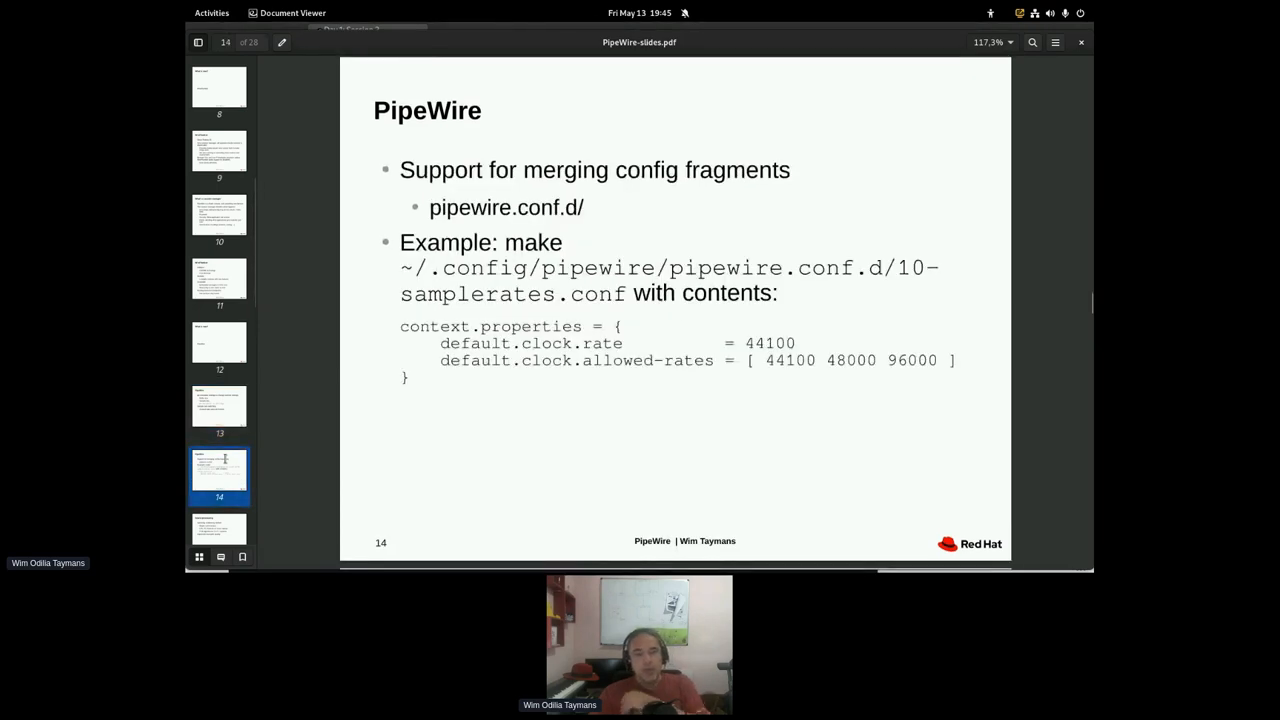
pyautogui.moveTo(748, 144)
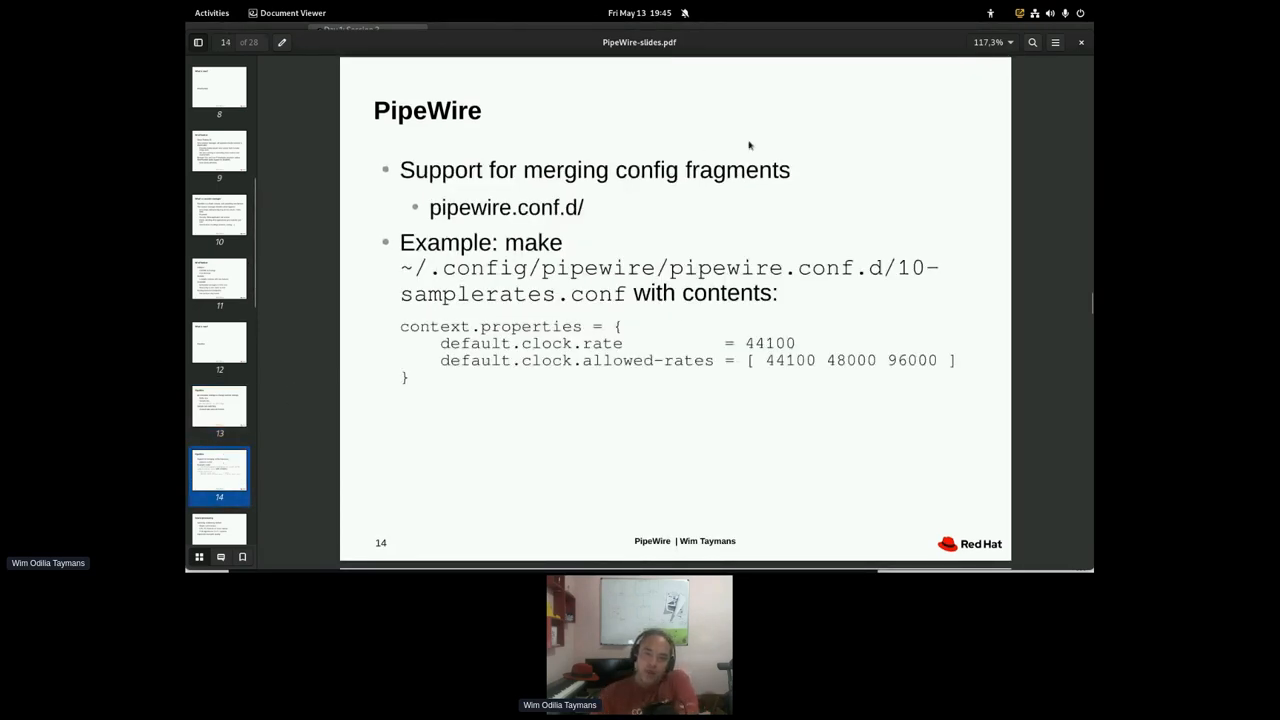
pyautogui.moveTo(540, 188)
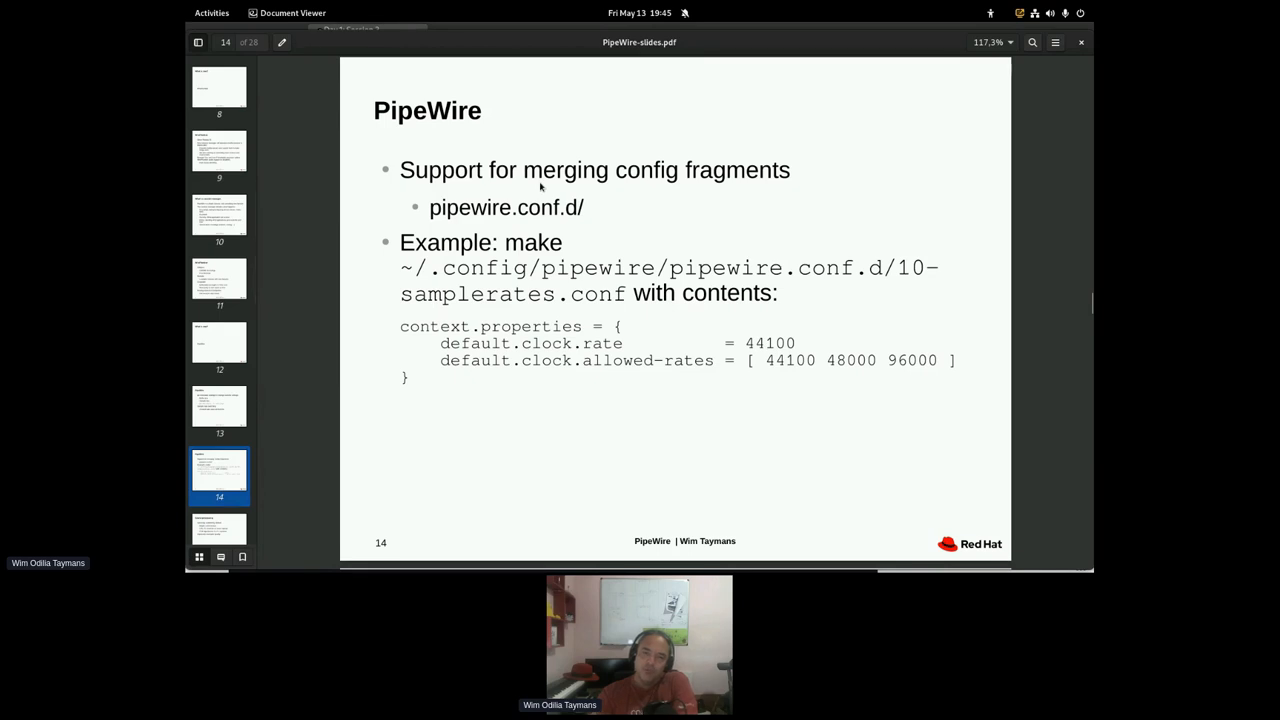
pyautogui.moveTo(650, 178)
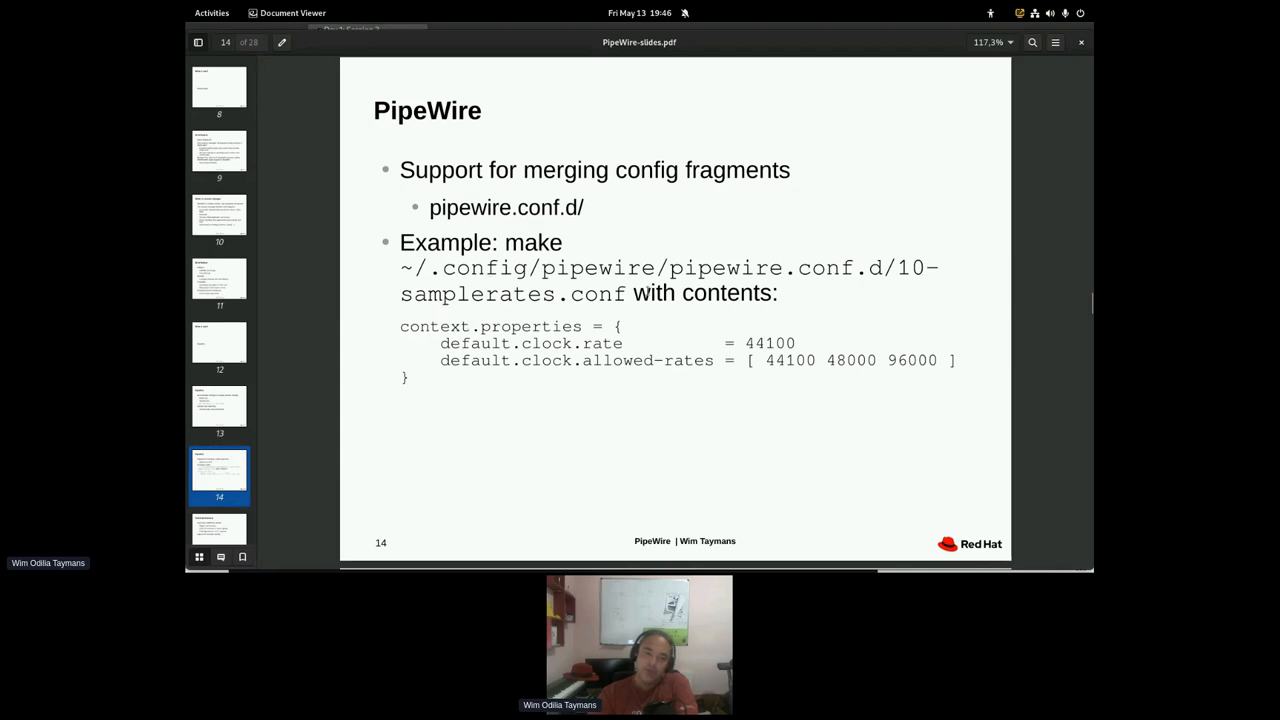
pyautogui.moveTo(428, 396)
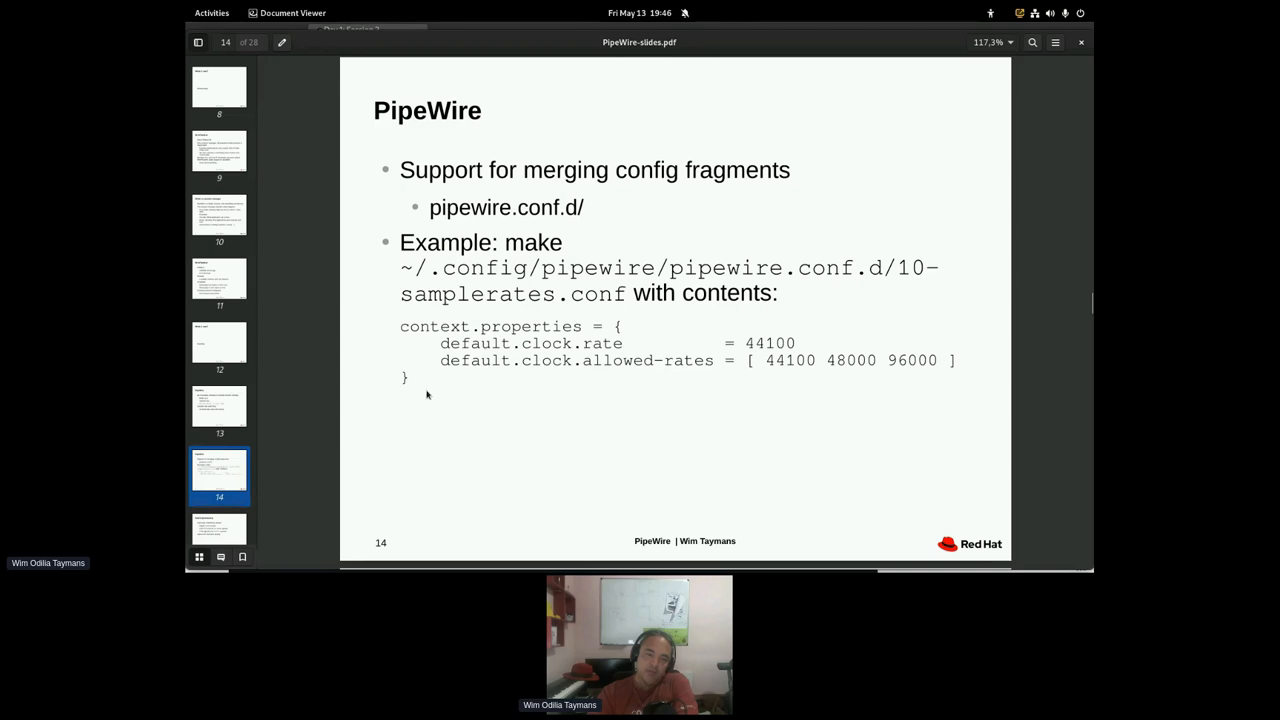
pyautogui.moveTo(448, 396)
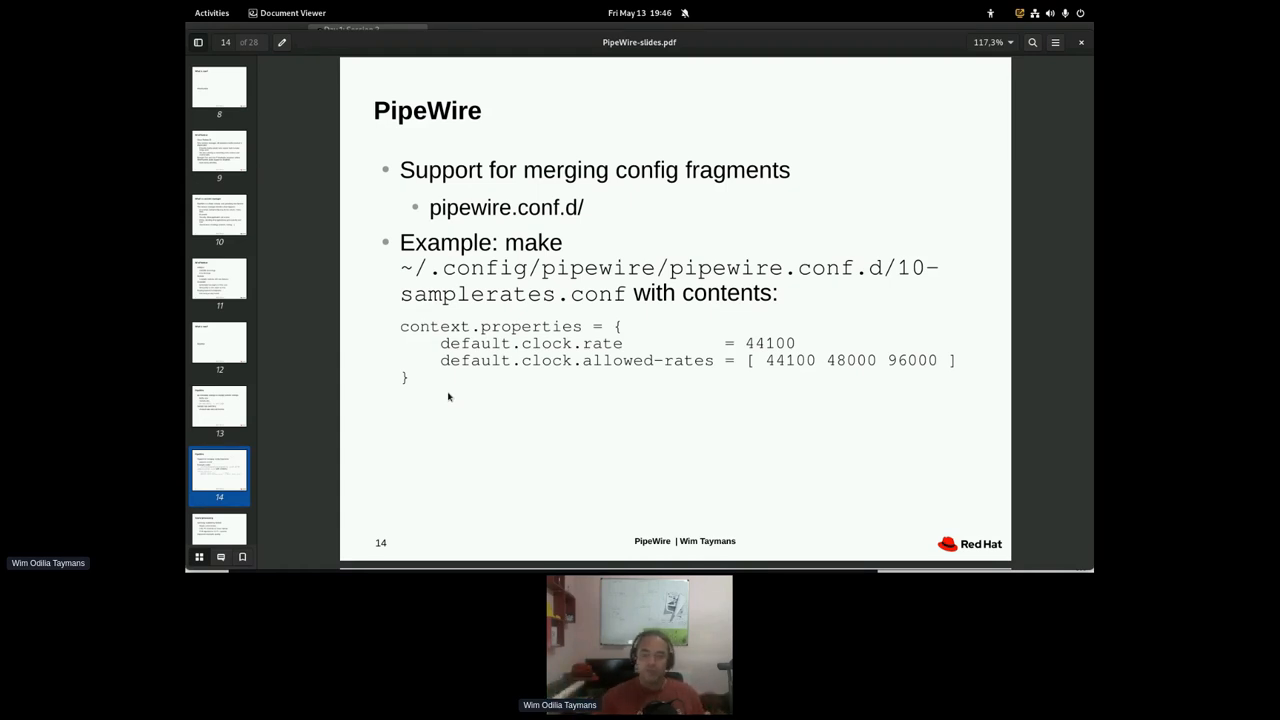
pyautogui.moveTo(684, 376)
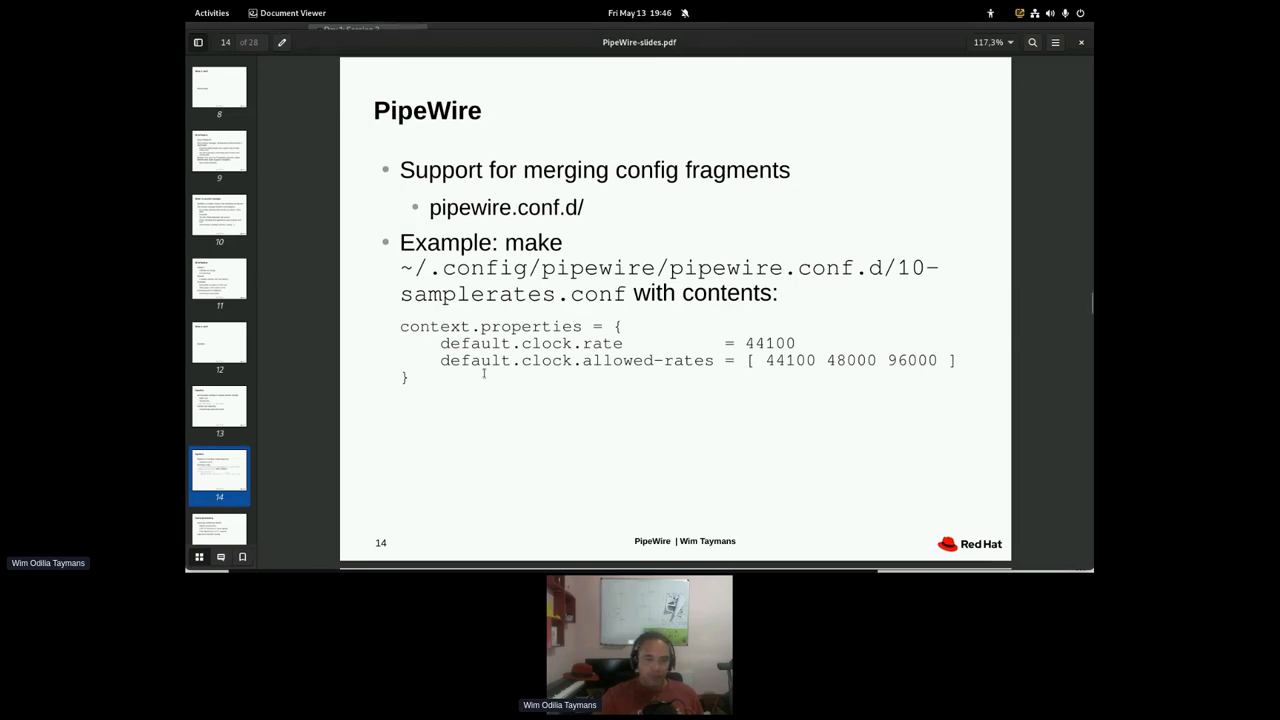
pyautogui.scroll(-3)
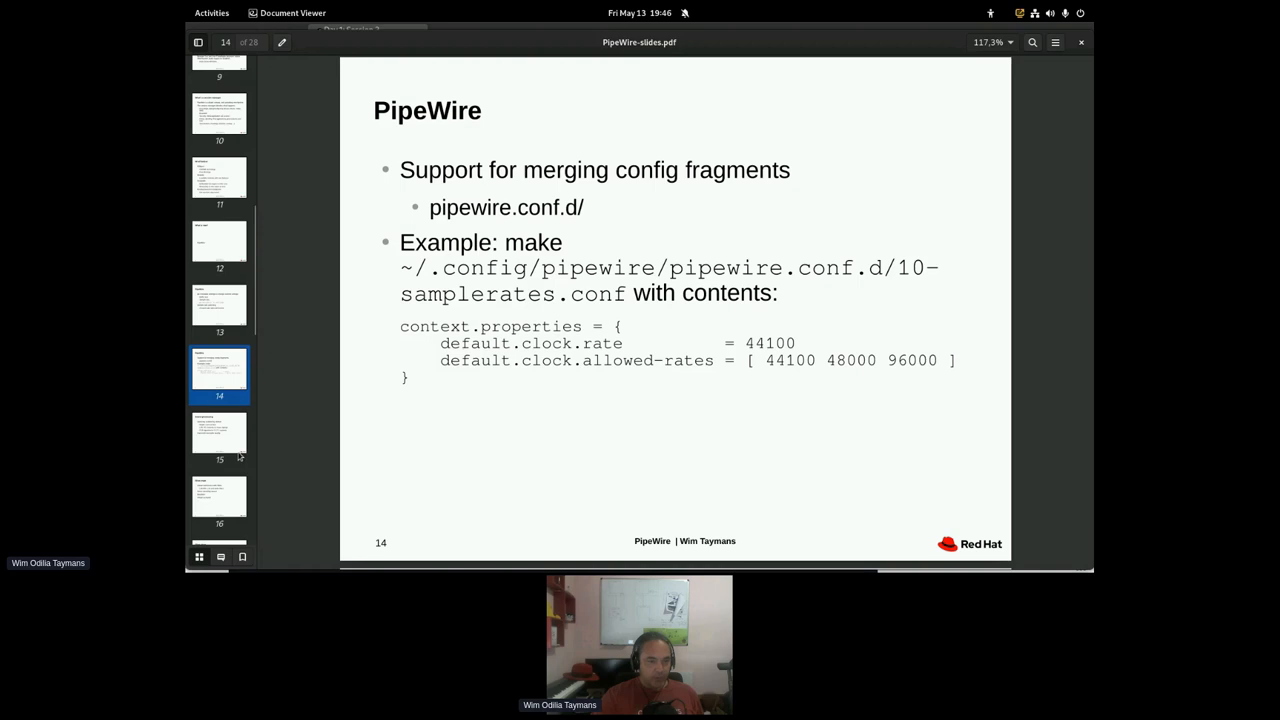
# - Show slide 15, Sound processing, from the sidebar thumbnails
pyautogui.click(220, 438)
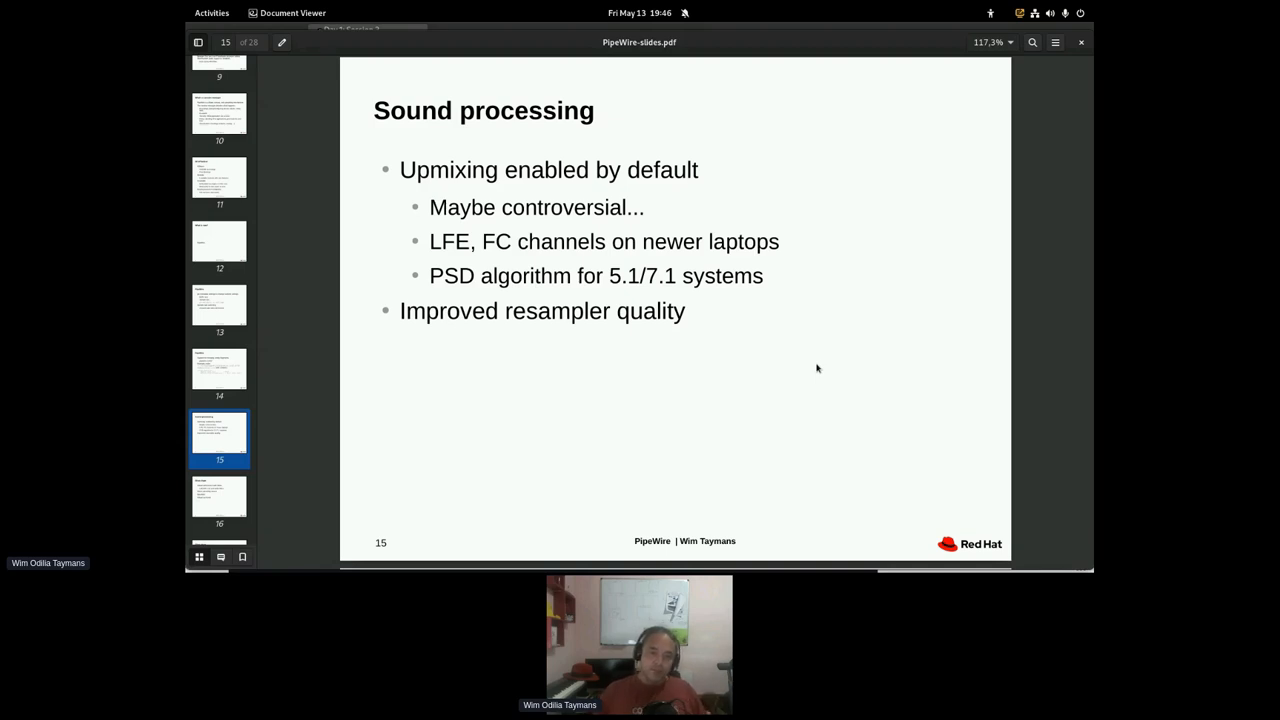
pyautogui.moveTo(476, 260)
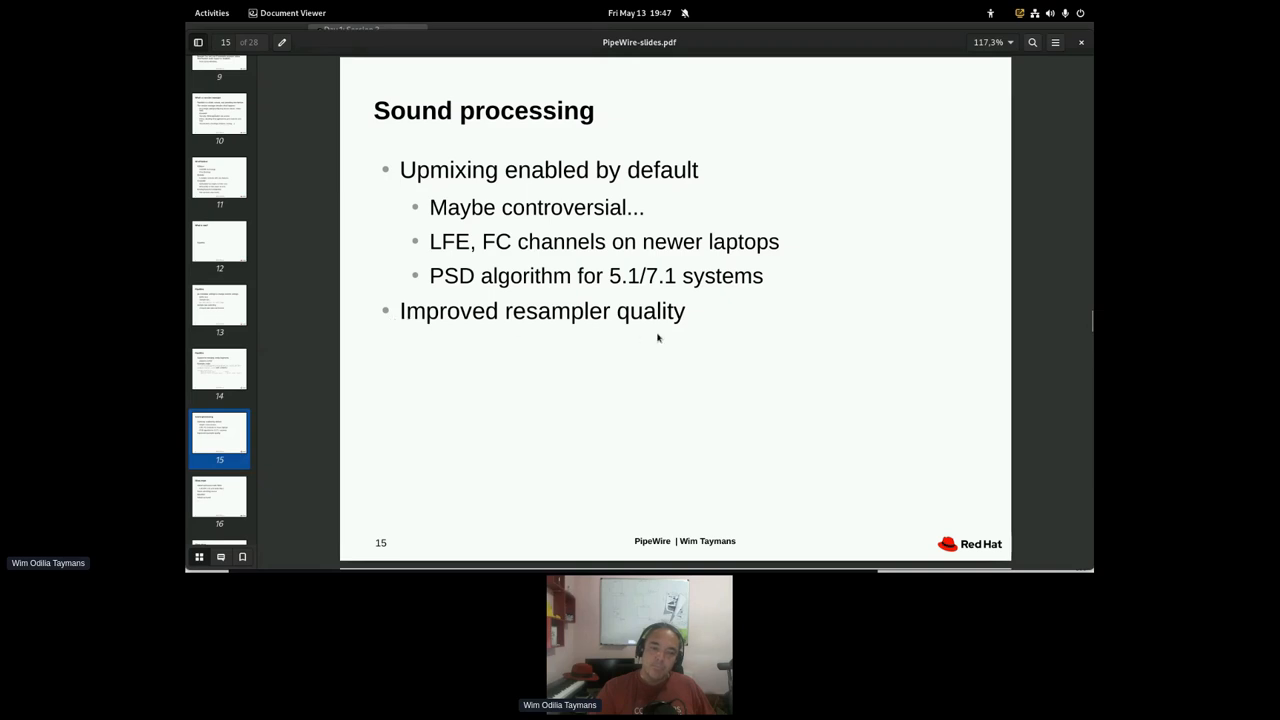
pyautogui.moveTo(232, 456)
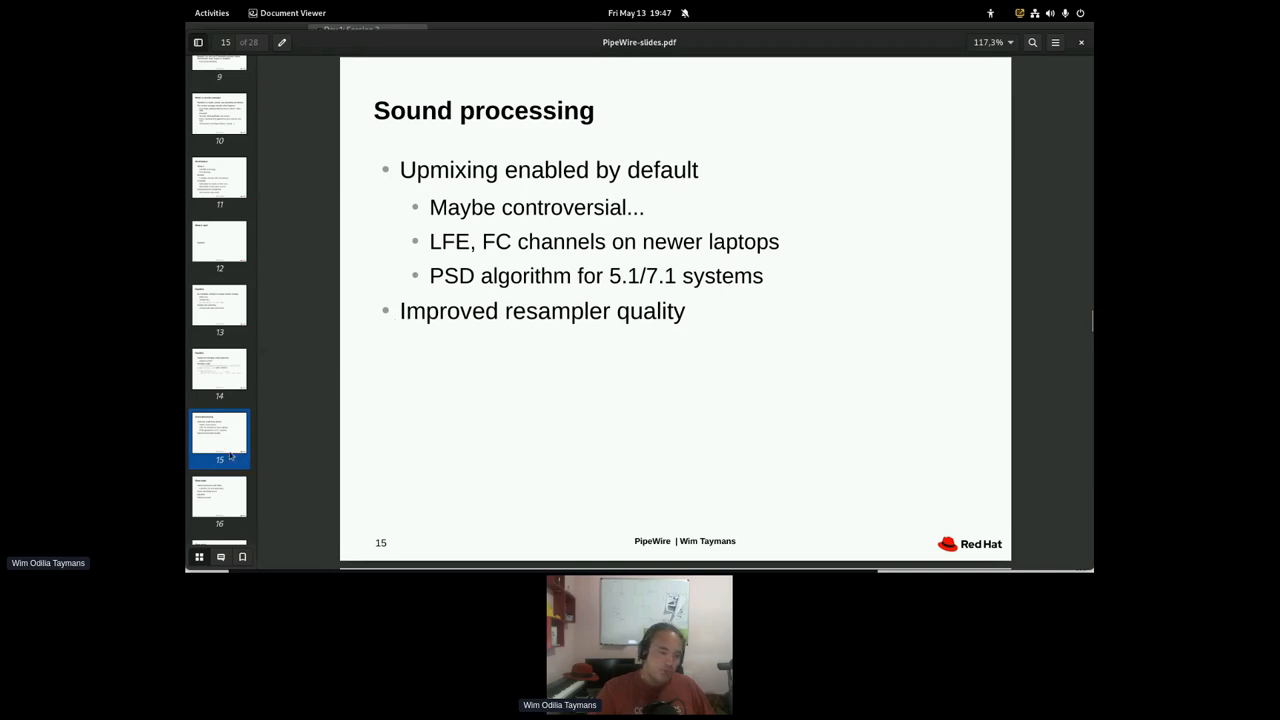
pyautogui.moveTo(224, 500)
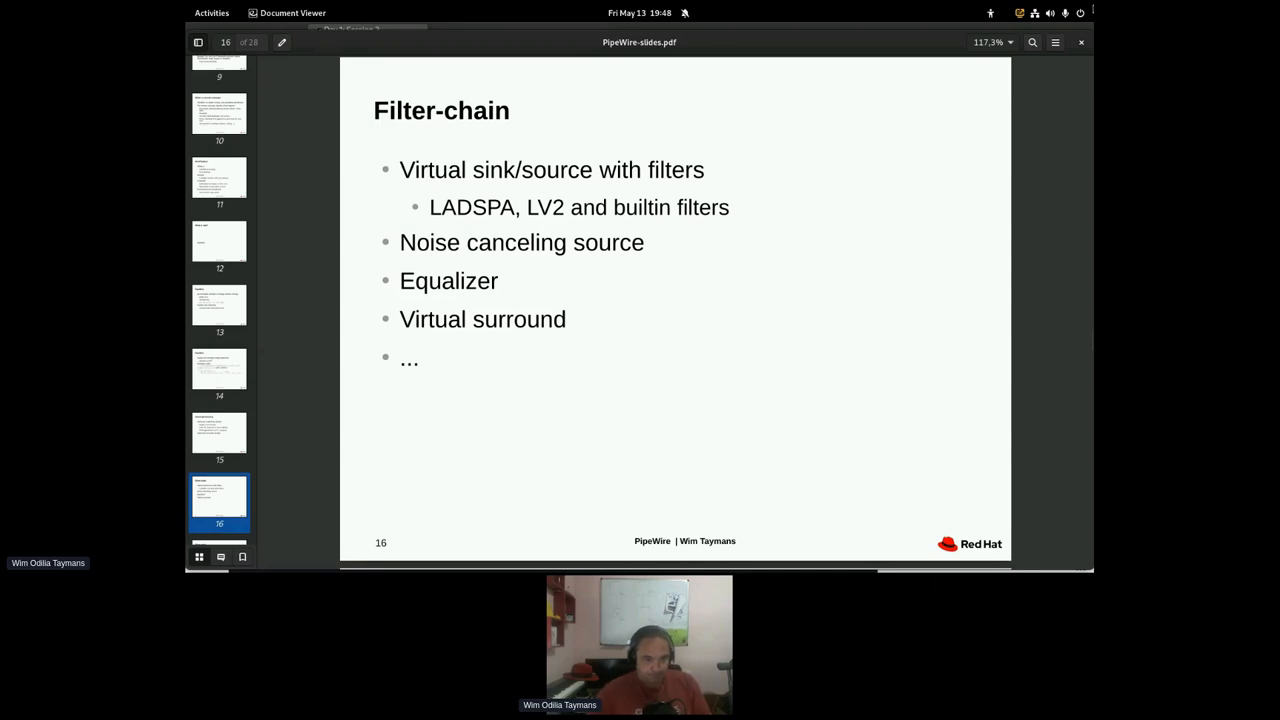
pyautogui.moveTo(296, 348)
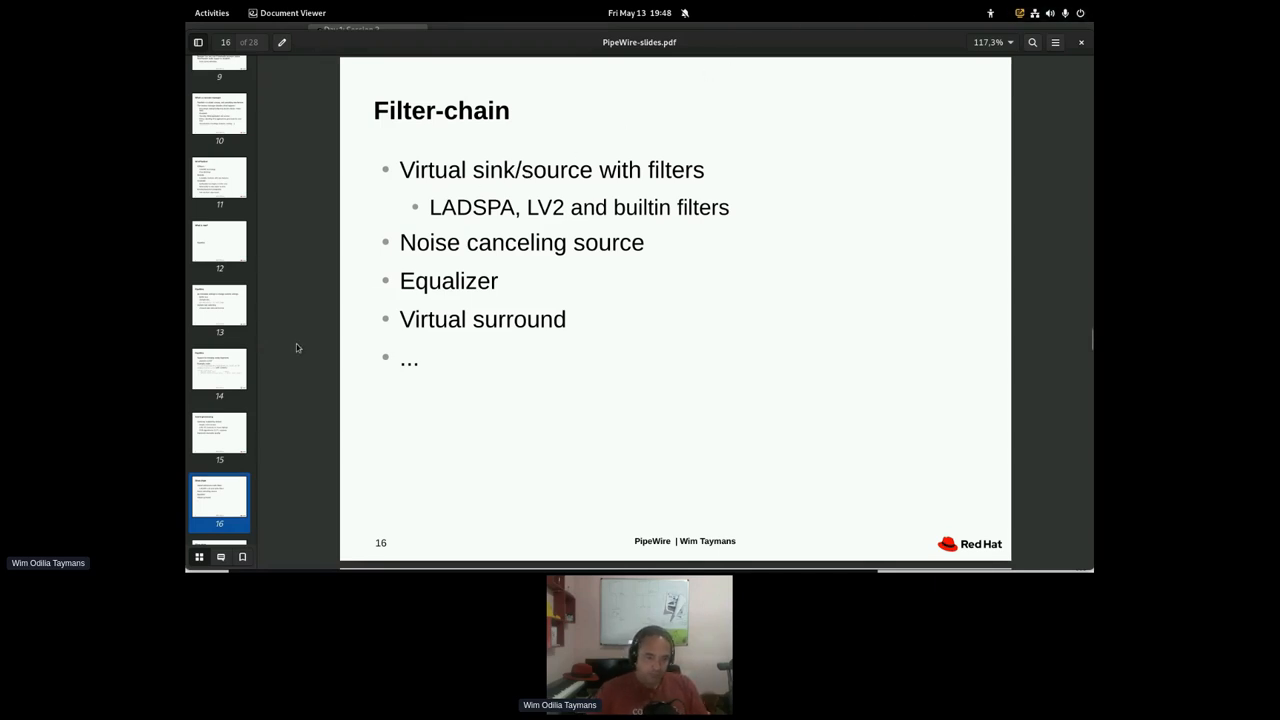
pyautogui.scroll(-3)
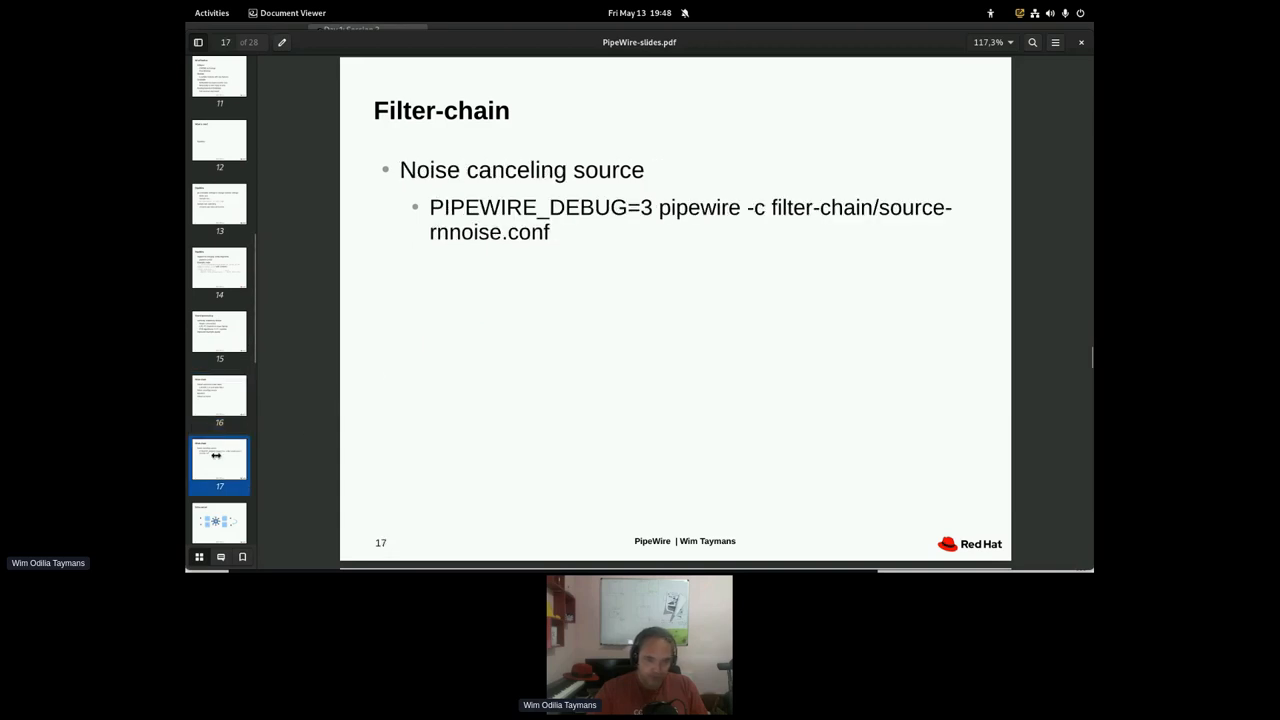
pyautogui.moveTo(548, 336)
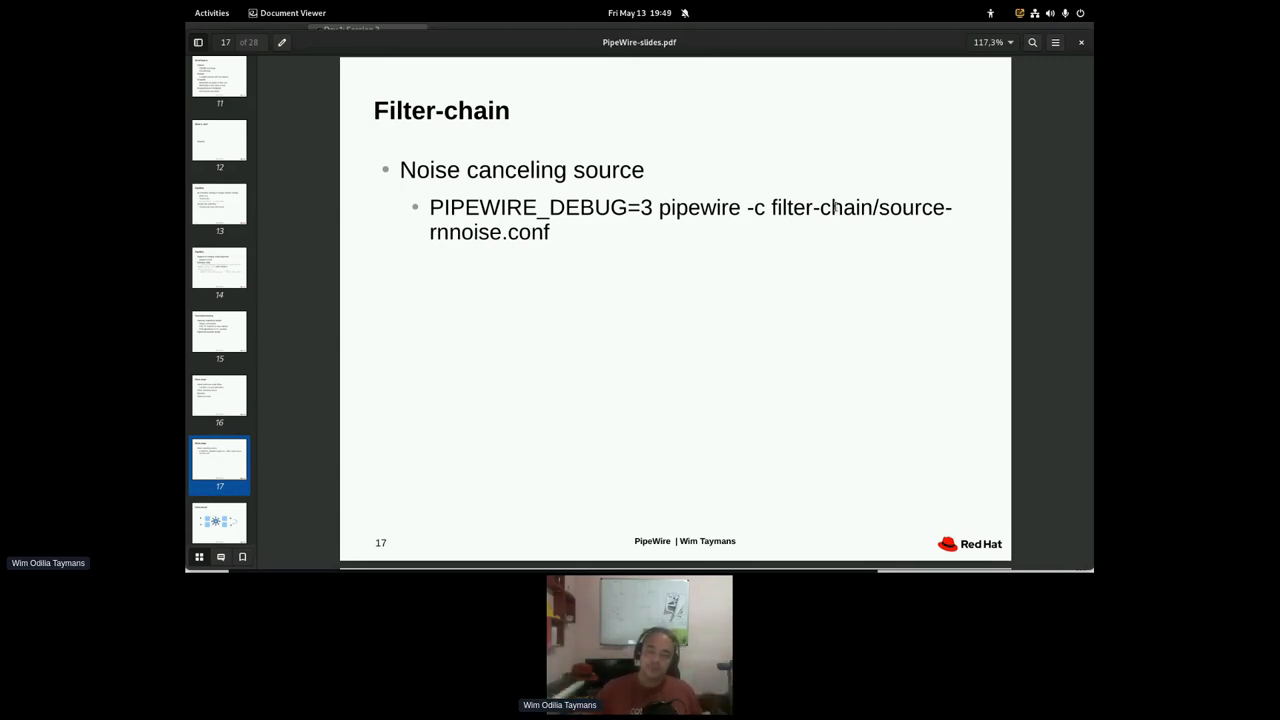
pyautogui.moveTo(512, 260)
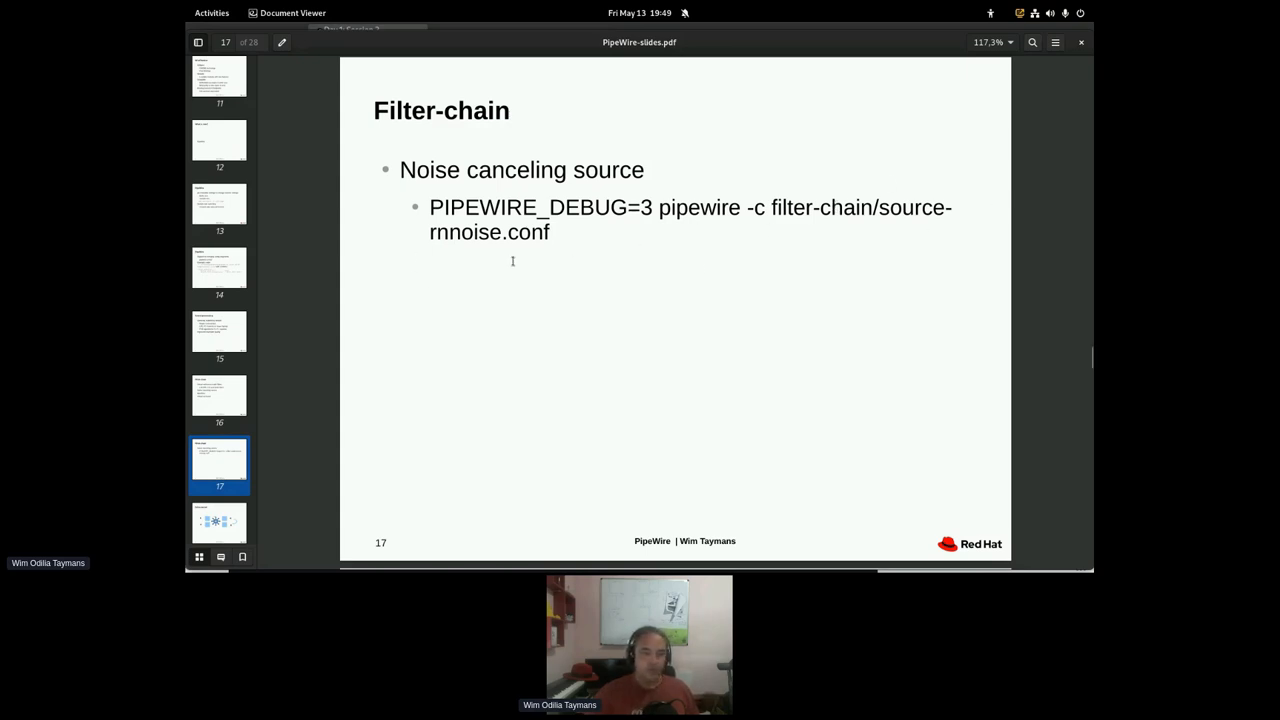
pyautogui.moveTo(596, 240)
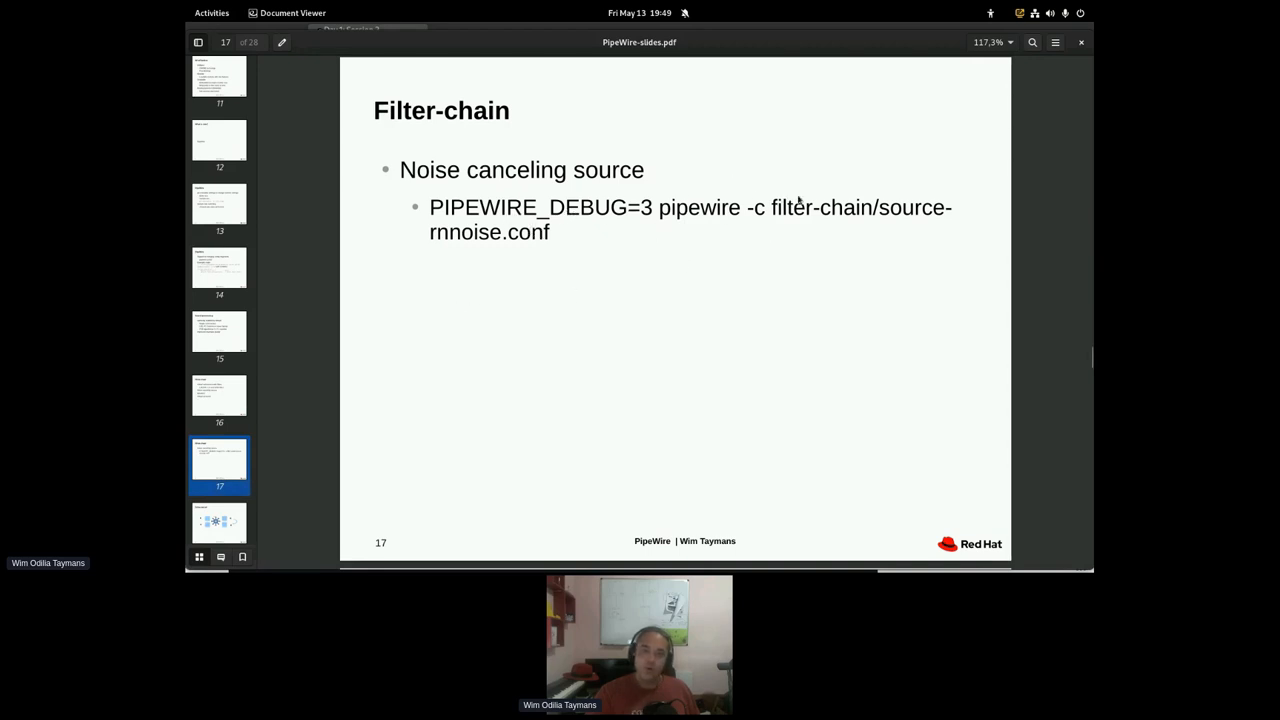
pyautogui.moveTo(350, 384)
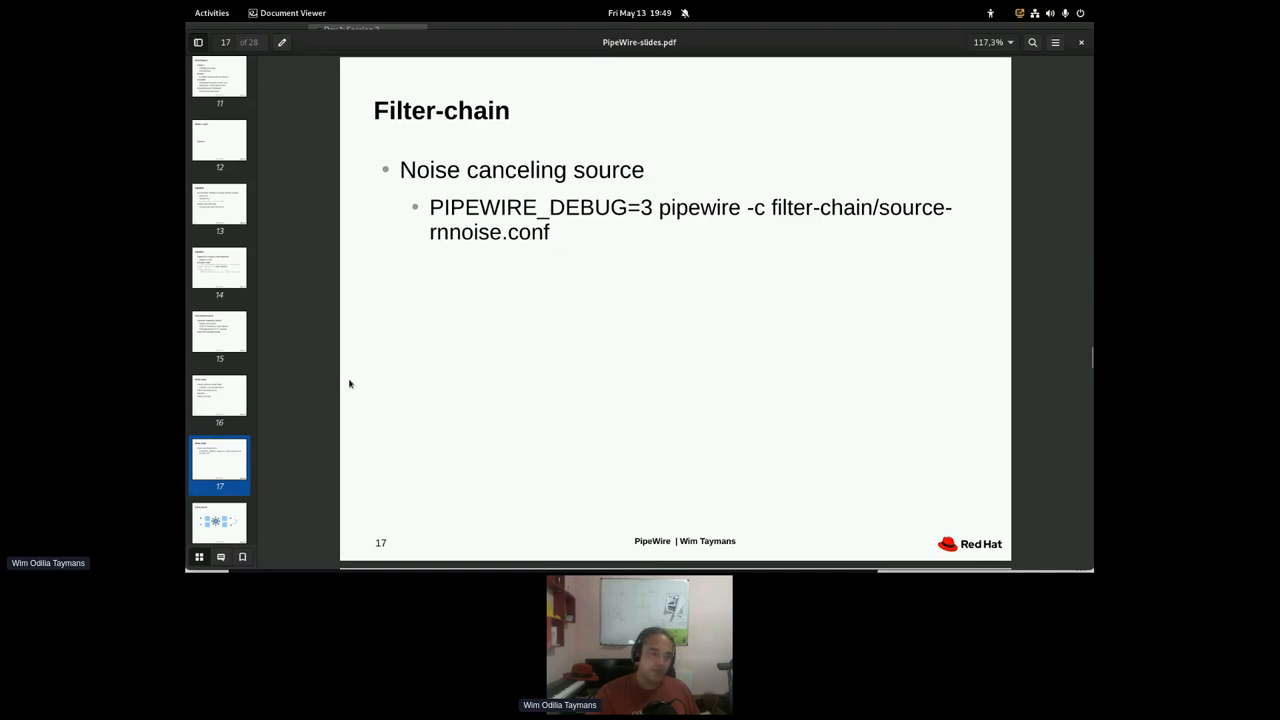
pyautogui.scroll(-3)
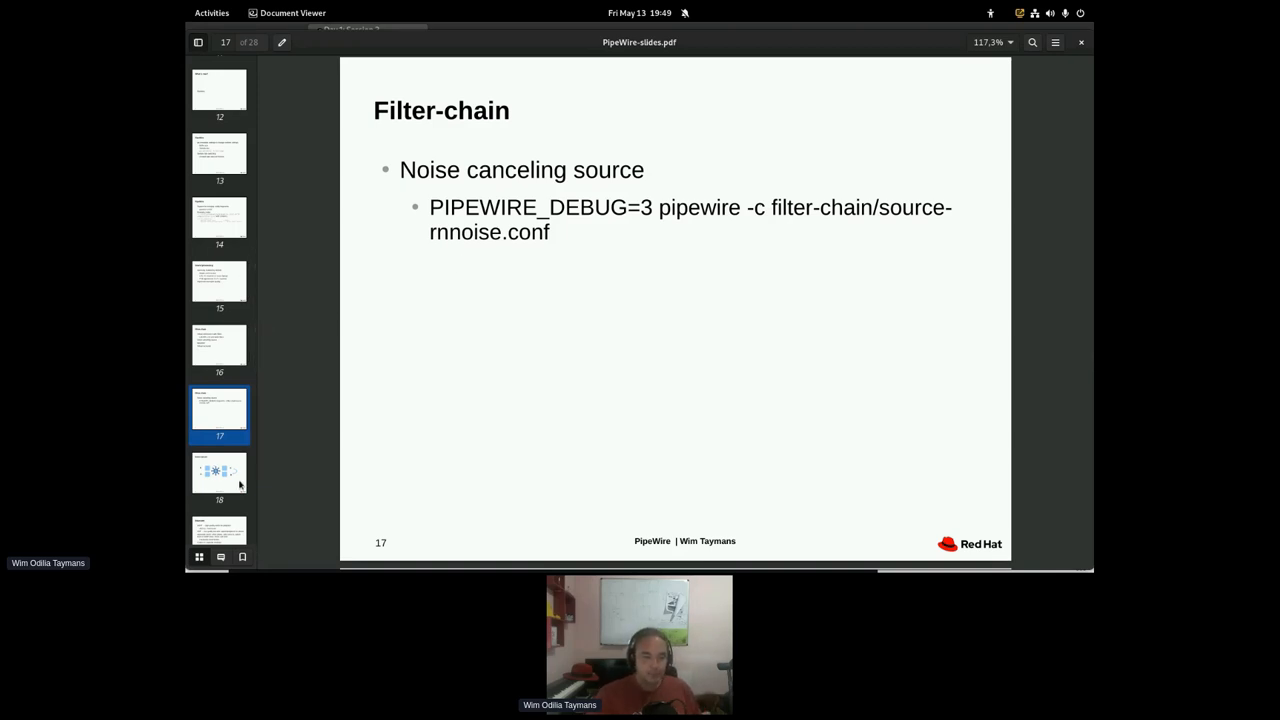
# - Show slide 18, Echo-cancel, with its microphones and speakers diagram
pyautogui.click(220, 472)
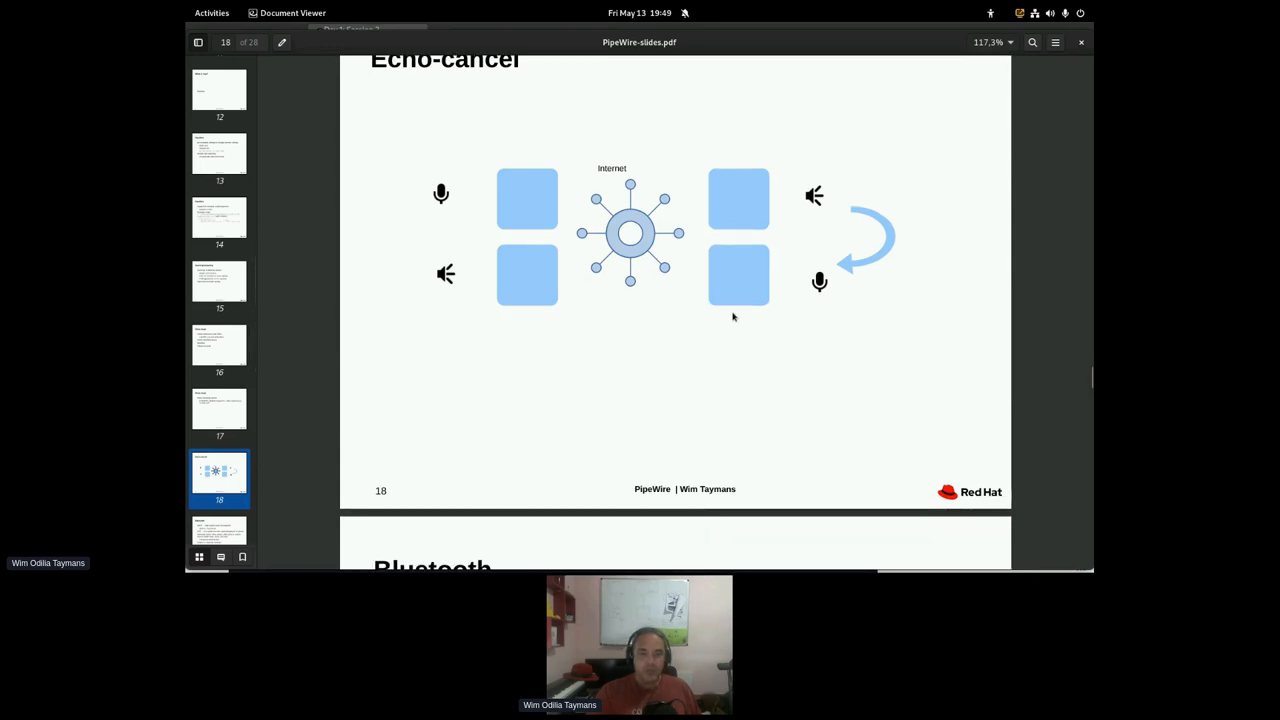
pyautogui.moveTo(456, 198)
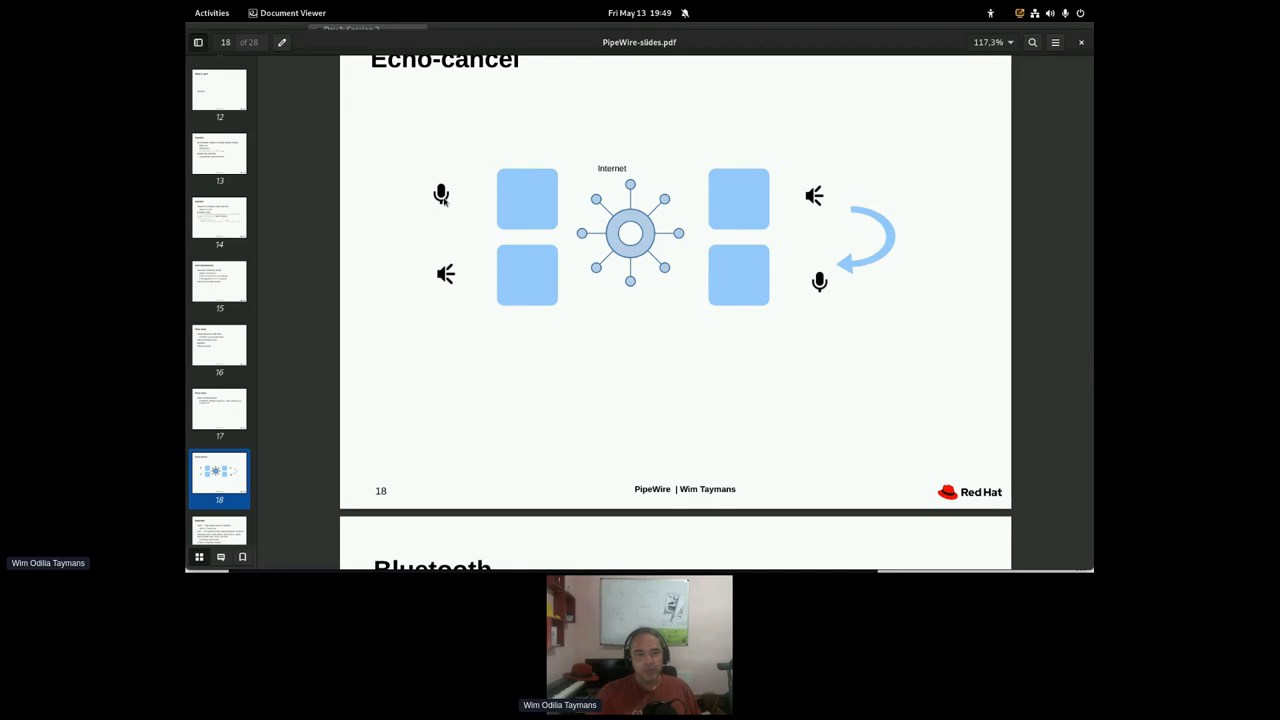
pyautogui.moveTo(658, 232)
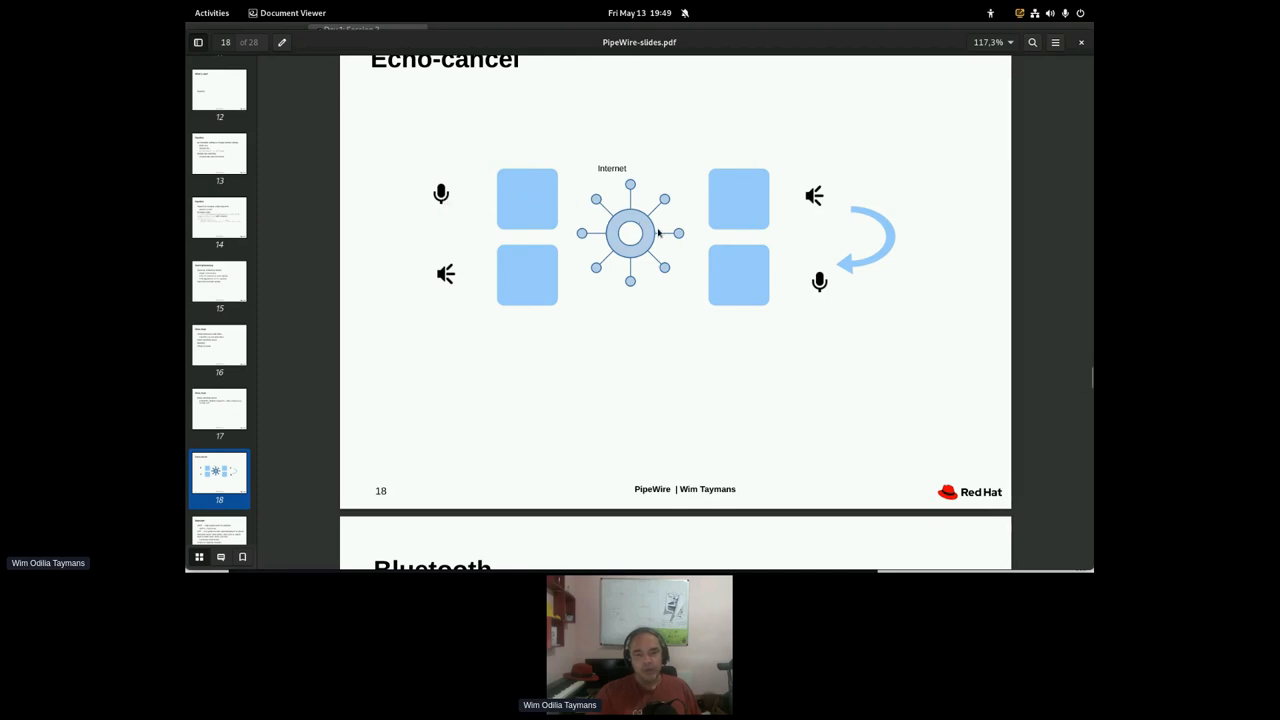
pyautogui.moveTo(824, 194)
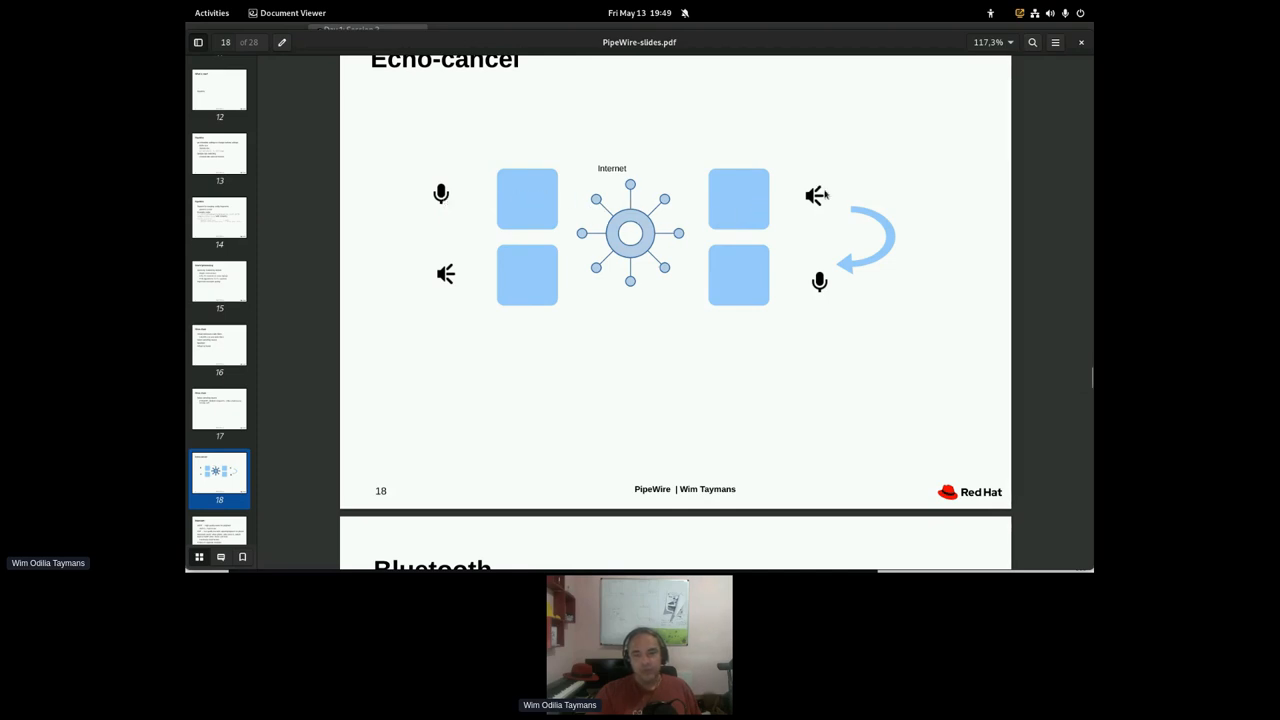
pyautogui.moveTo(856, 186)
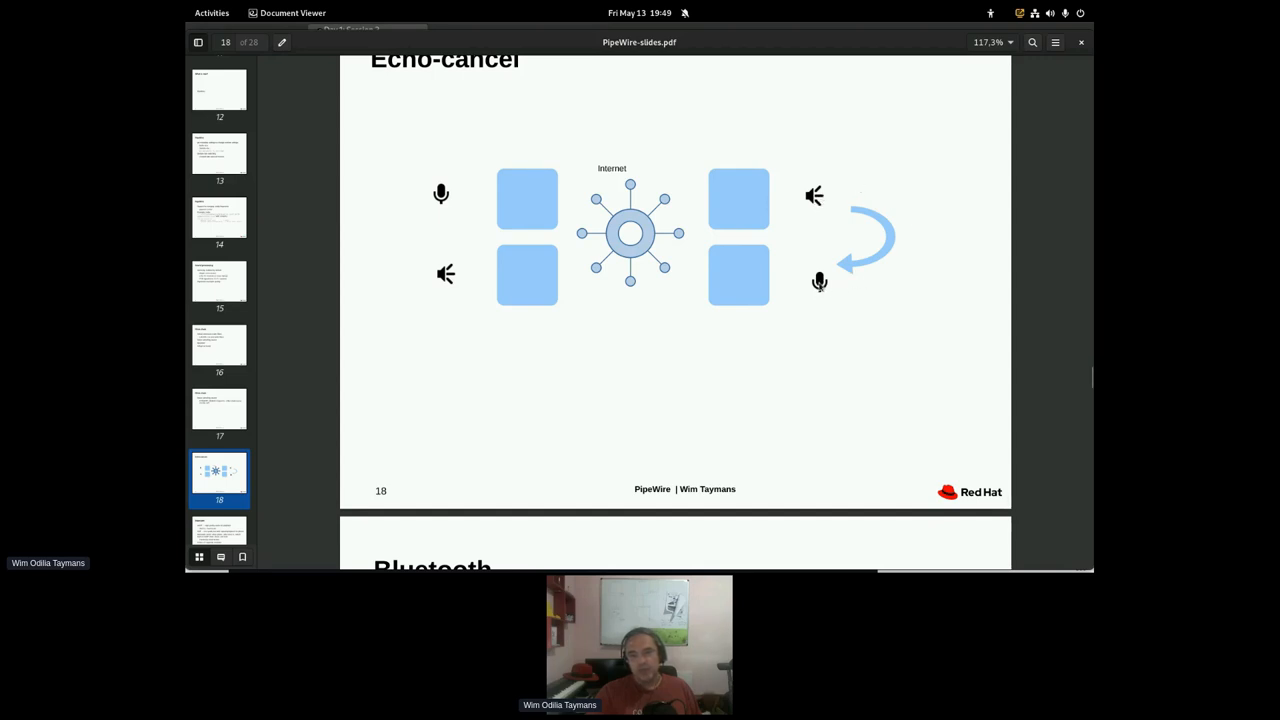
pyautogui.moveTo(676, 288)
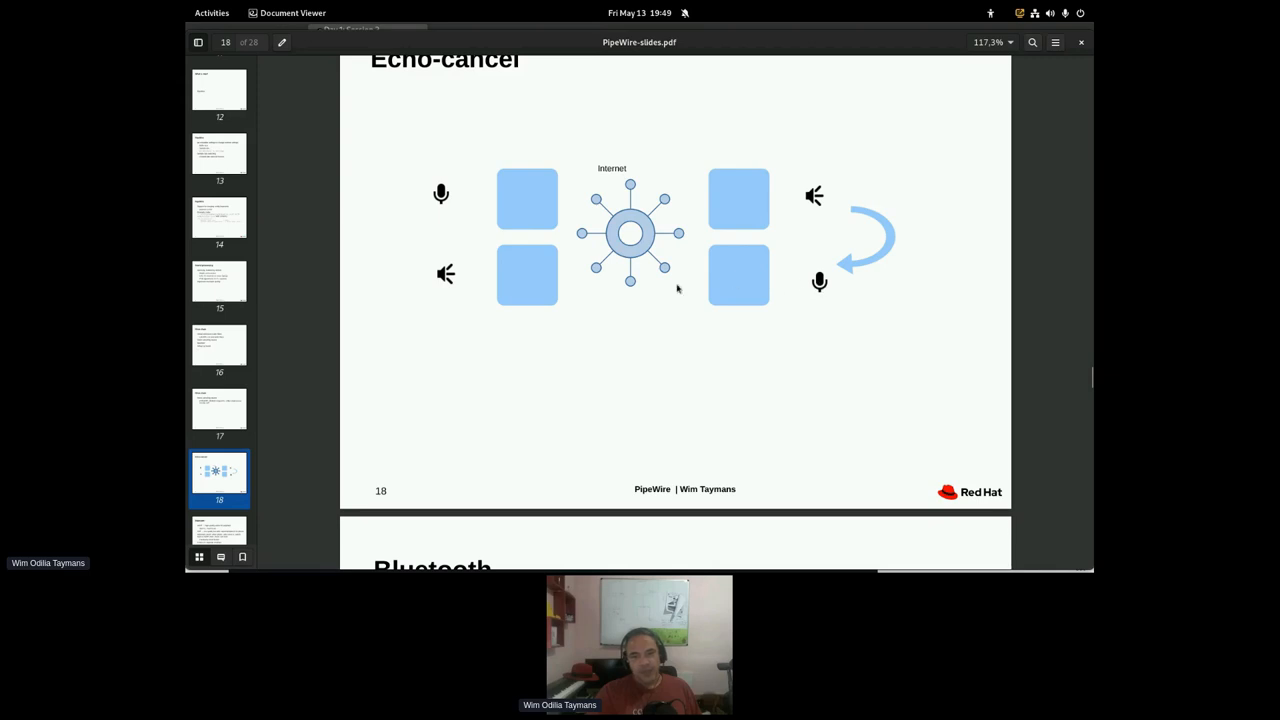
pyautogui.moveTo(448, 198)
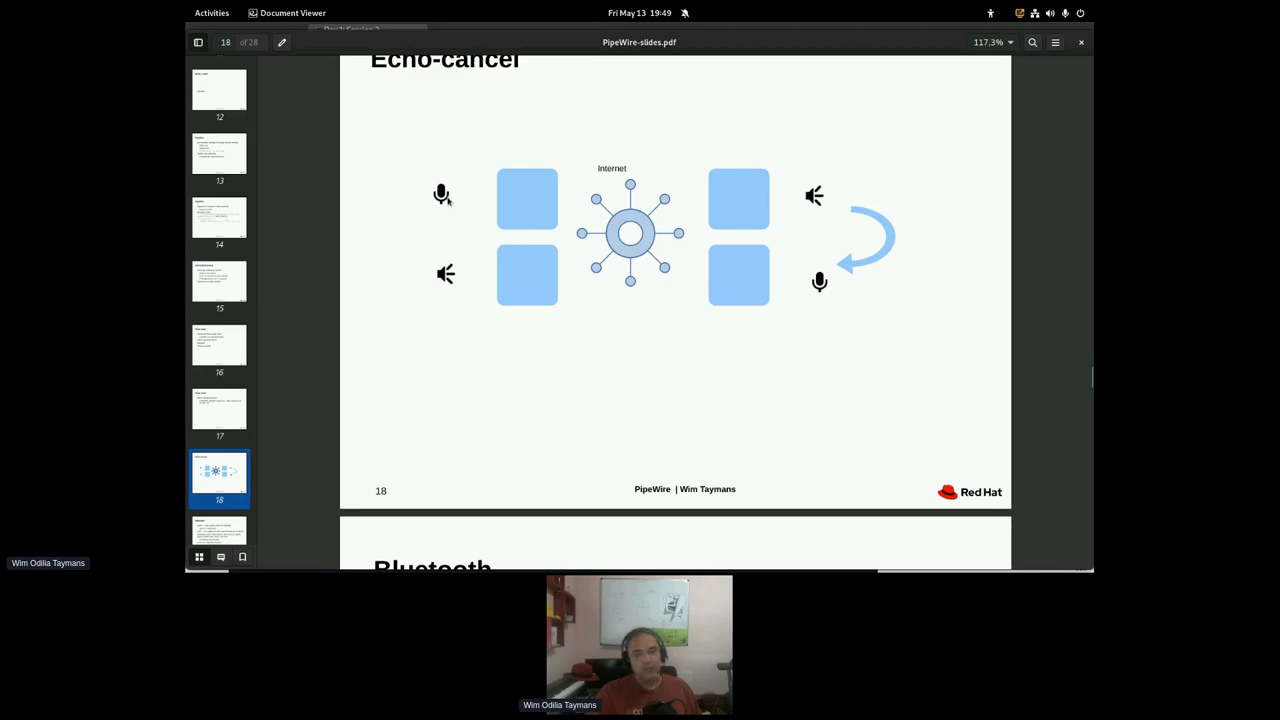
pyautogui.moveTo(450, 280)
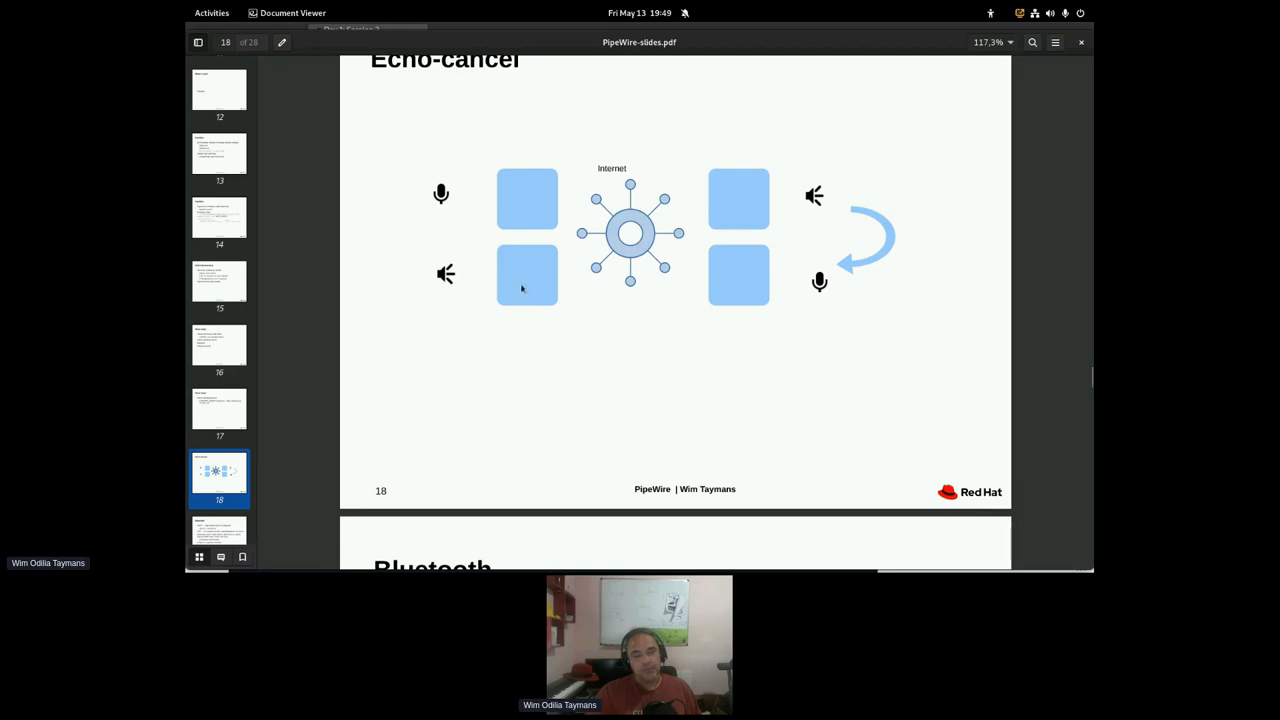
pyautogui.moveTo(860, 208)
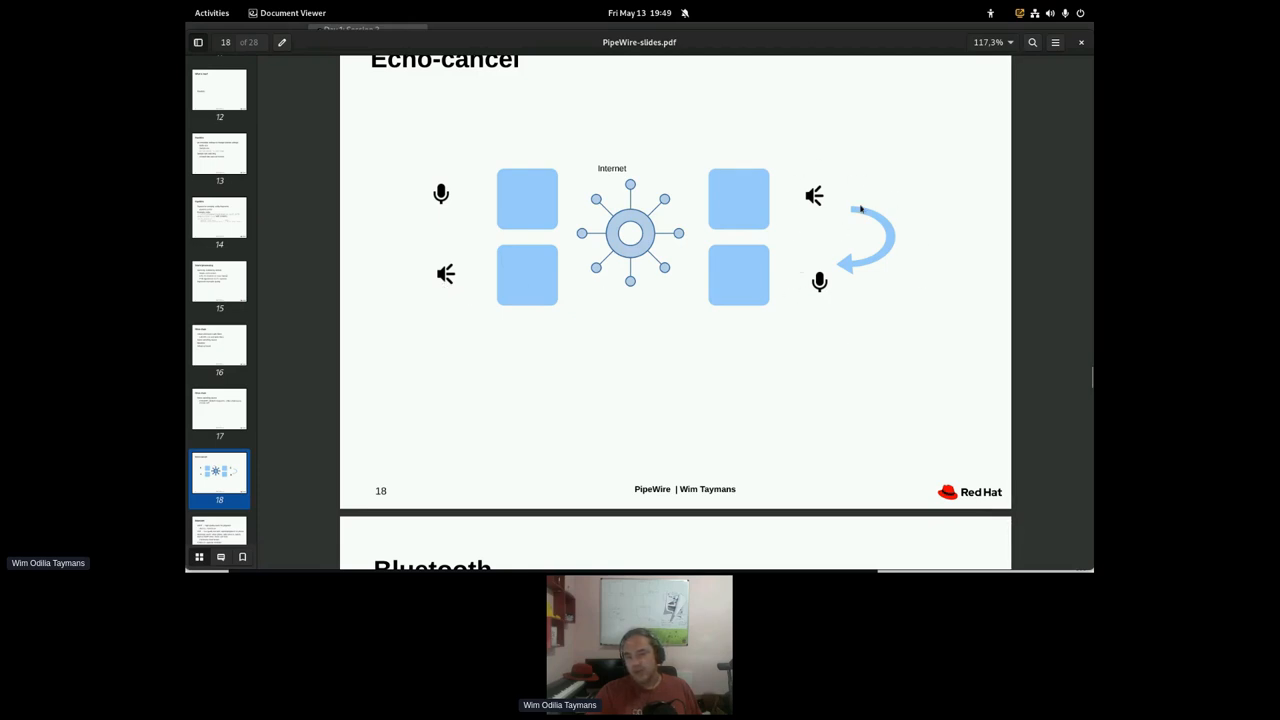
pyautogui.moveTo(828, 200)
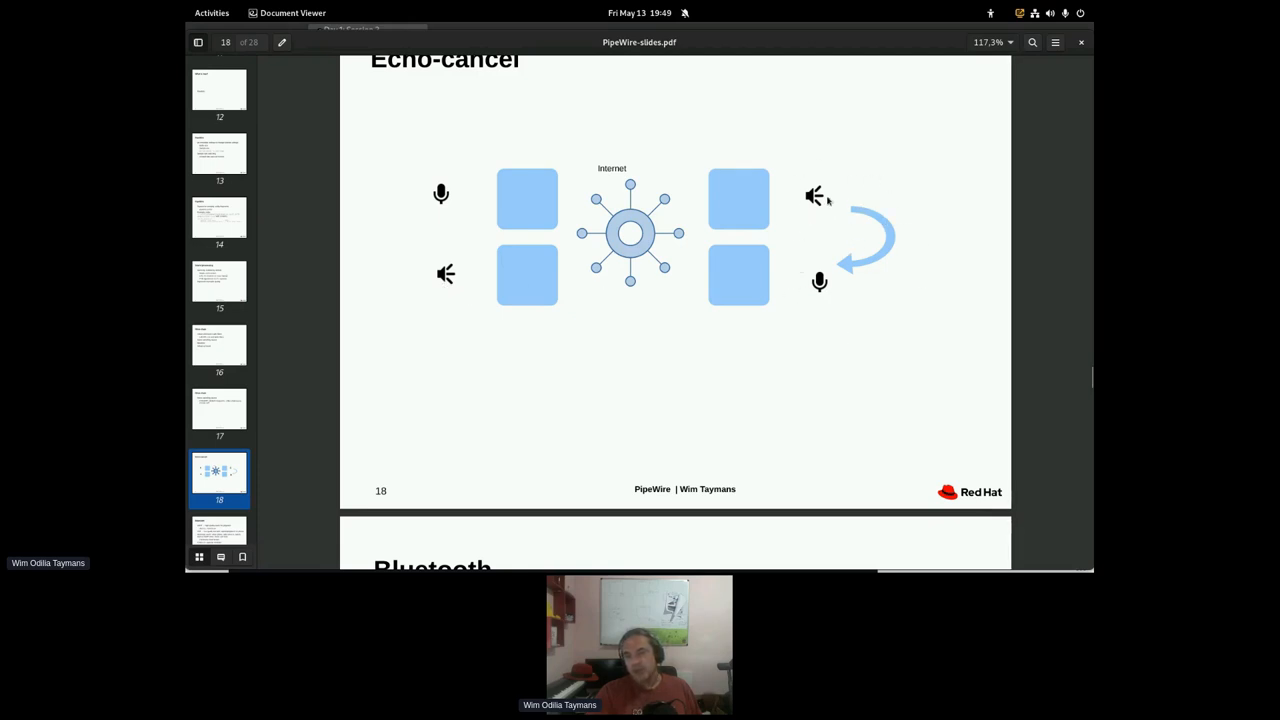
pyautogui.moveTo(850, 258)
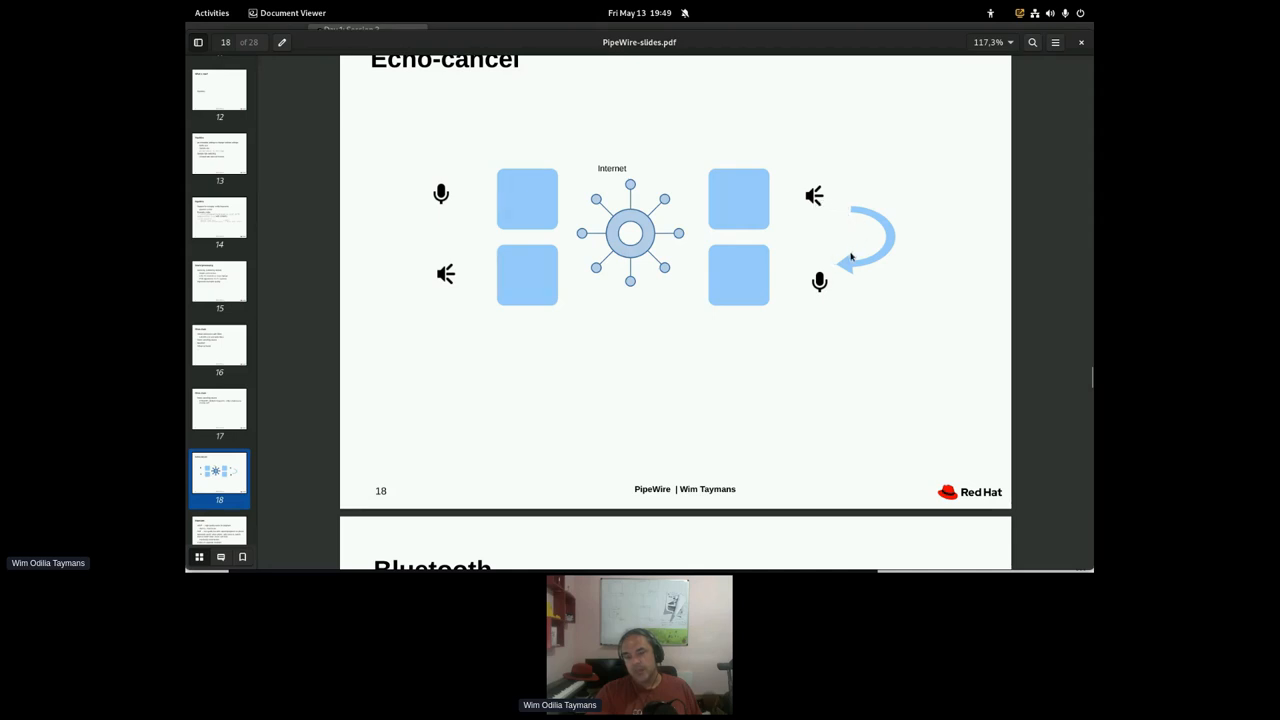
pyautogui.moveTo(832, 296)
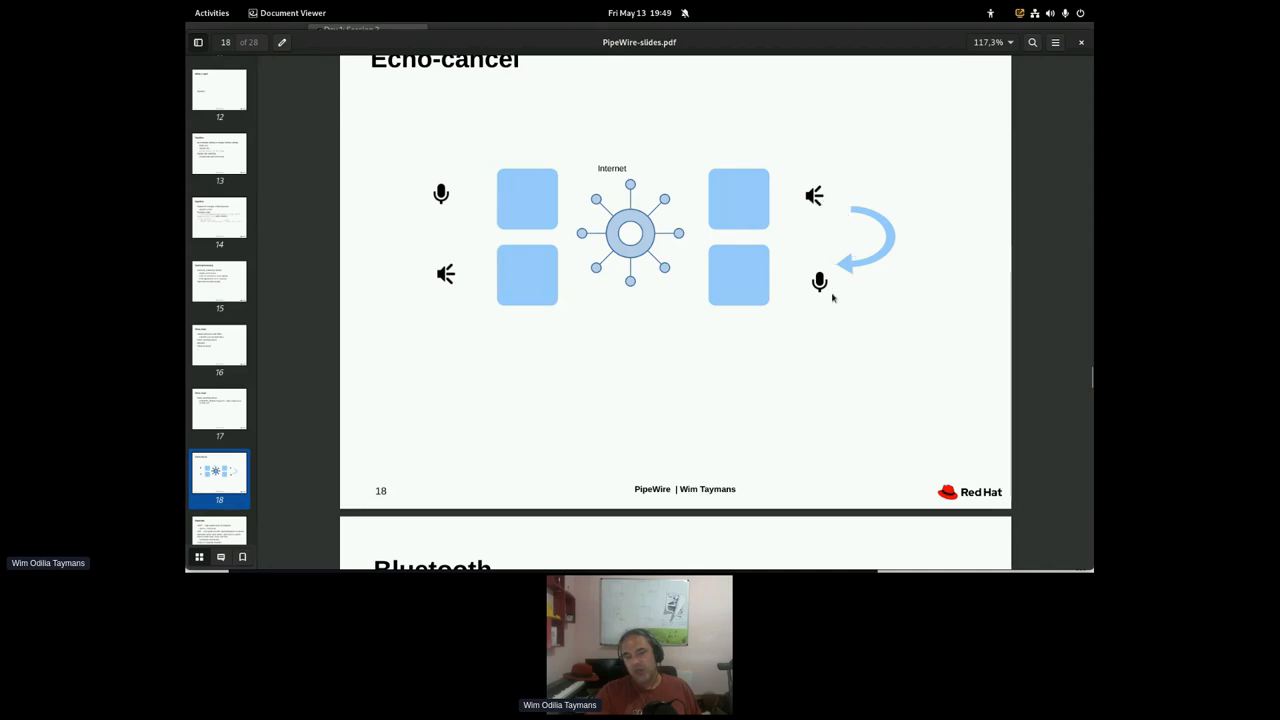
pyautogui.moveTo(816, 200)
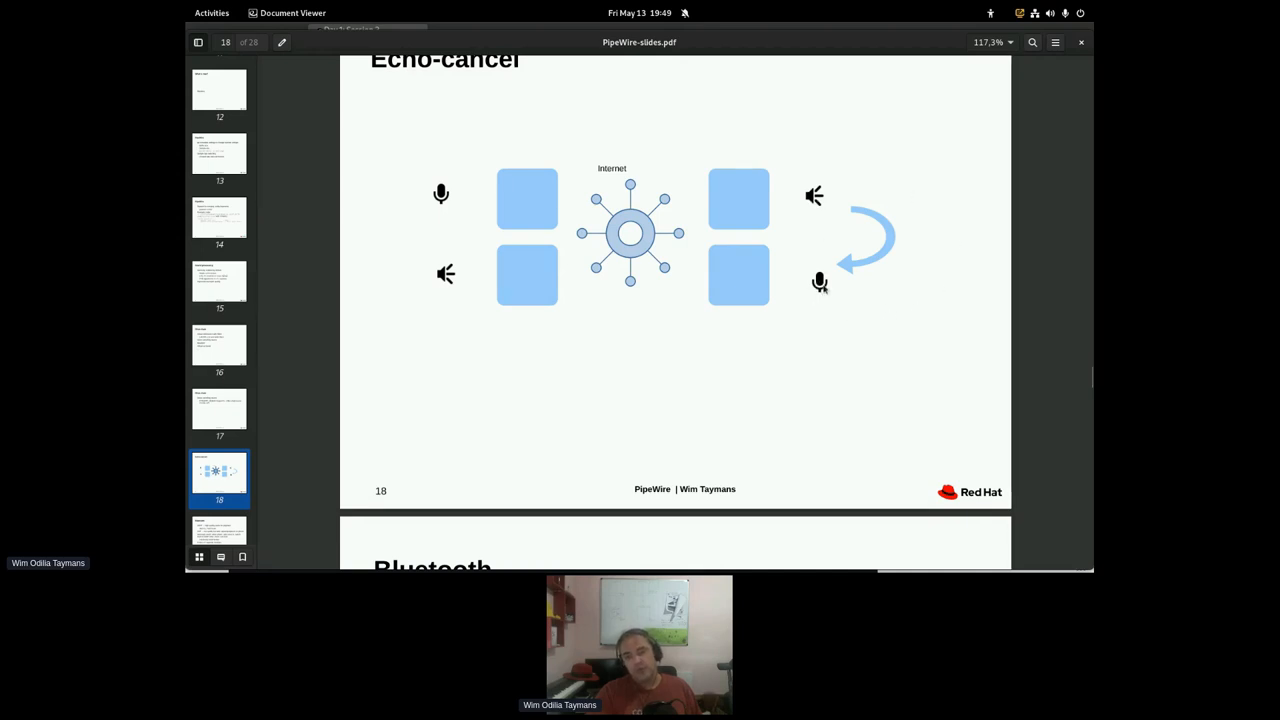
pyautogui.moveTo(468, 232)
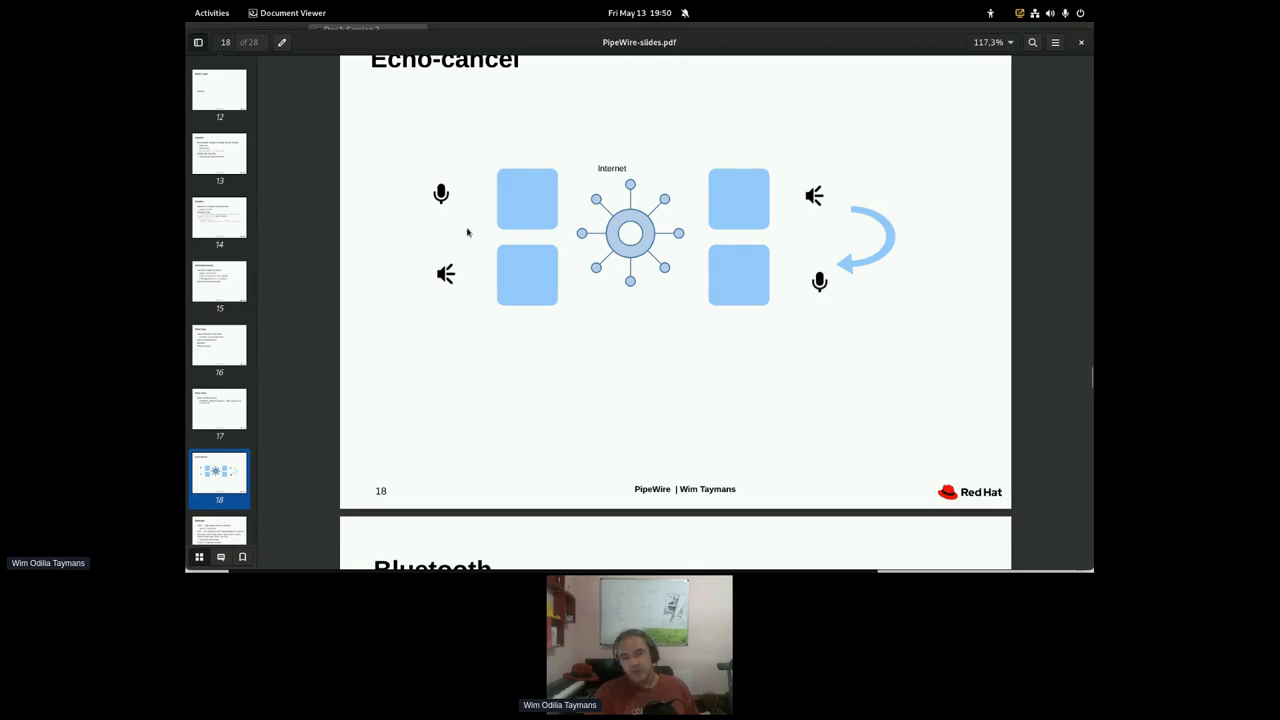
pyautogui.moveTo(750, 276)
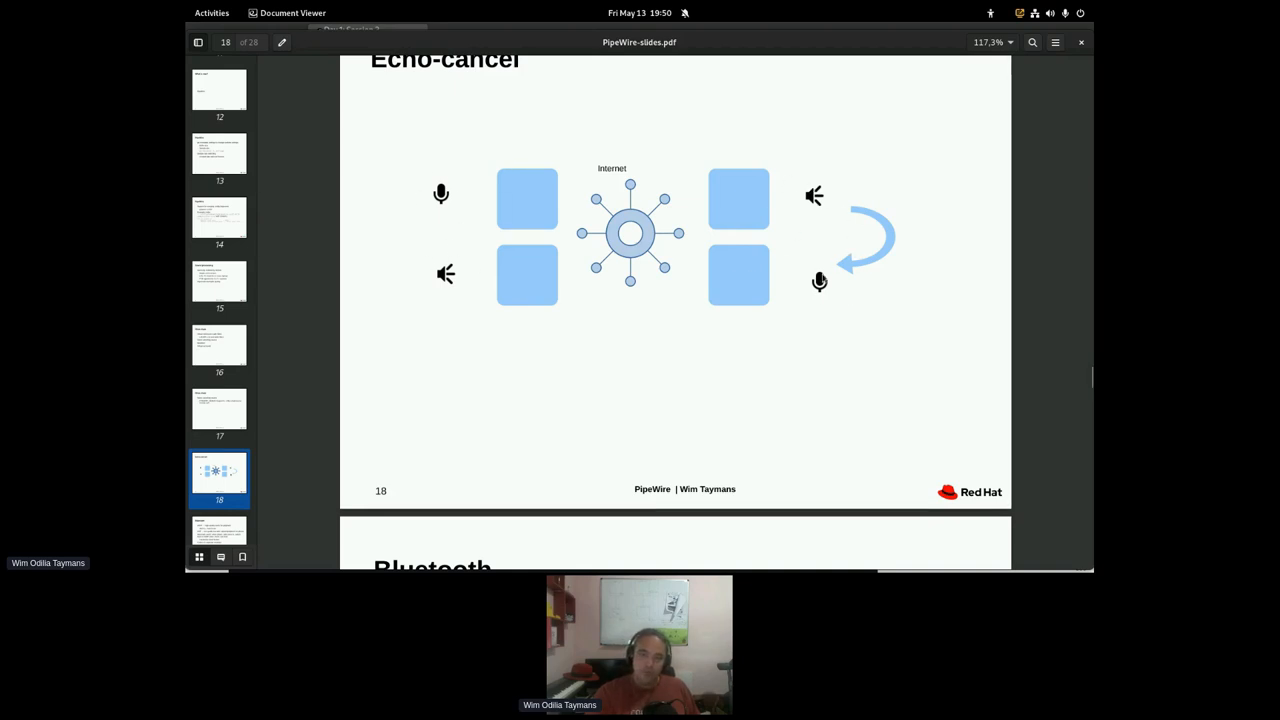
pyautogui.moveTo(840, 194)
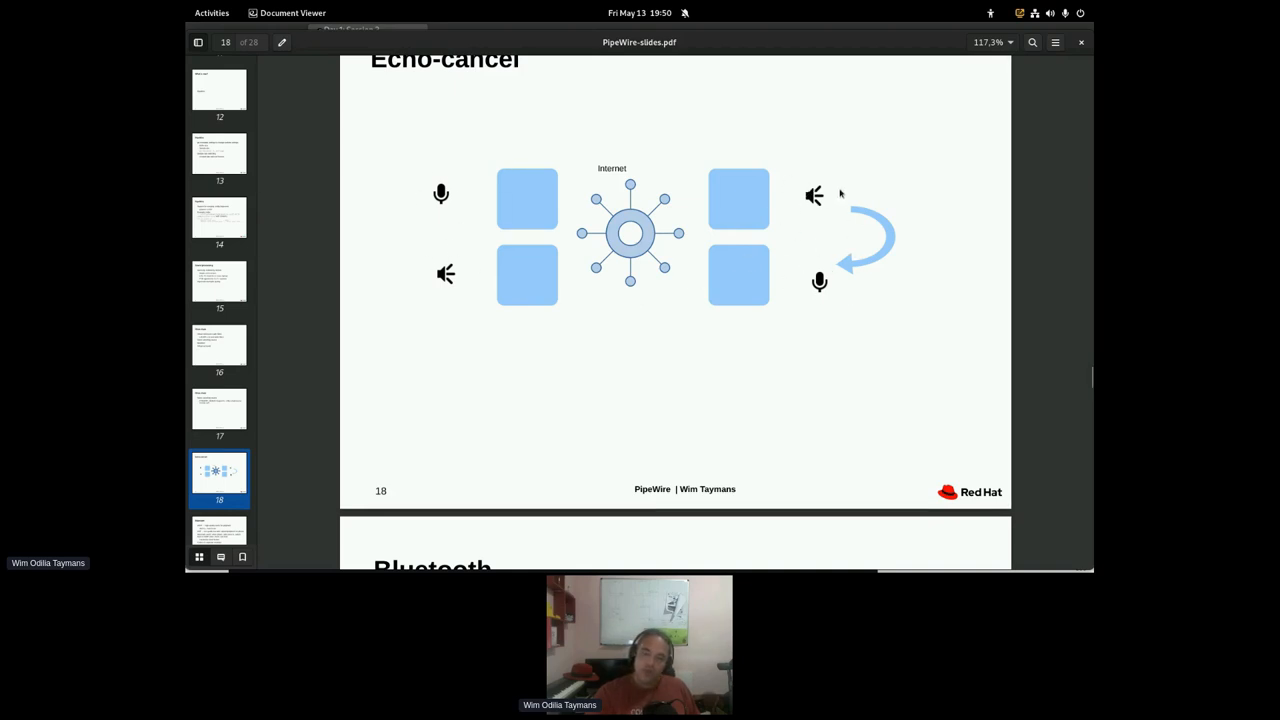
pyautogui.moveTo(804, 216)
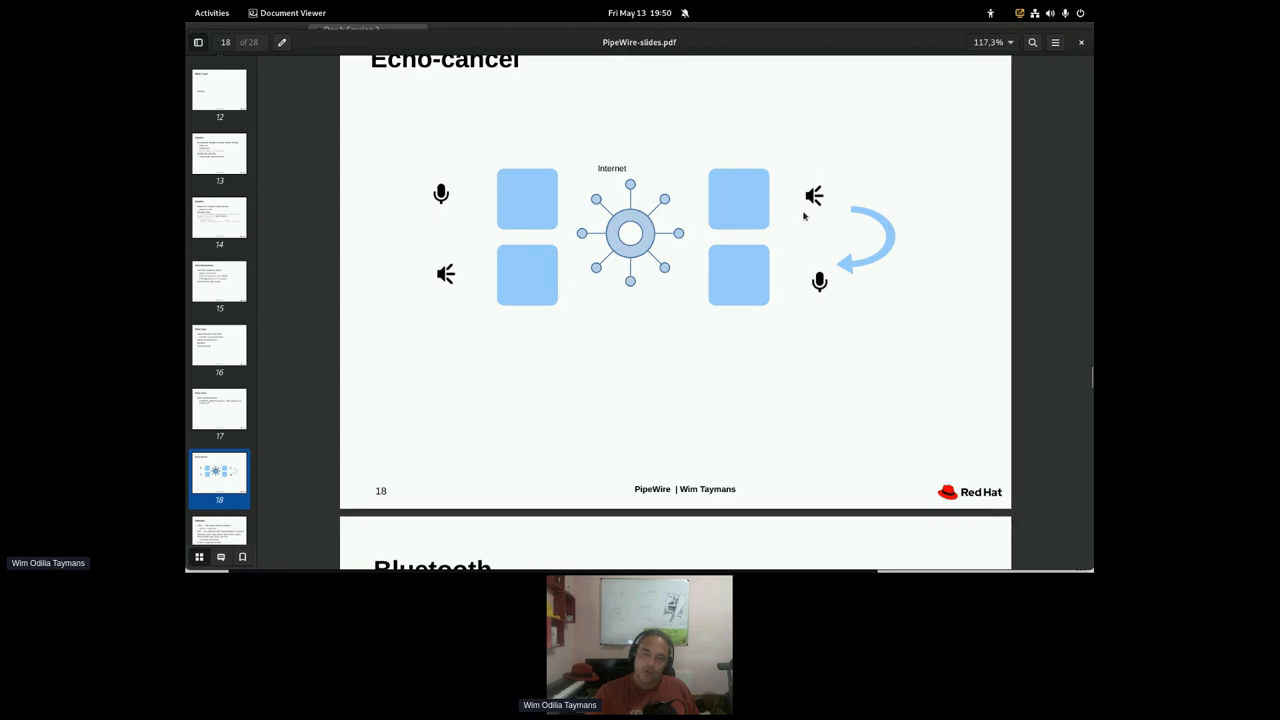
pyautogui.moveTo(252, 380)
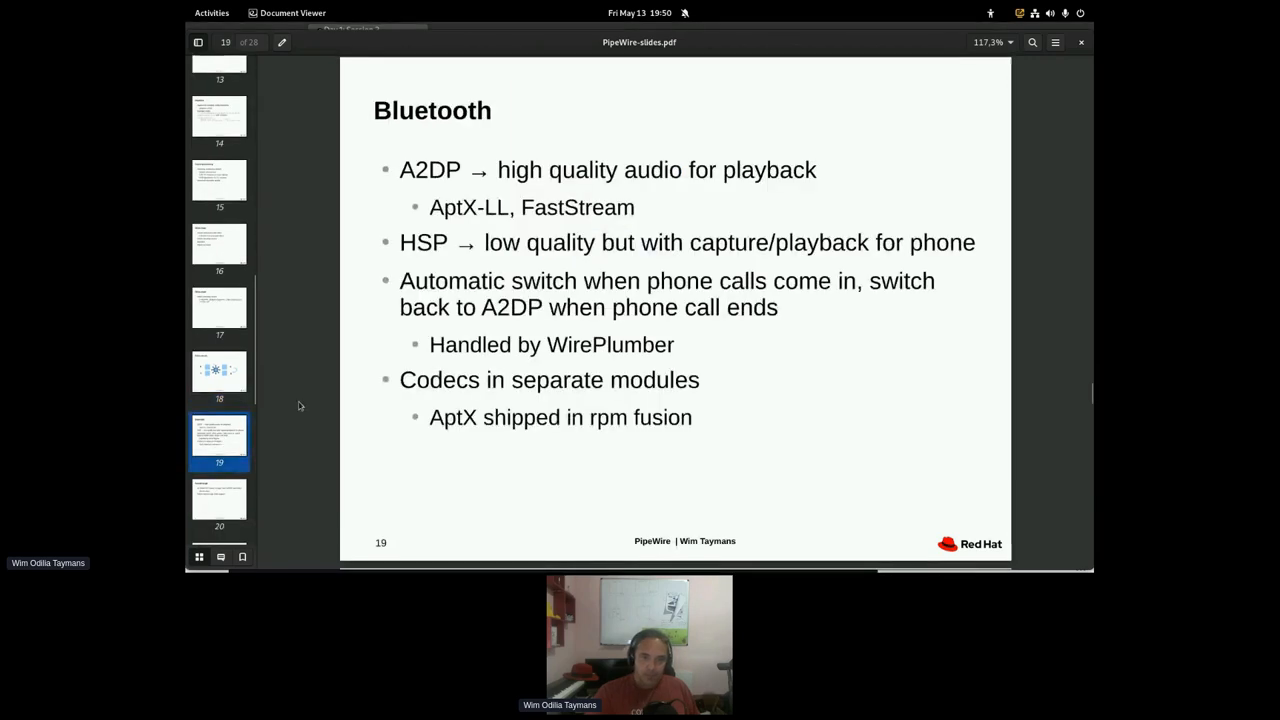
pyautogui.moveTo(704, 296)
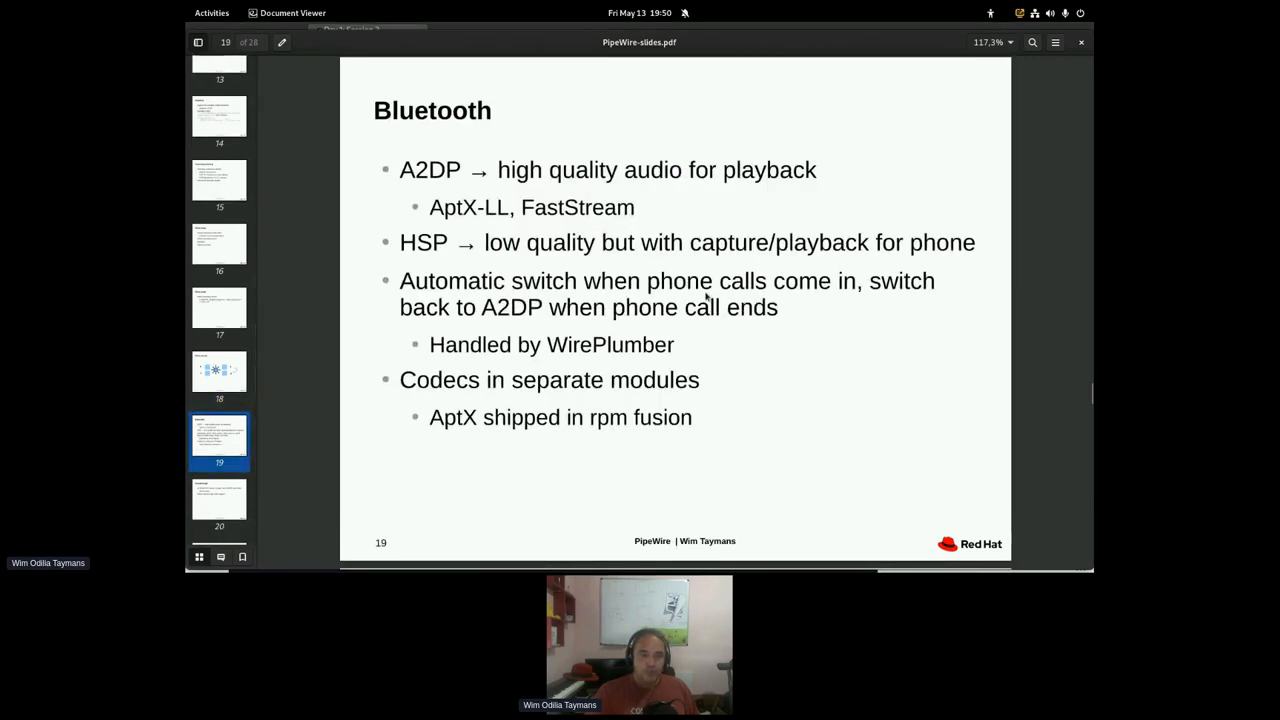
pyautogui.moveTo(810, 210)
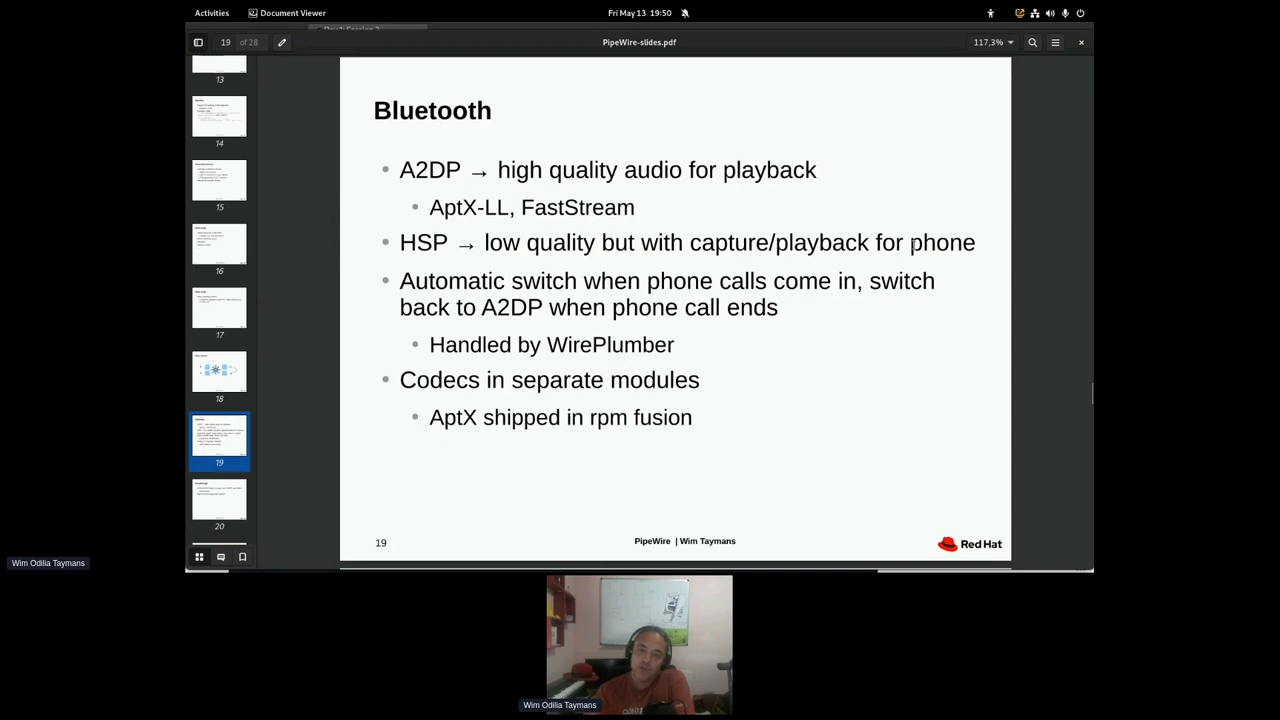
pyautogui.moveTo(828, 268)
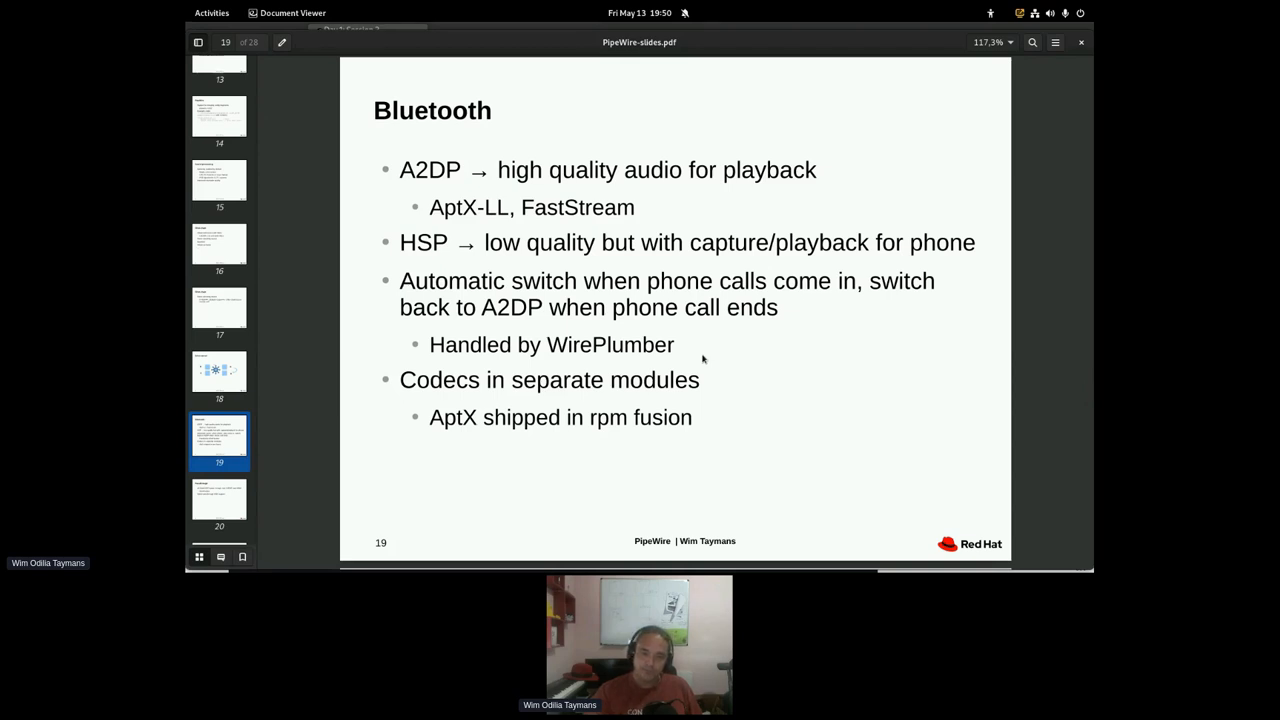
pyautogui.moveTo(538, 390)
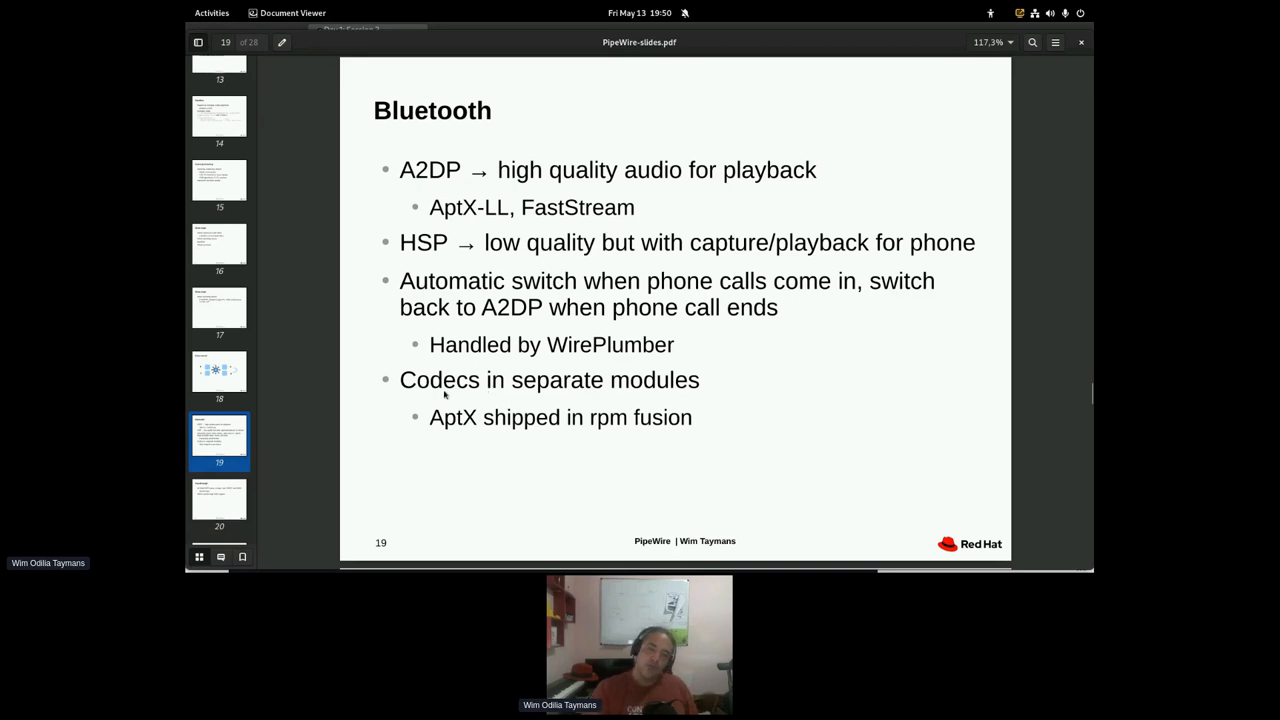
pyautogui.moveTo(452, 424)
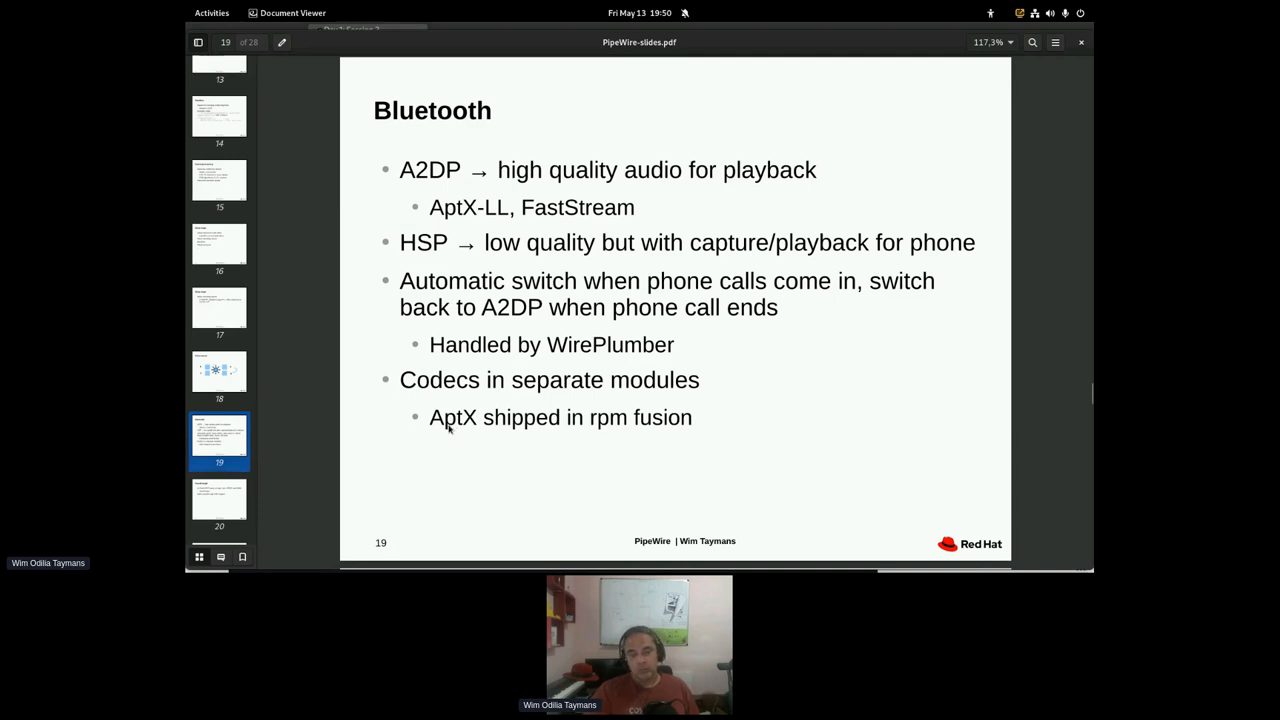
pyautogui.moveTo(536, 390)
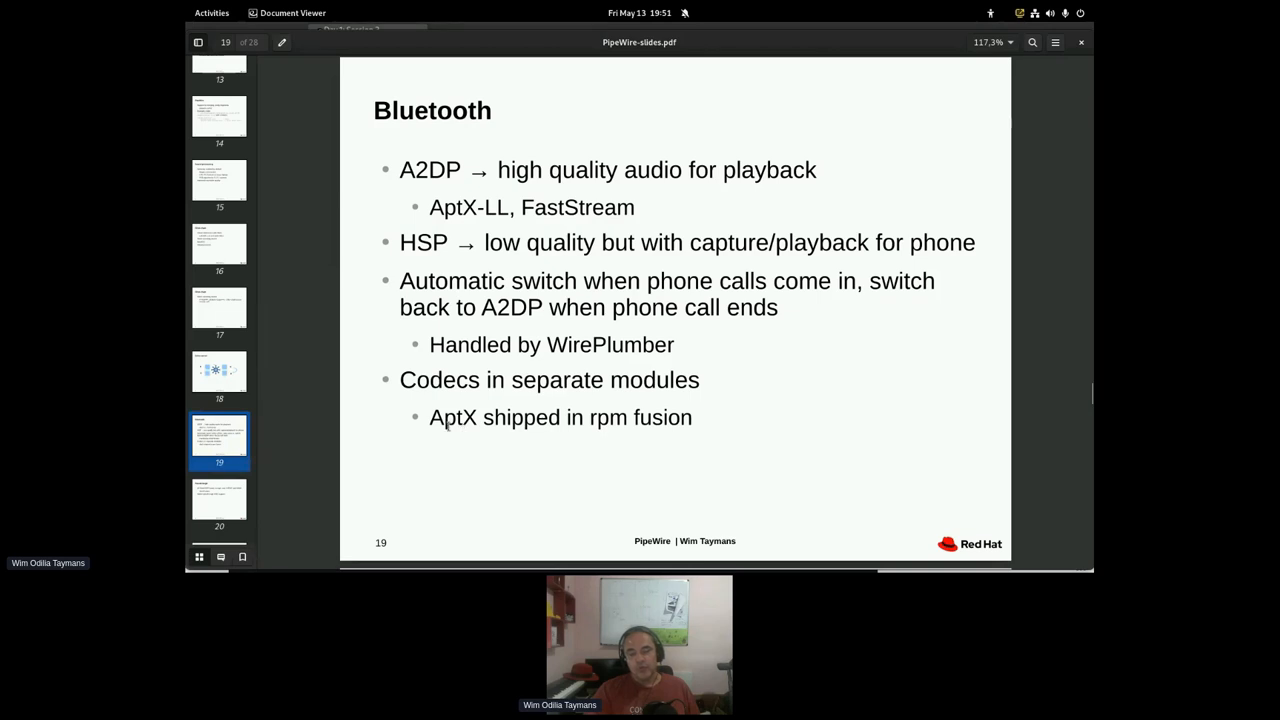
# - Highlight the word 'AptX' on the Bluetooth slide
pyautogui.doubleClick(452, 418)
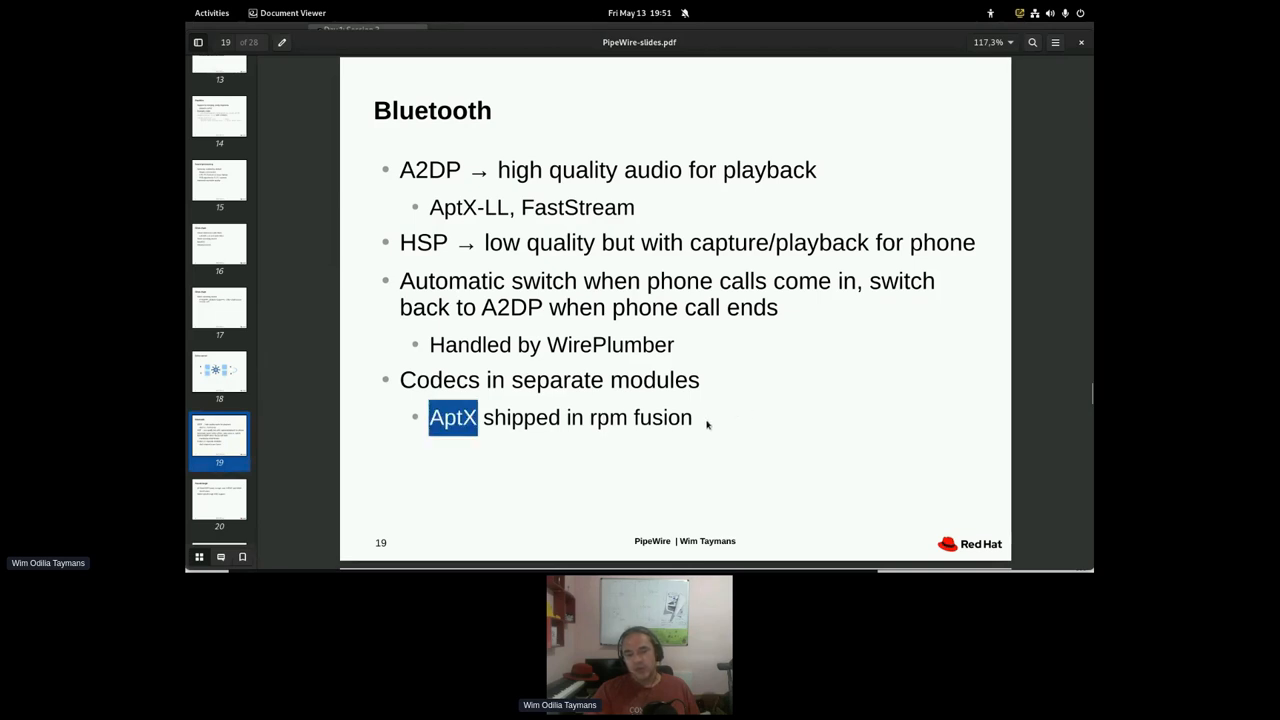
pyautogui.moveTo(492, 412)
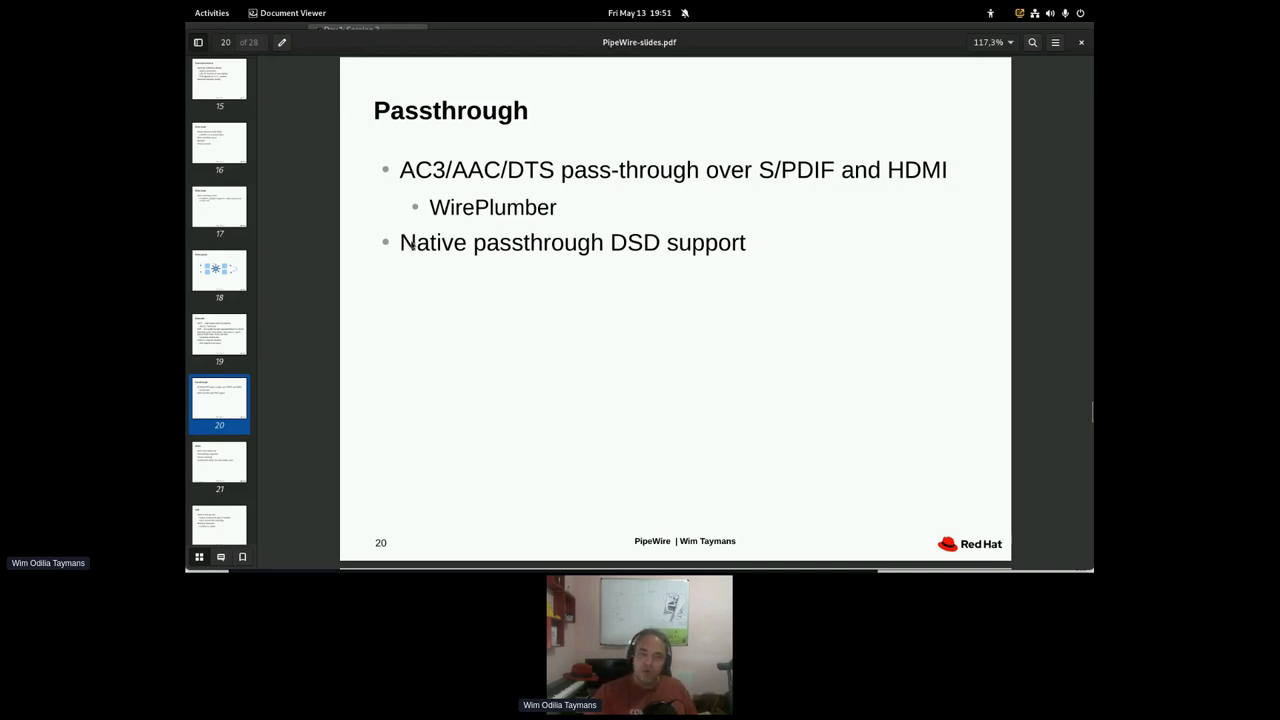
# - Select a word on slide 20, Passthrough, in the document view
pyautogui.doubleClick(636, 242)
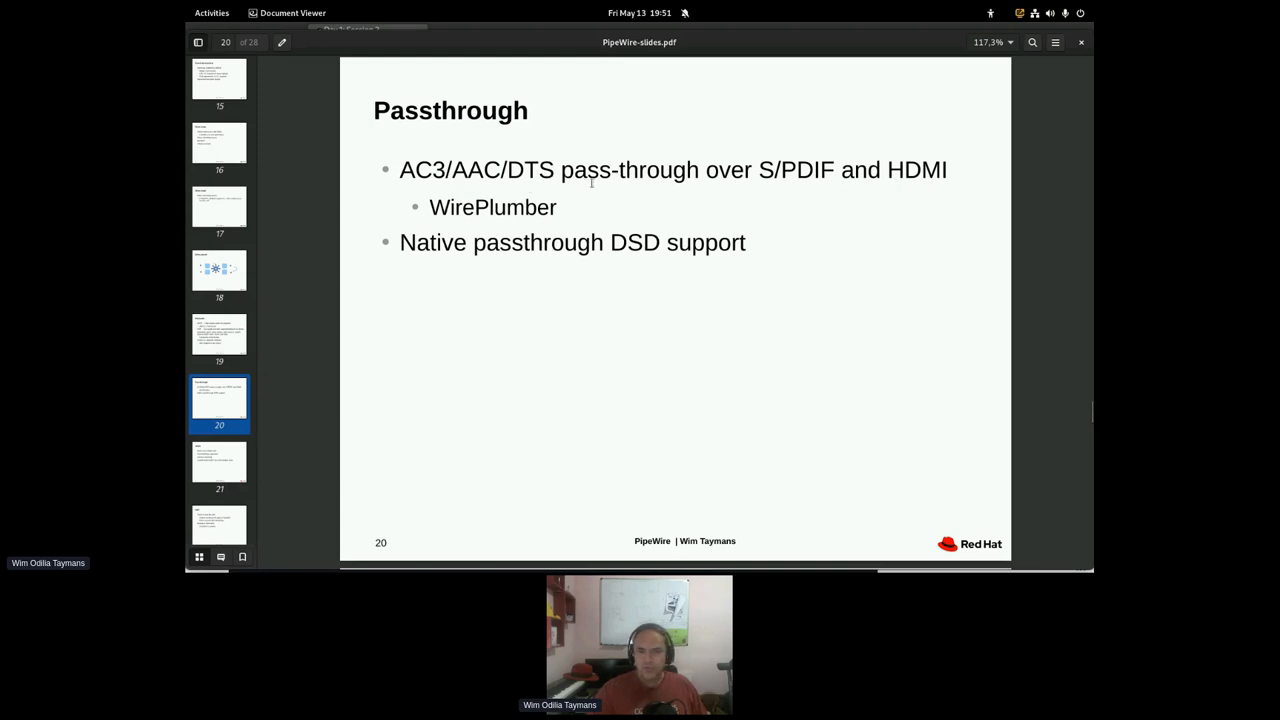
pyautogui.moveTo(252, 340)
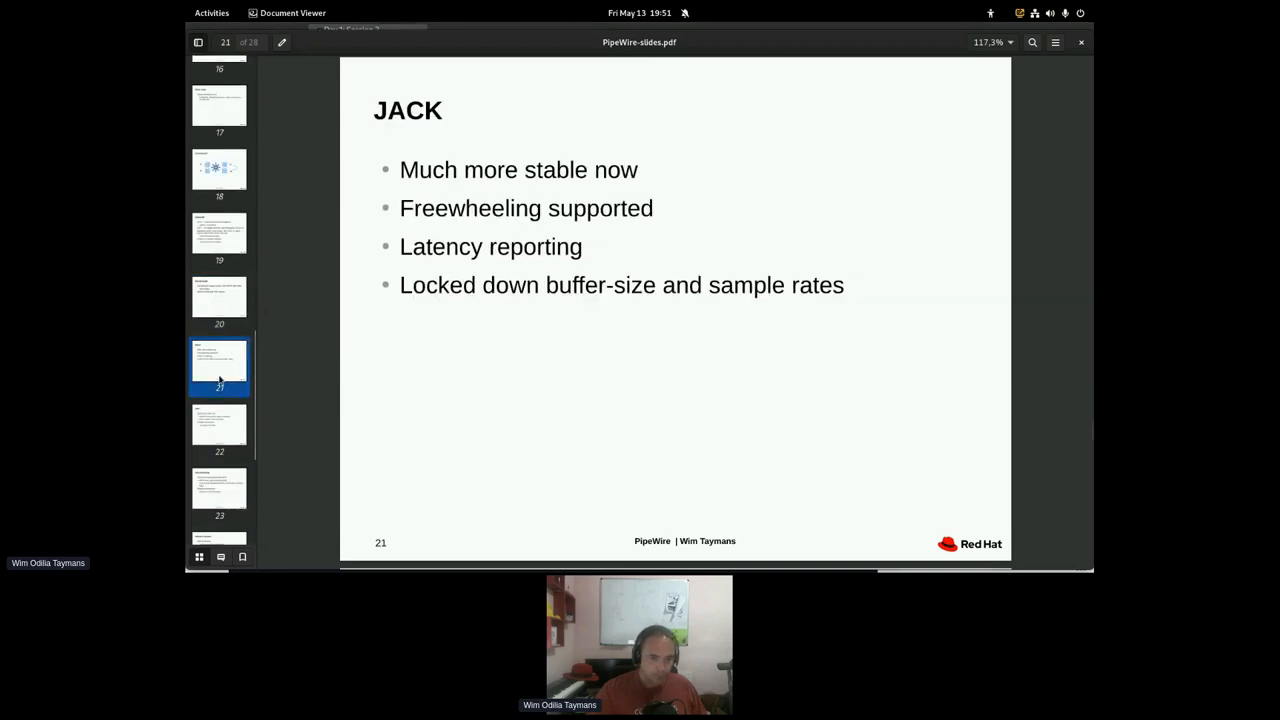
pyautogui.moveTo(776, 356)
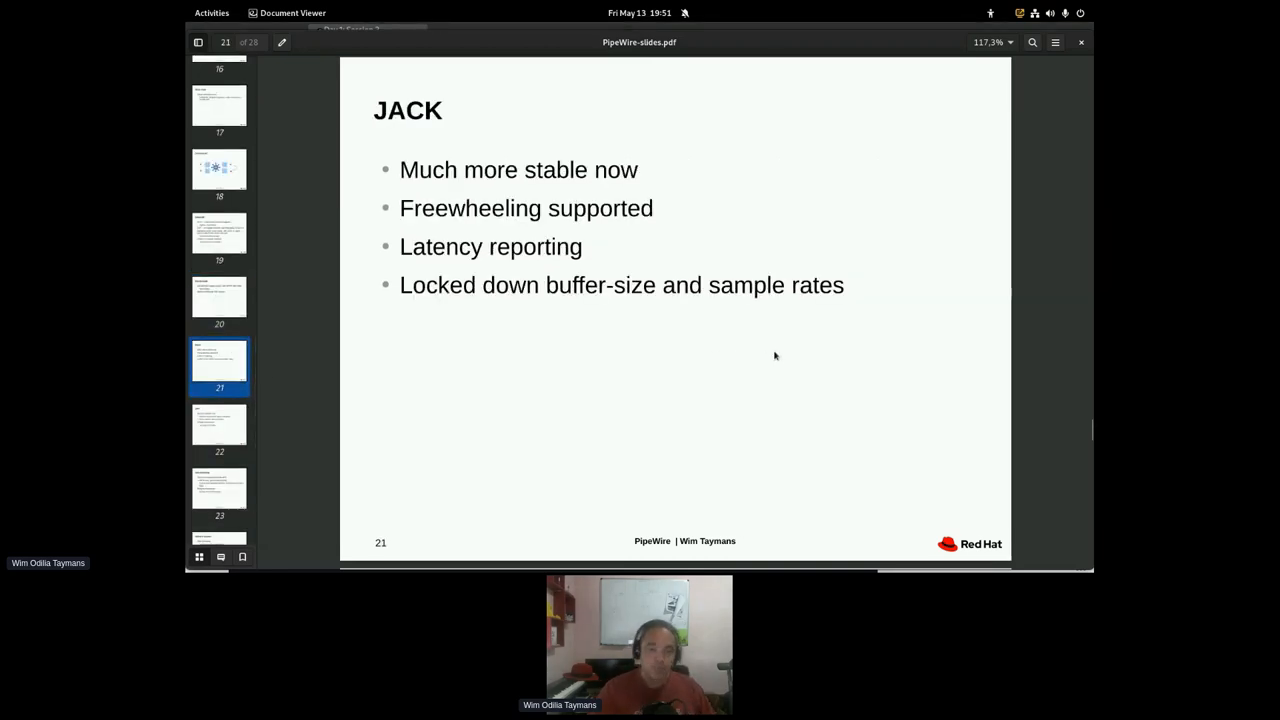
pyautogui.moveTo(560, 324)
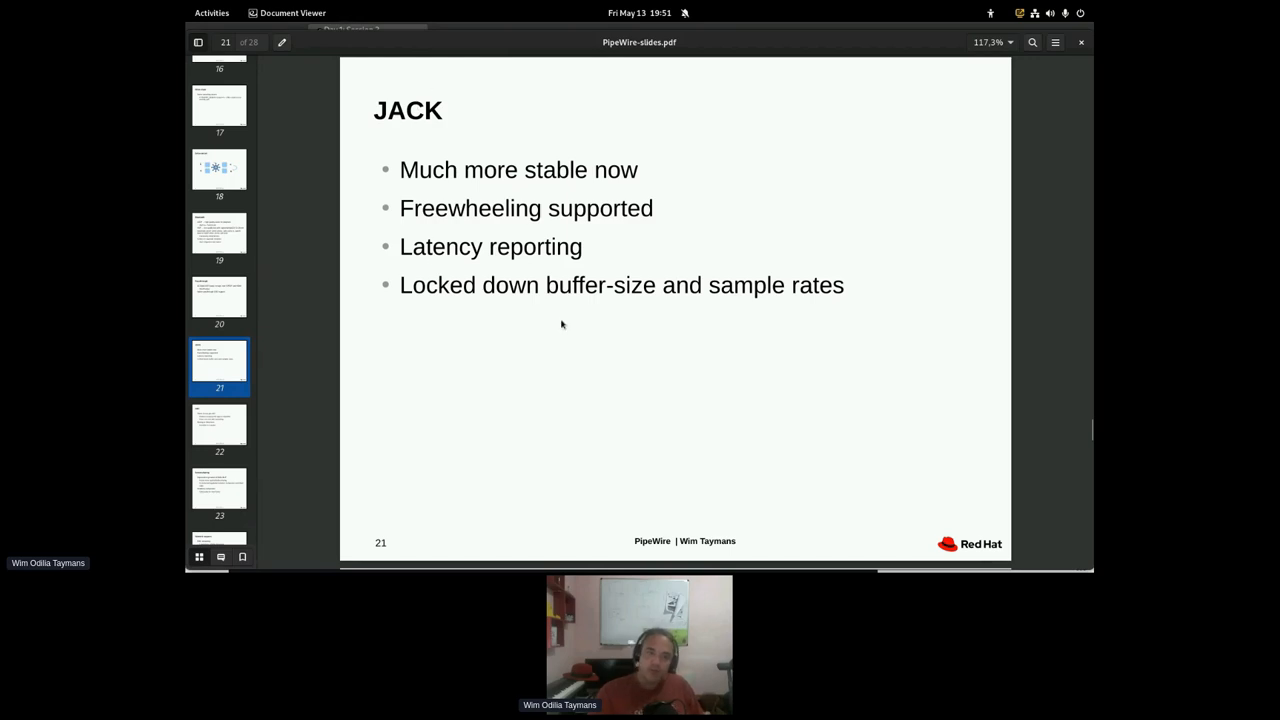
pyautogui.moveTo(640, 190)
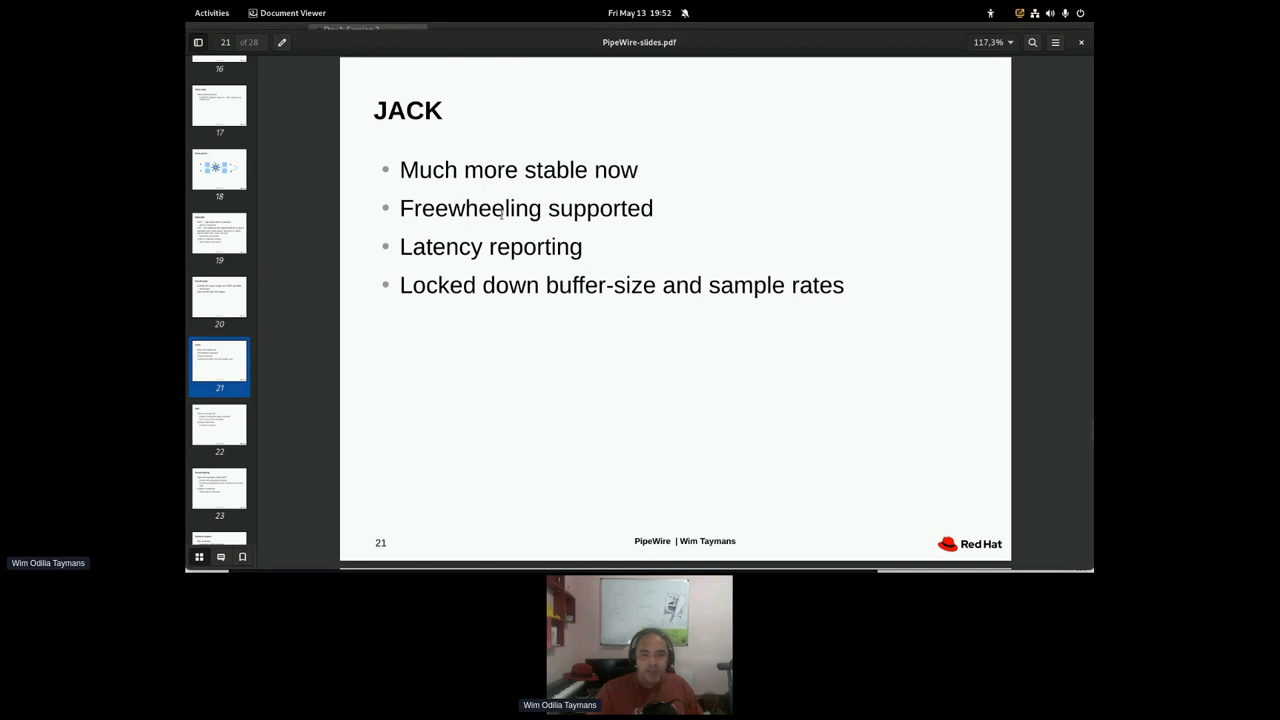
pyautogui.moveTo(464, 292)
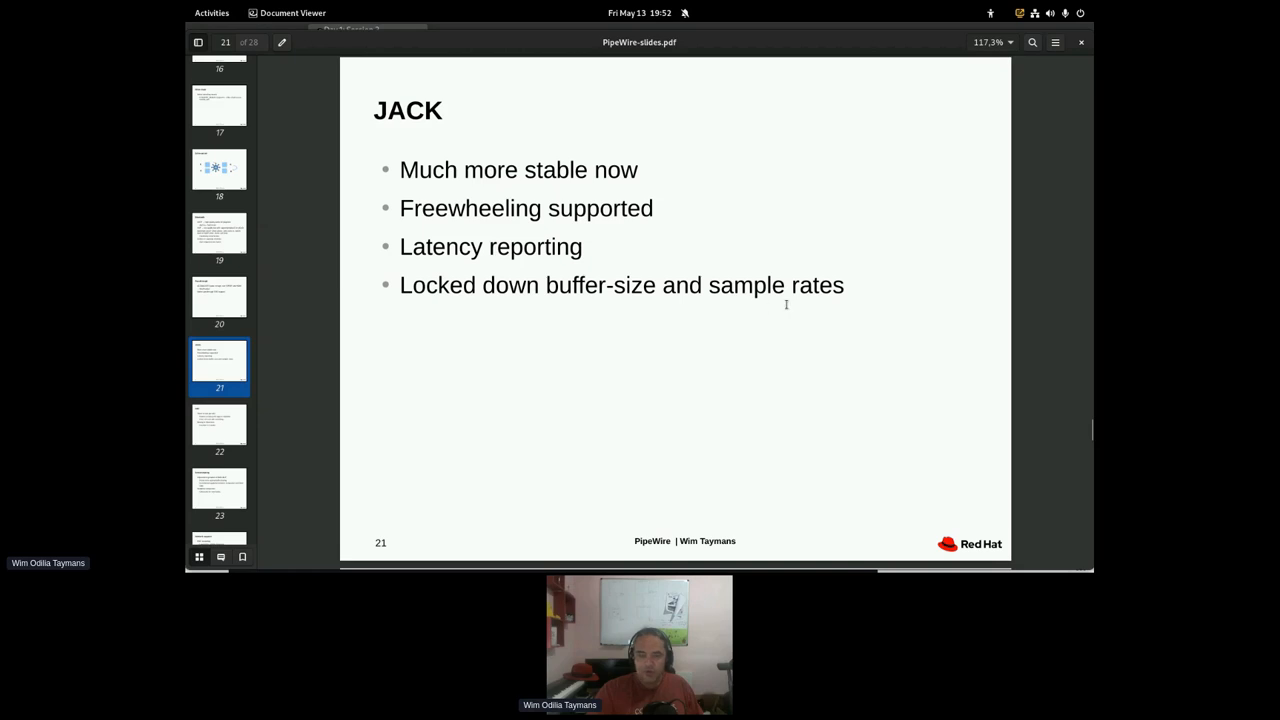
pyautogui.moveTo(612, 298)
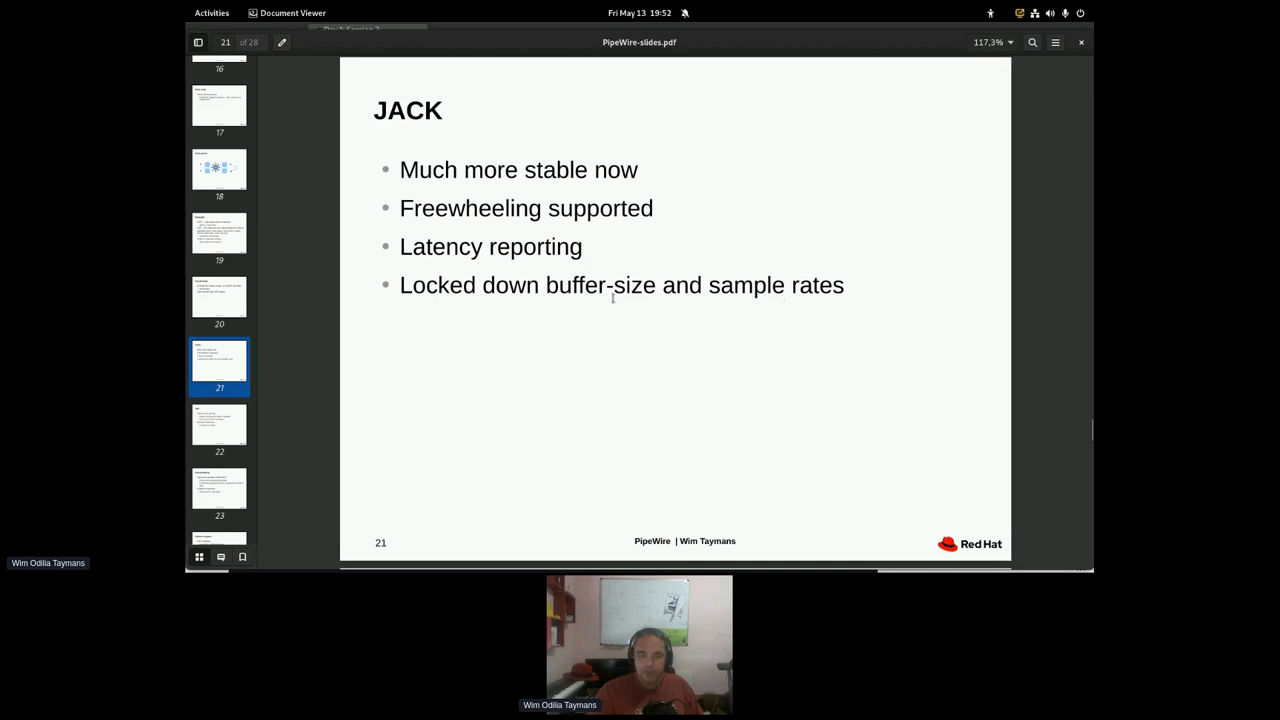
pyautogui.moveTo(712, 320)
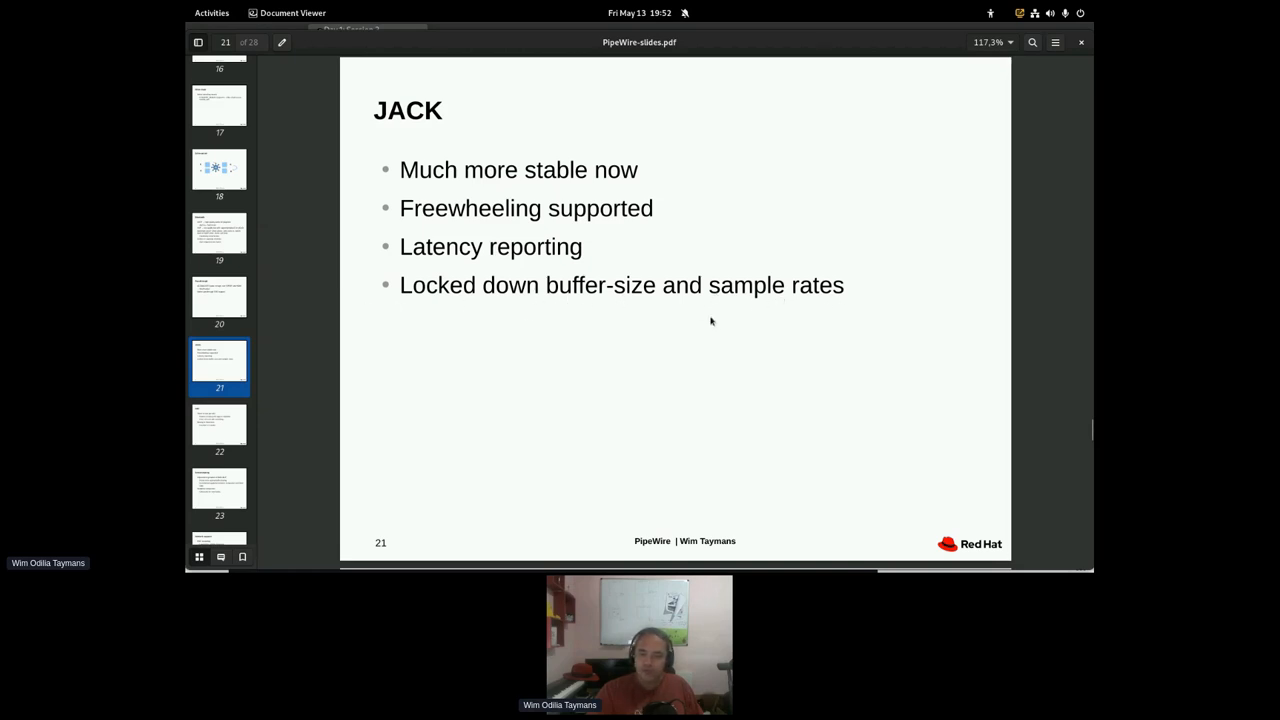
pyautogui.moveTo(752, 312)
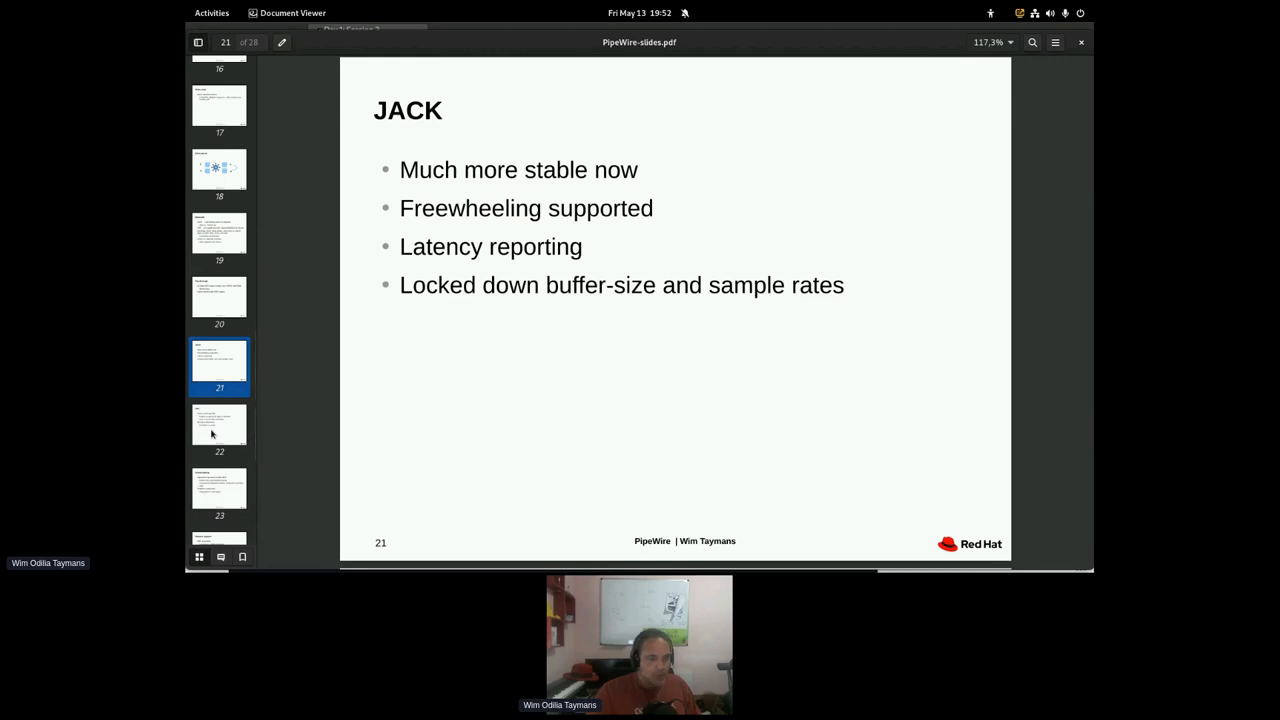
# - Show slide 22, "V4l2", on pw-v4l2 redirecting v4l2 apps and libcamera
pyautogui.click(220, 428)
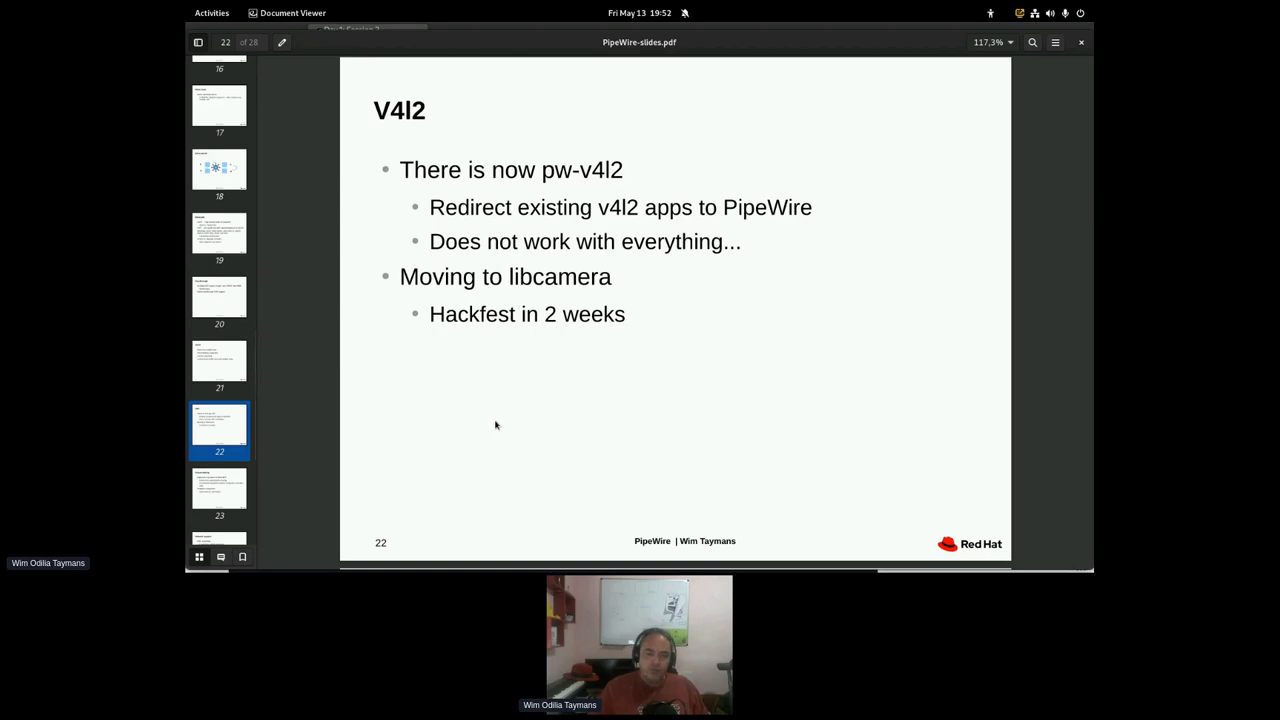
pyautogui.doubleClick(560, 276)
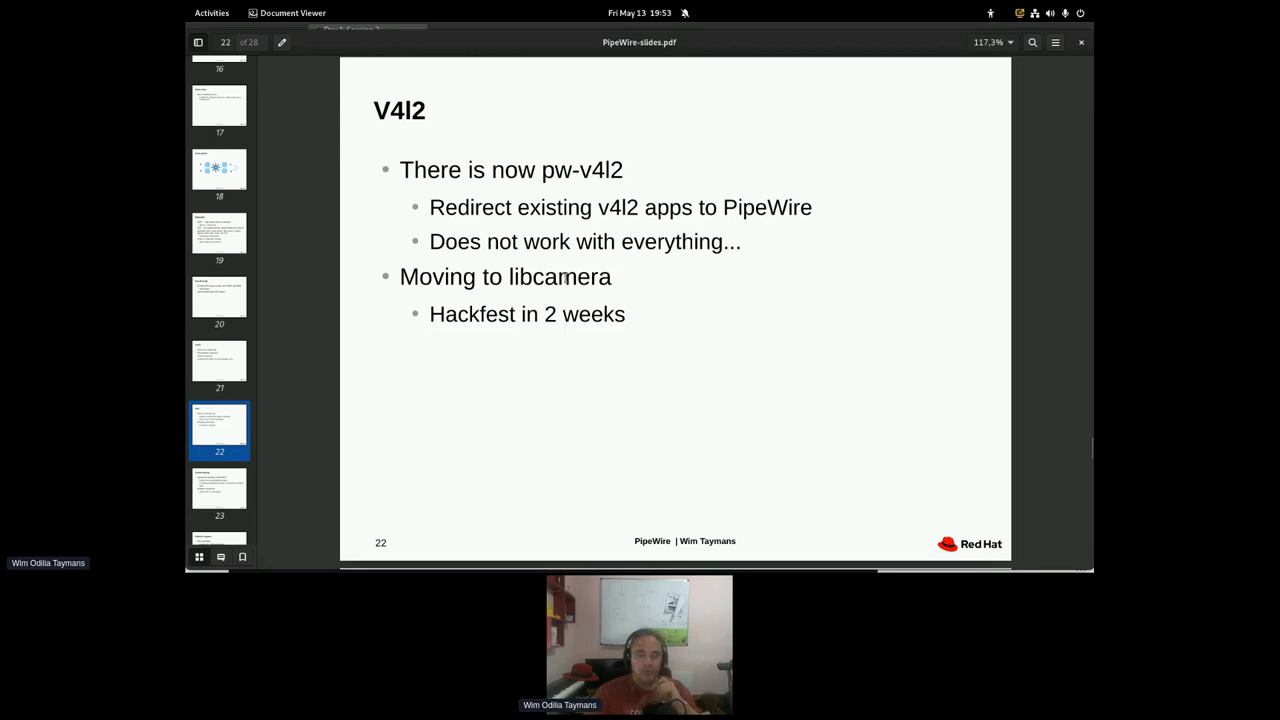
pyautogui.moveTo(520, 320)
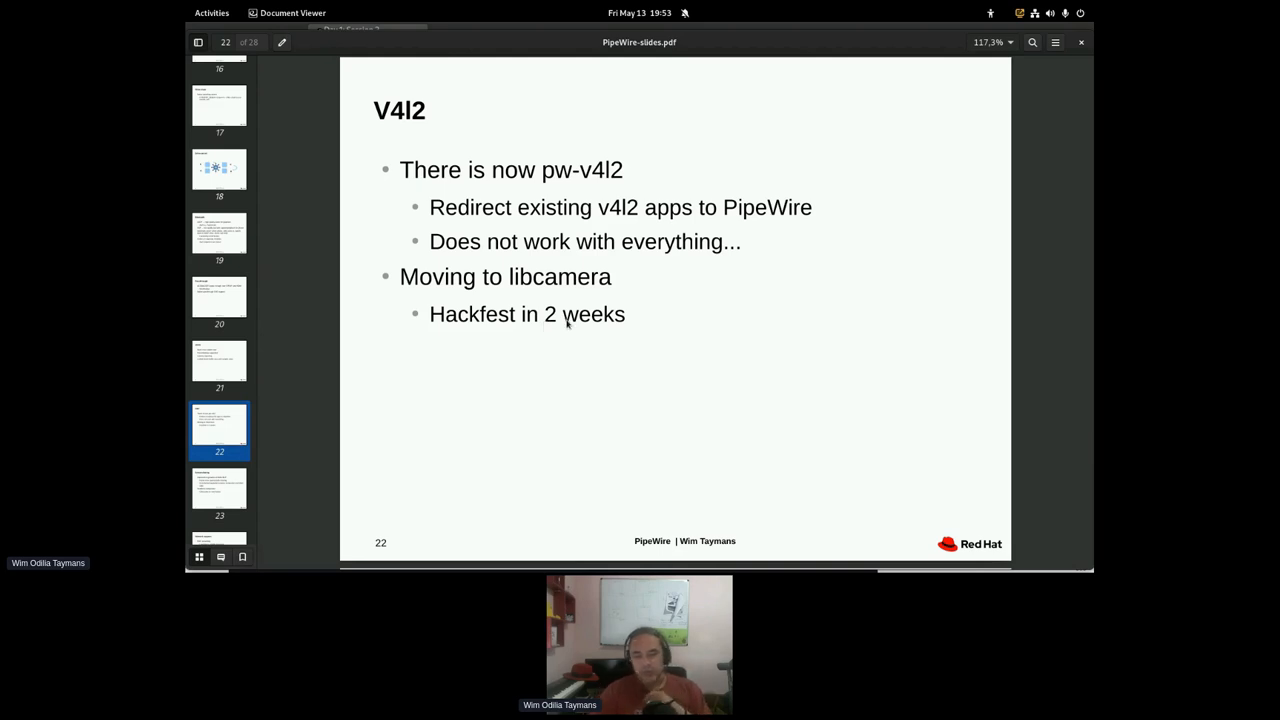
pyautogui.moveTo(492, 324)
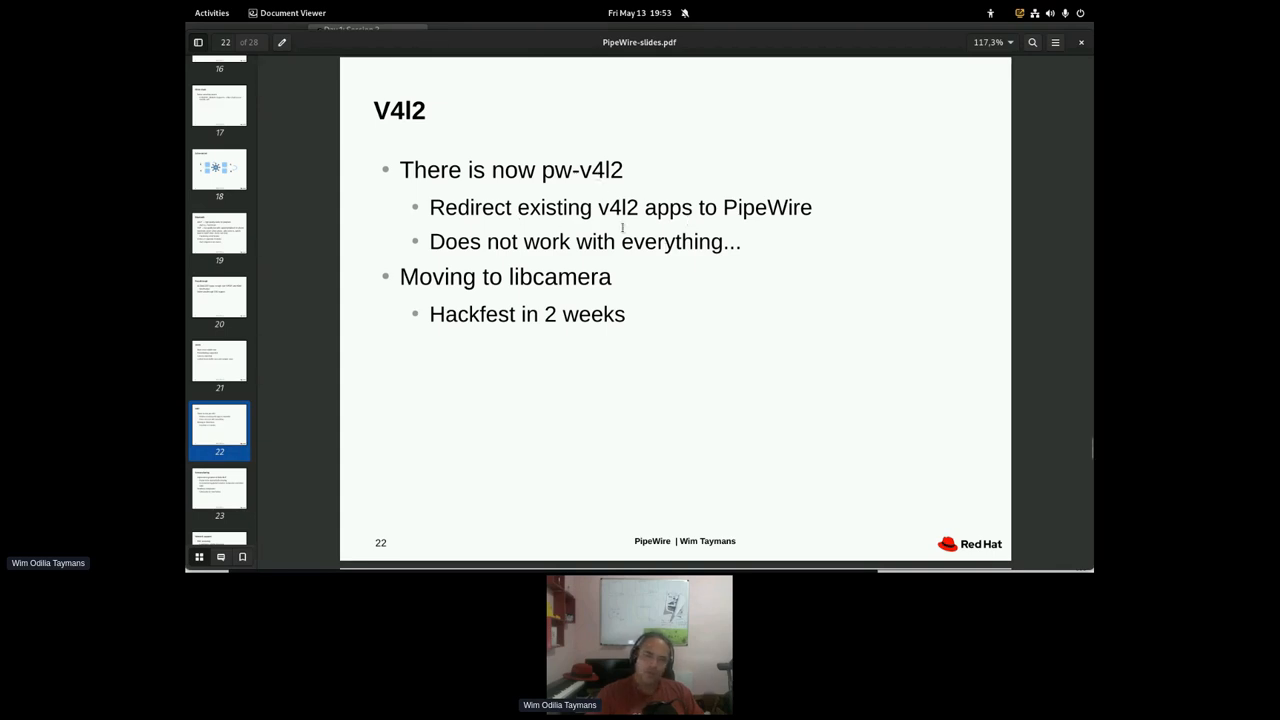
pyautogui.moveTo(536, 228)
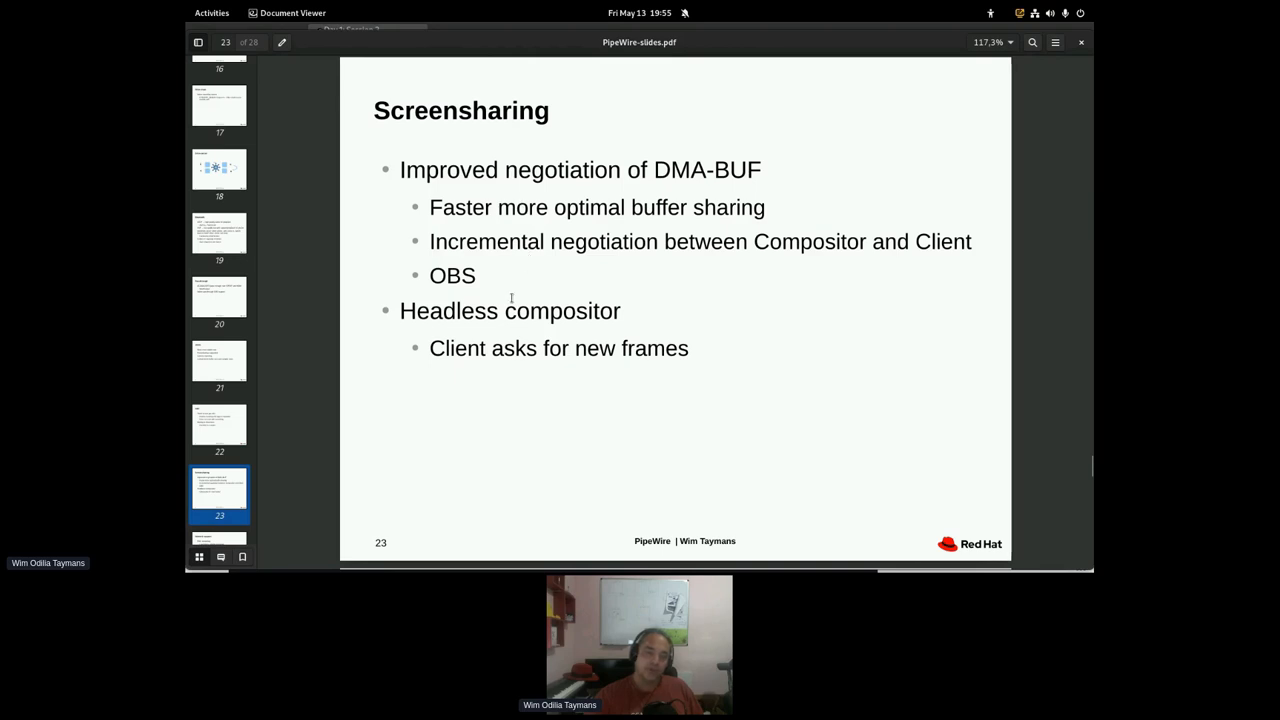
# - Scroll the thumbnail sidebar down toward the Screensharing slide
pyautogui.scroll(-3)
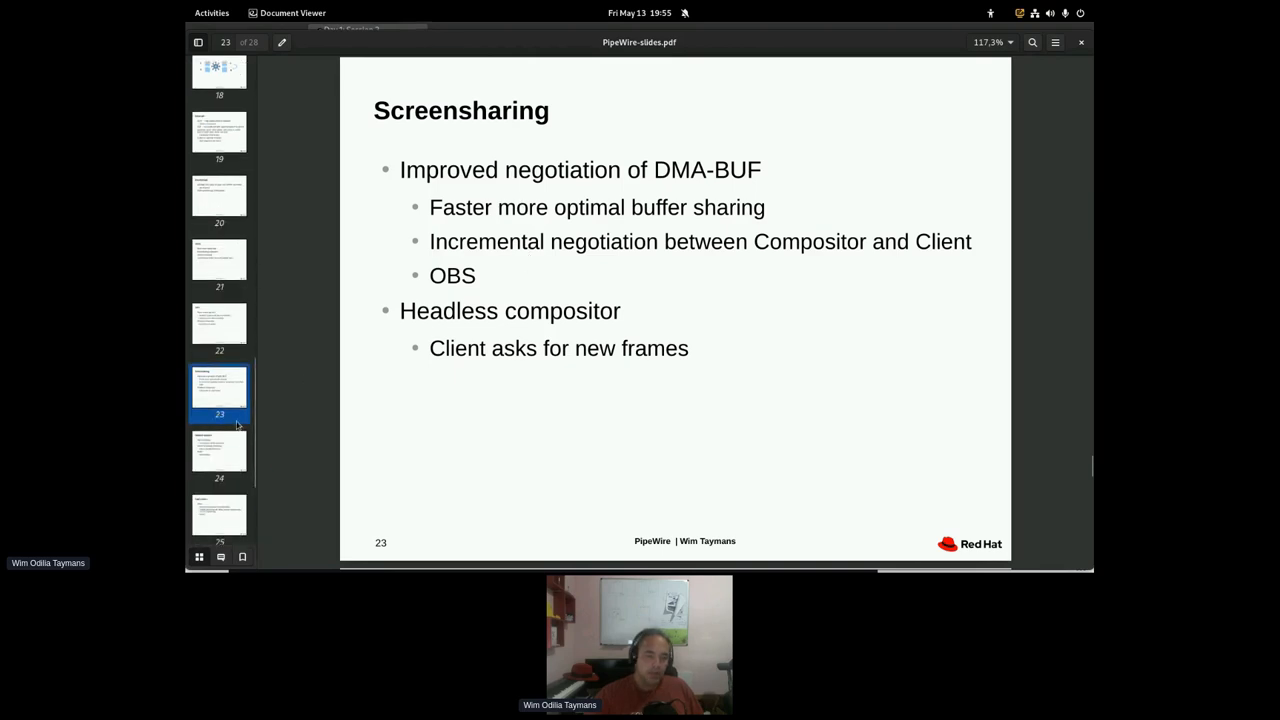
pyautogui.moveTo(564, 288)
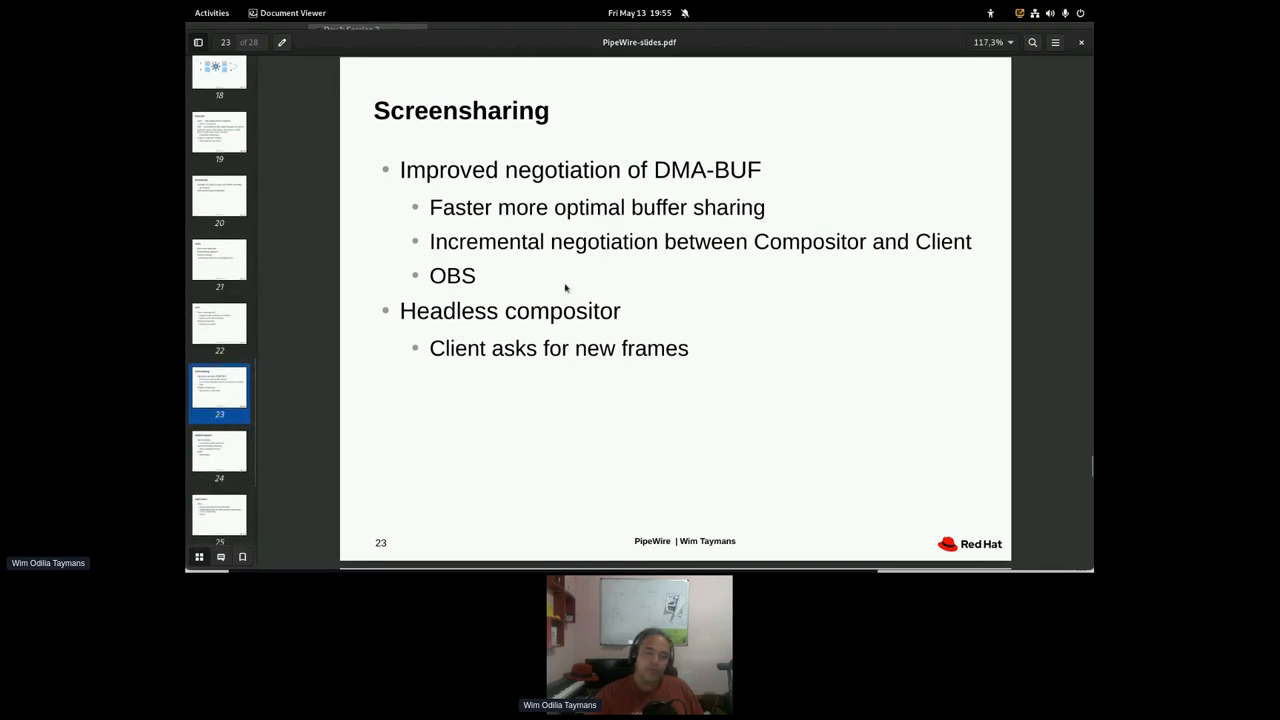
pyautogui.moveTo(510, 344)
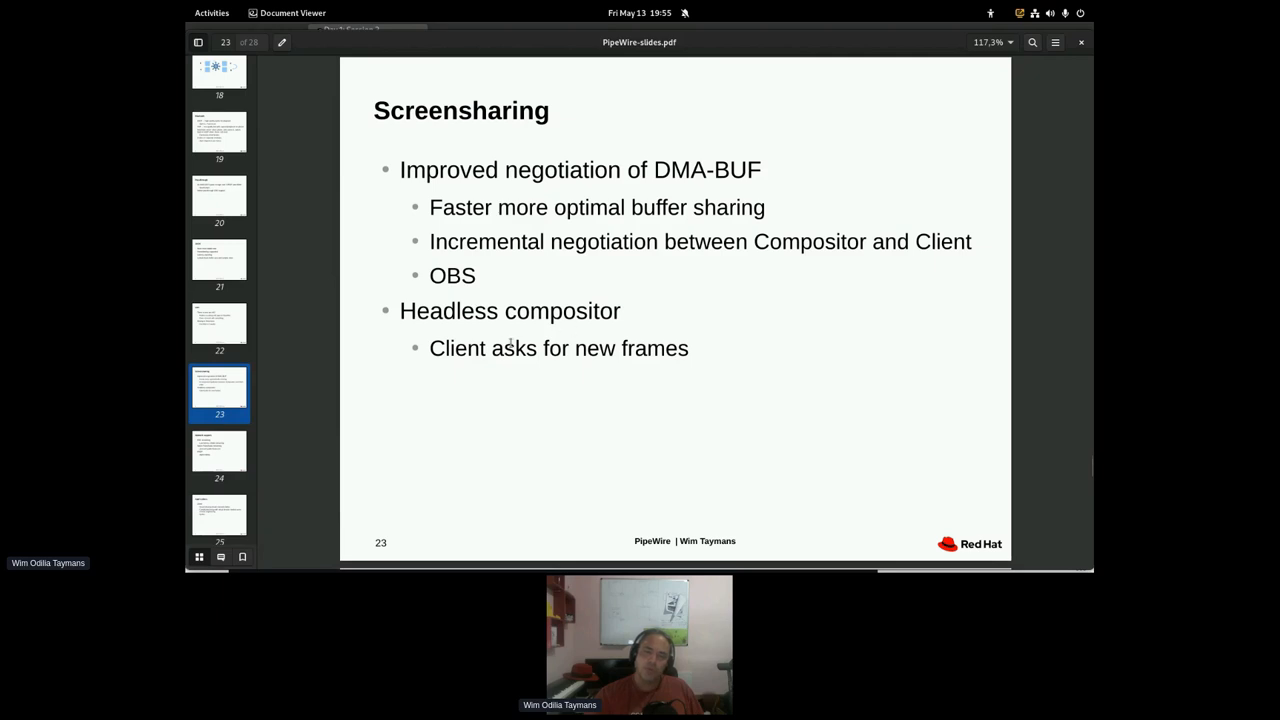
pyautogui.moveTo(494, 330)
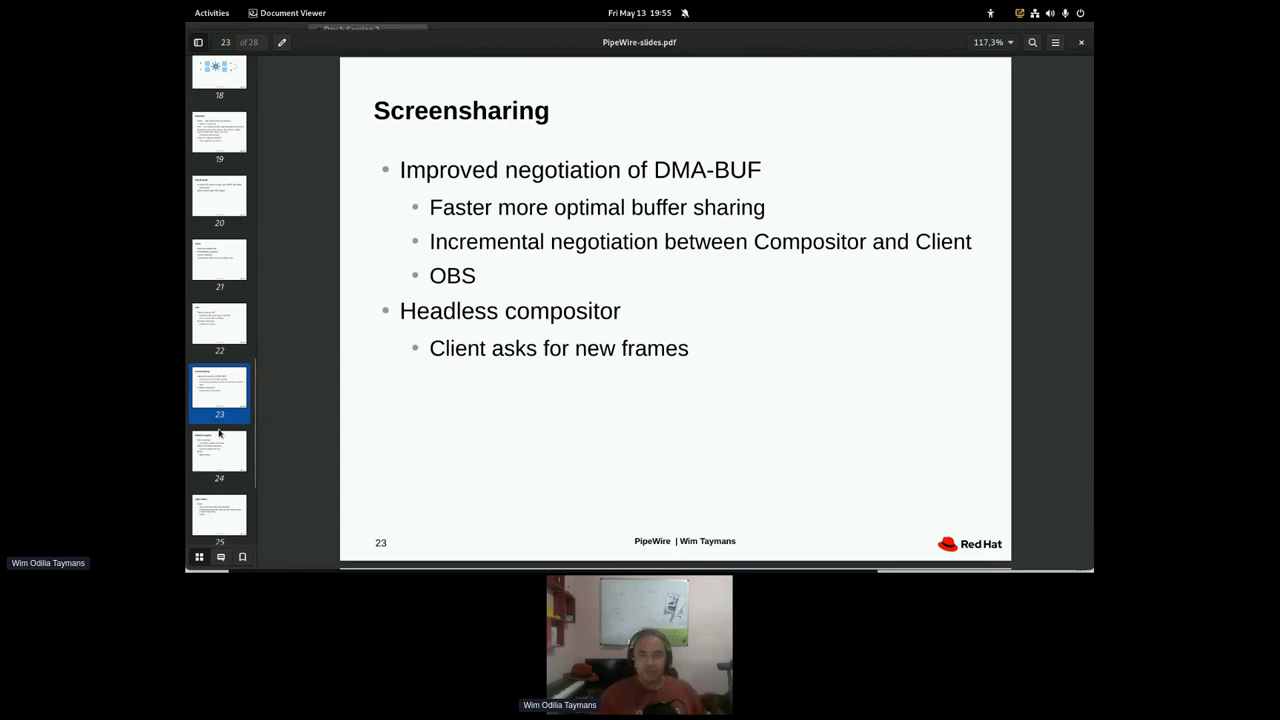
pyautogui.moveTo(448, 464)
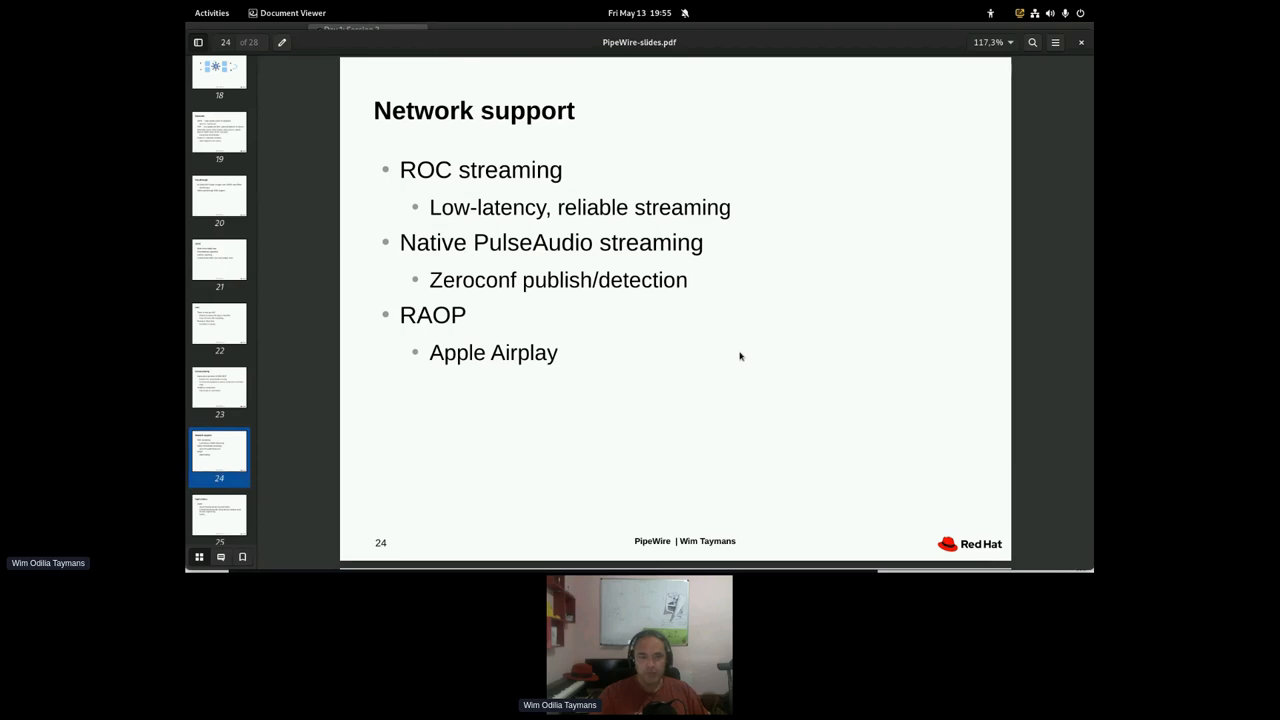
pyautogui.moveTo(470, 176)
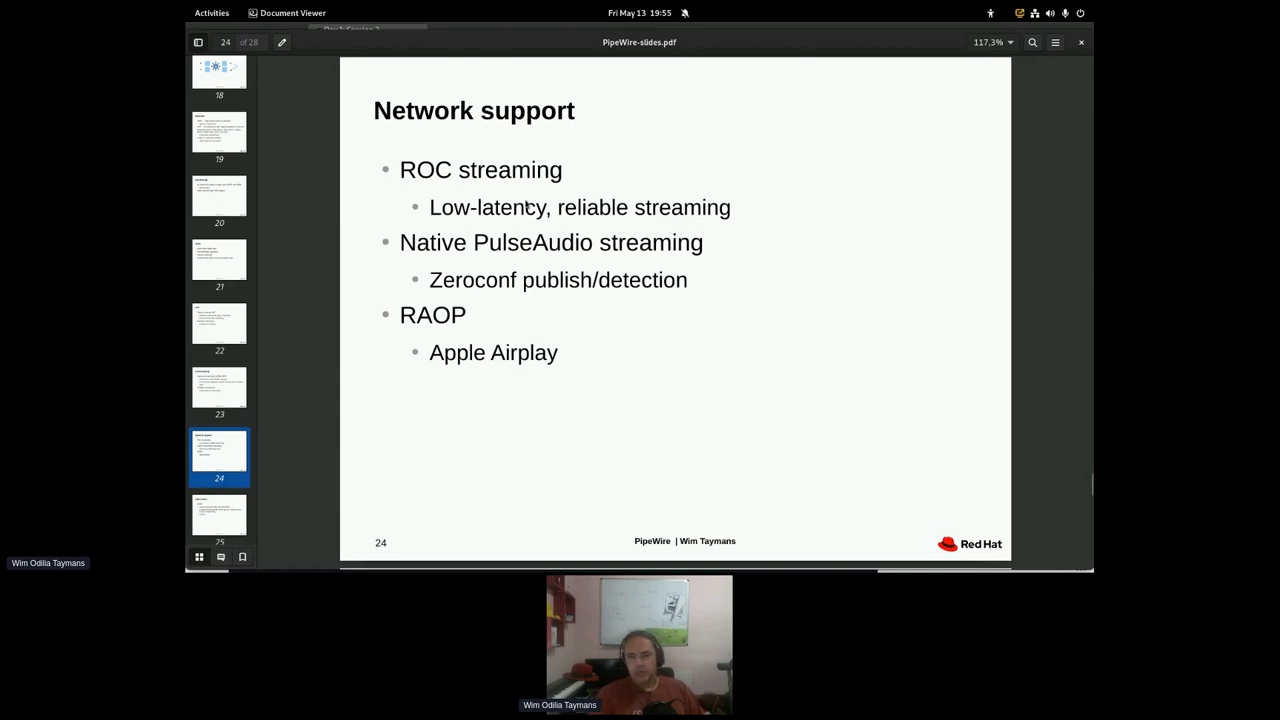
pyautogui.moveTo(436, 170)
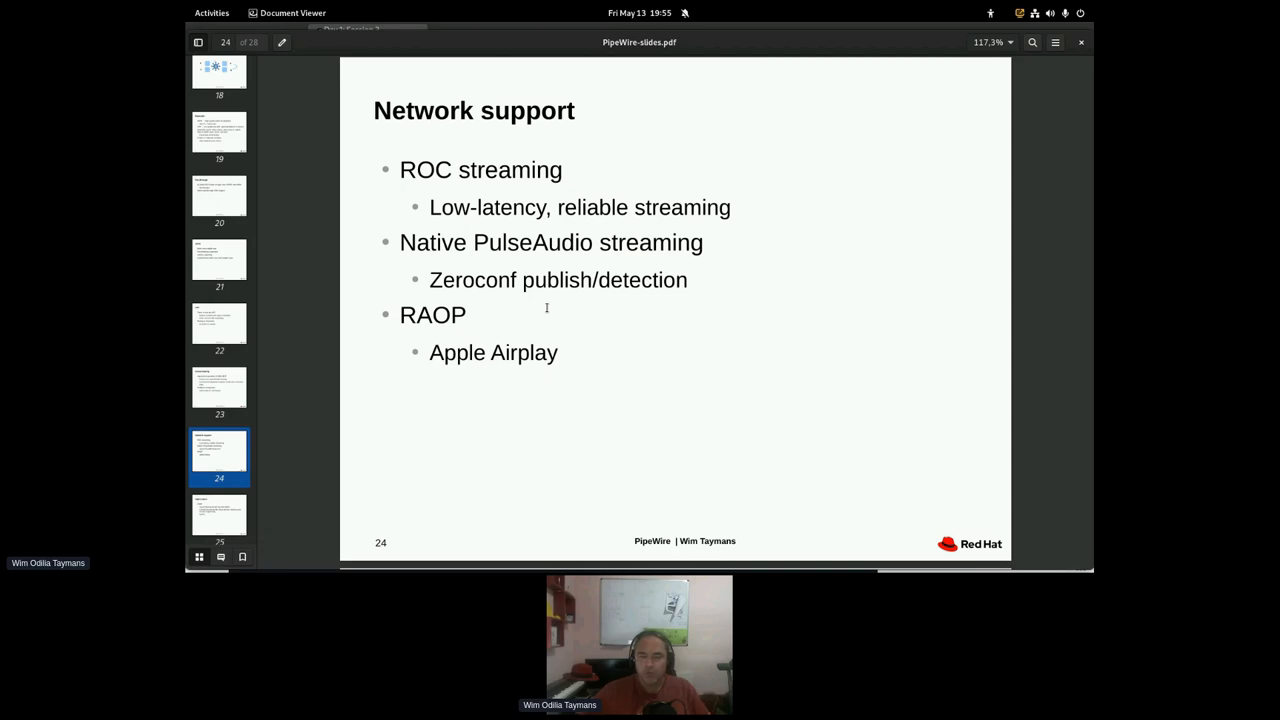
pyautogui.moveTo(500, 322)
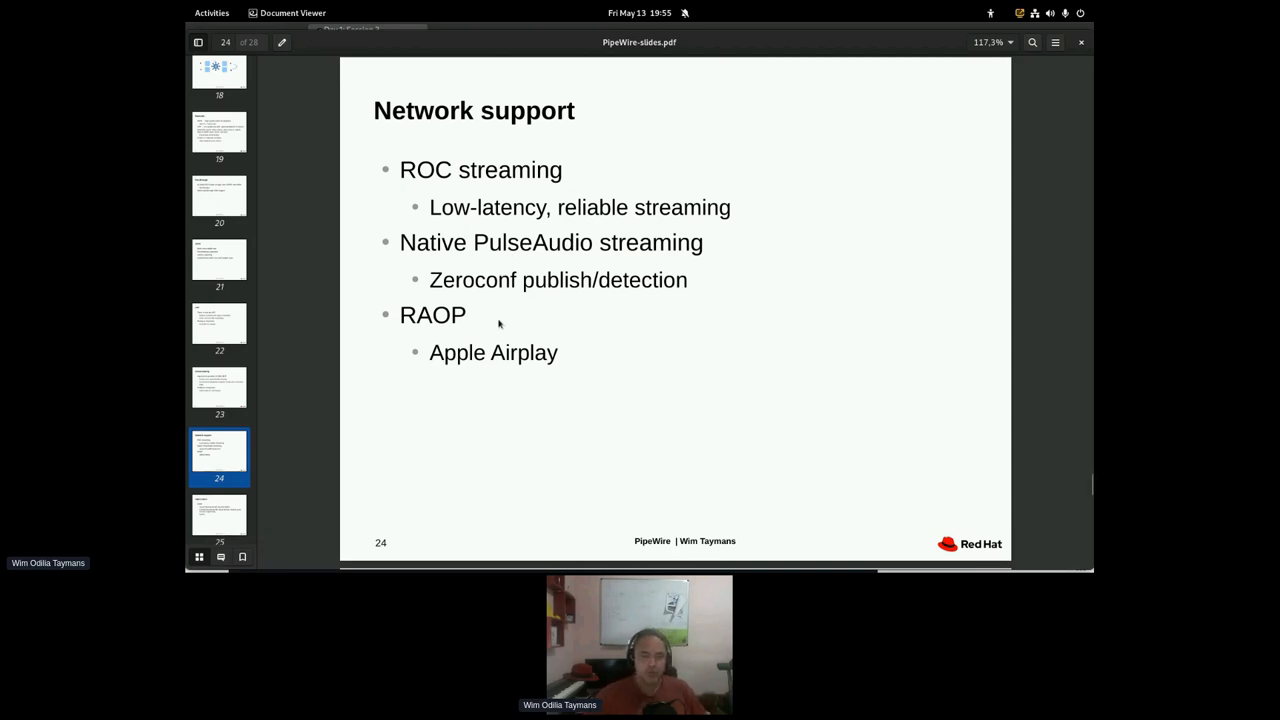
pyautogui.moveTo(432, 338)
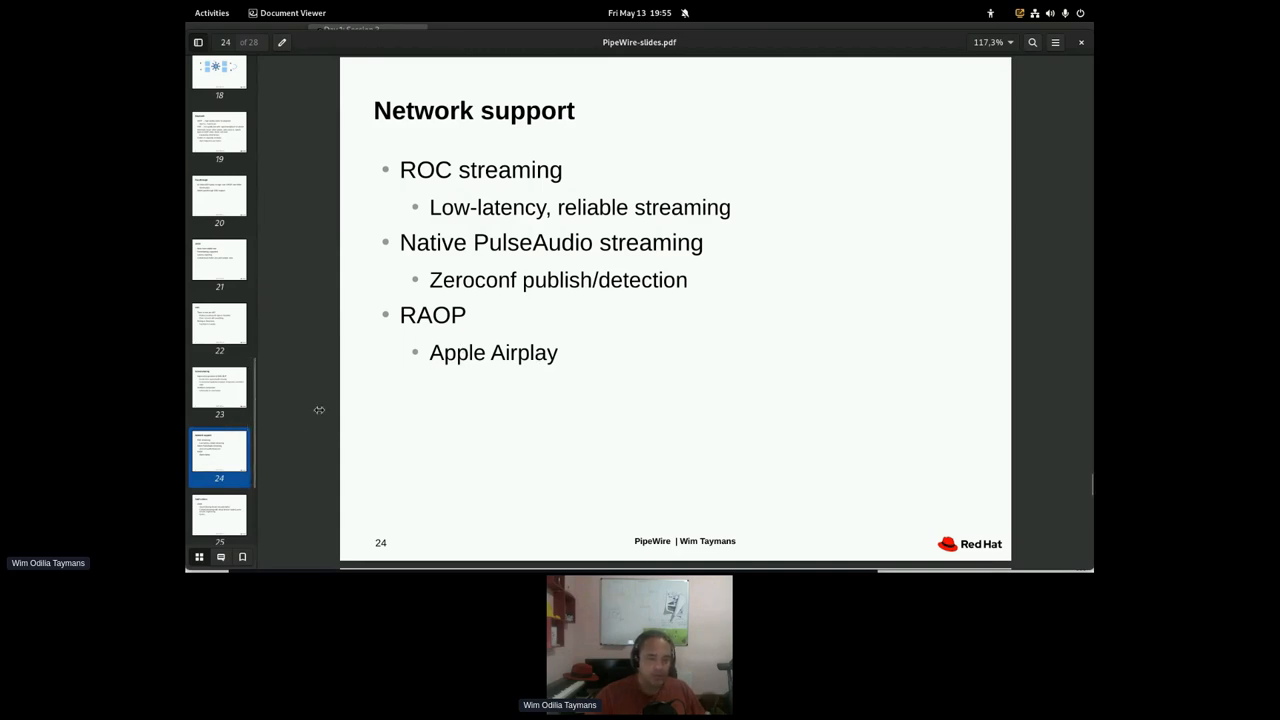
pyautogui.moveTo(238, 388)
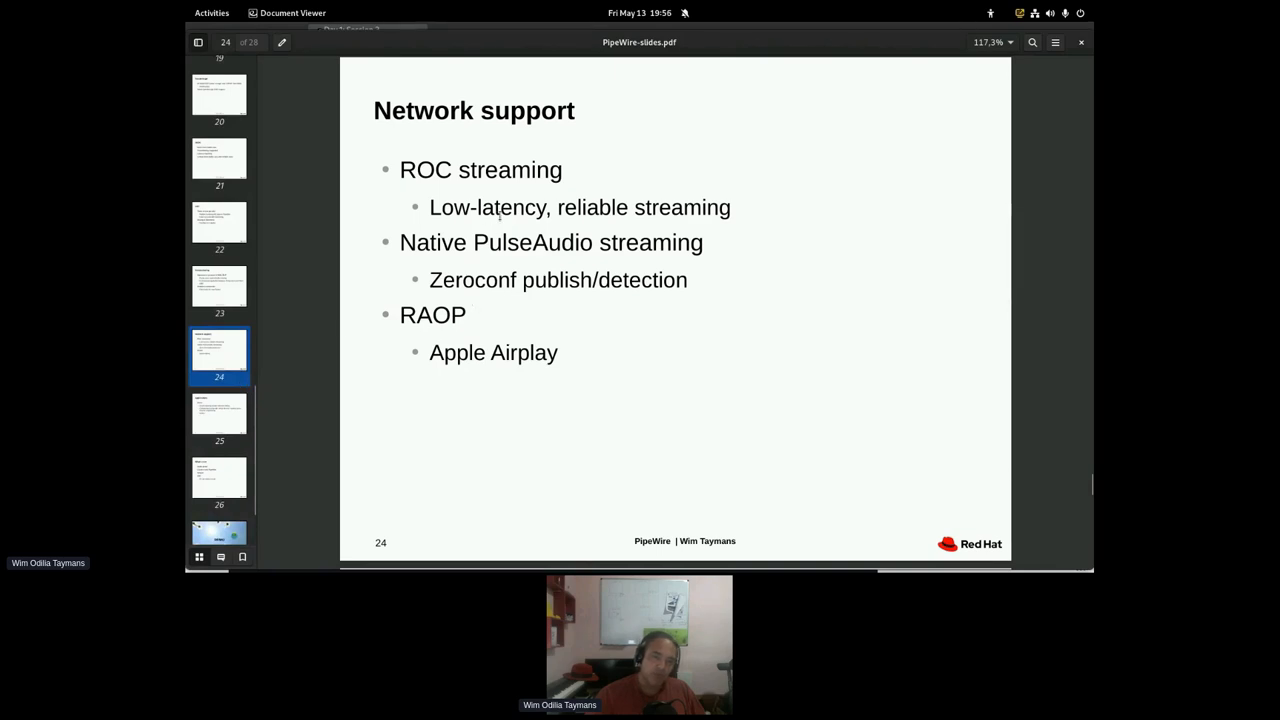
pyautogui.moveTo(210, 428)
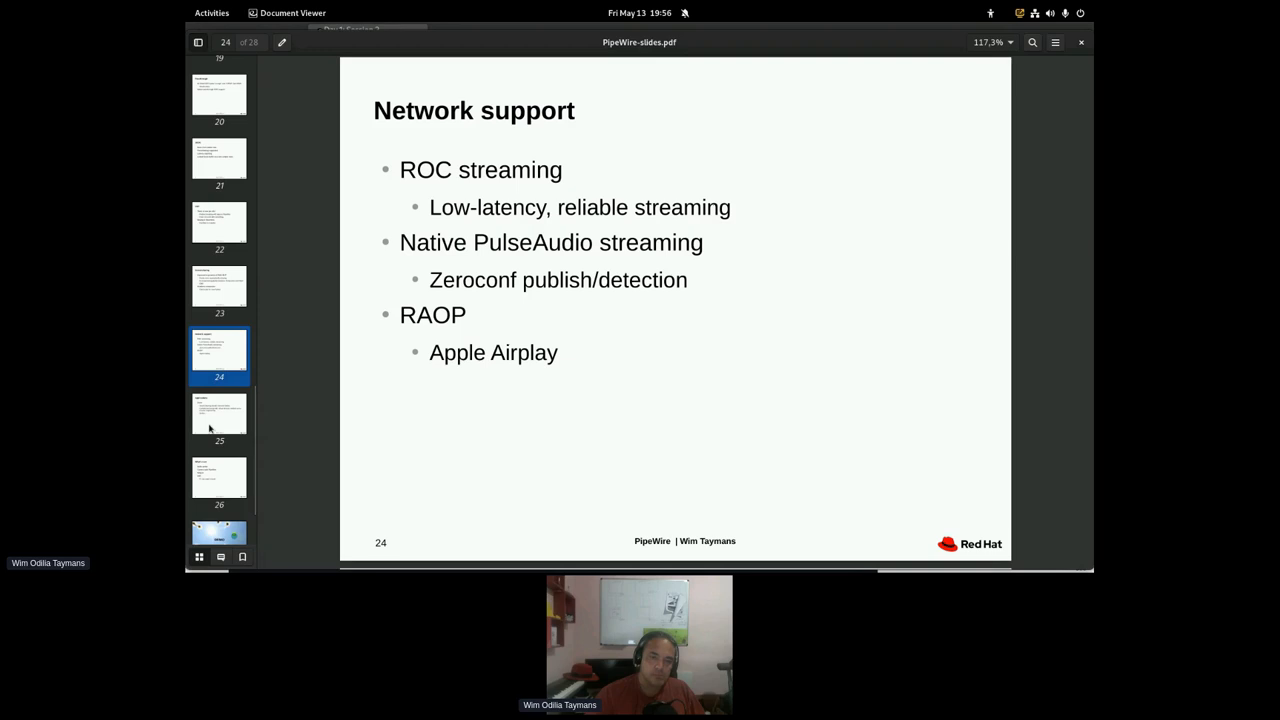
# - Show slide 25, "Applications", on Zoom sound sharing and virtual-device quirks
pyautogui.click(218, 412)
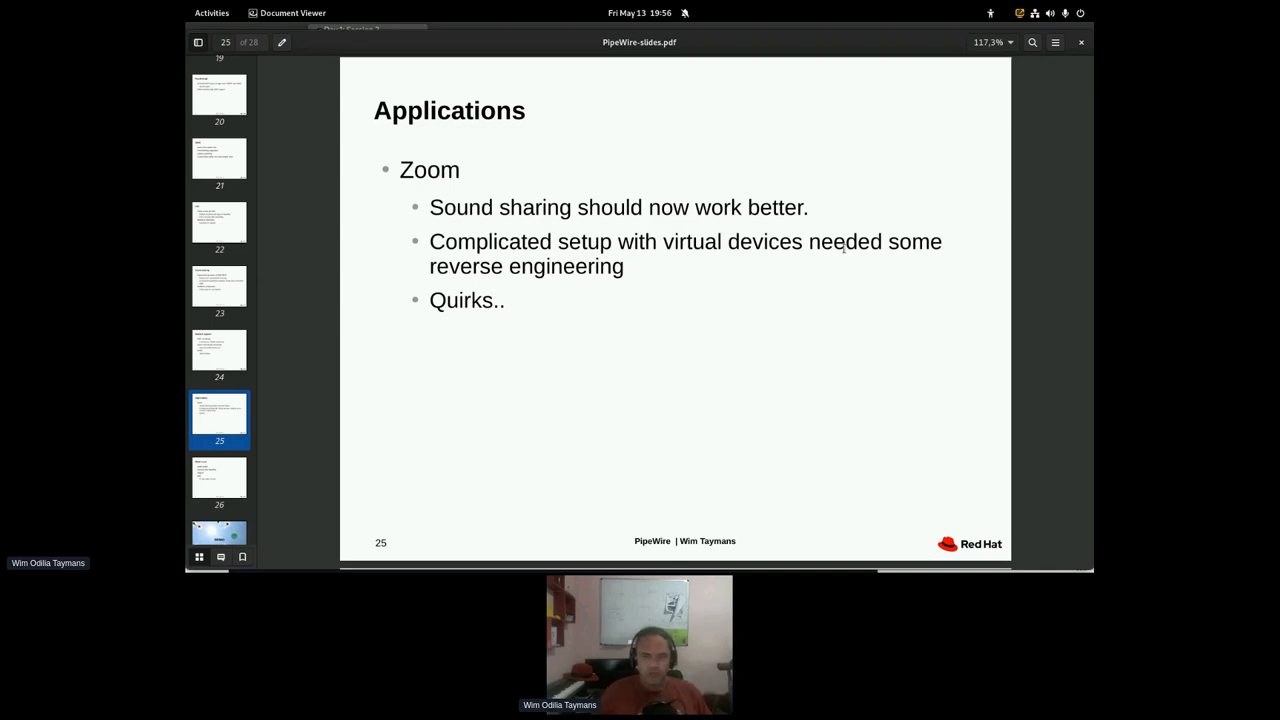
pyautogui.moveTo(960, 276)
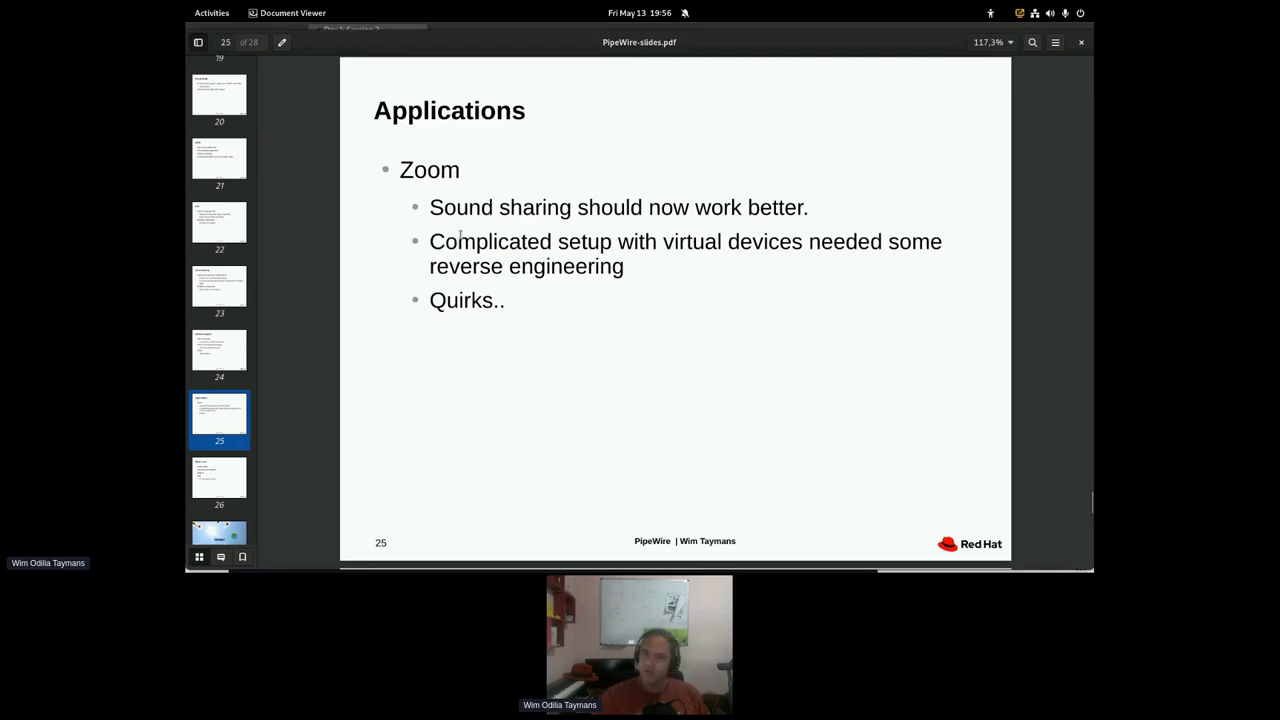
pyautogui.moveTo(440, 274)
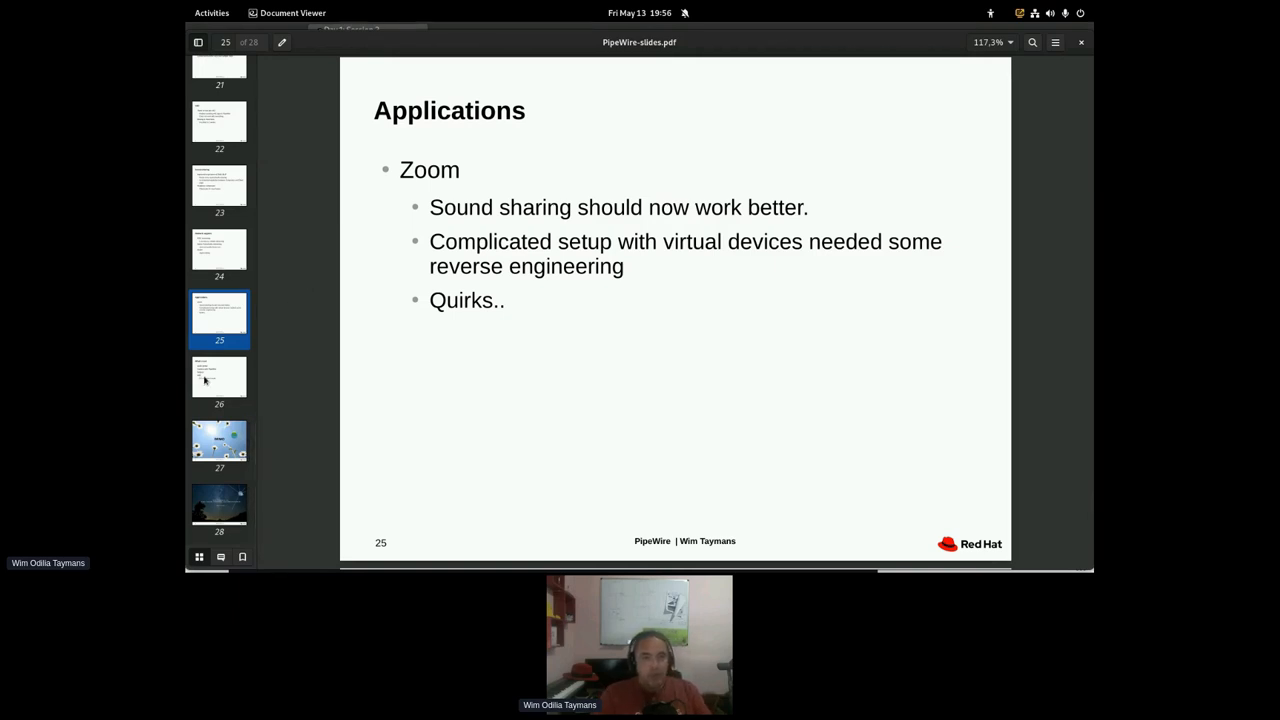
# - Show slide 26, "What's next", listing audio portal, camera, Netjack and AVB
pyautogui.click(220, 378)
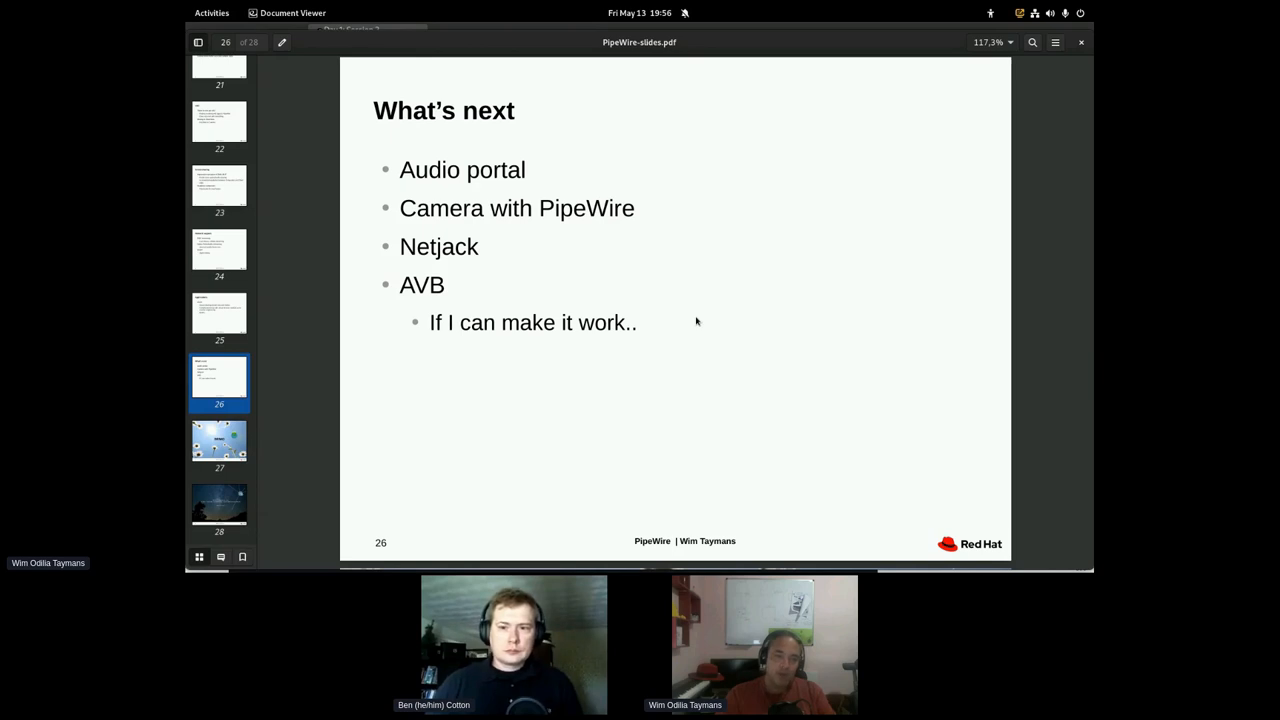
pyautogui.moveTo(430, 182)
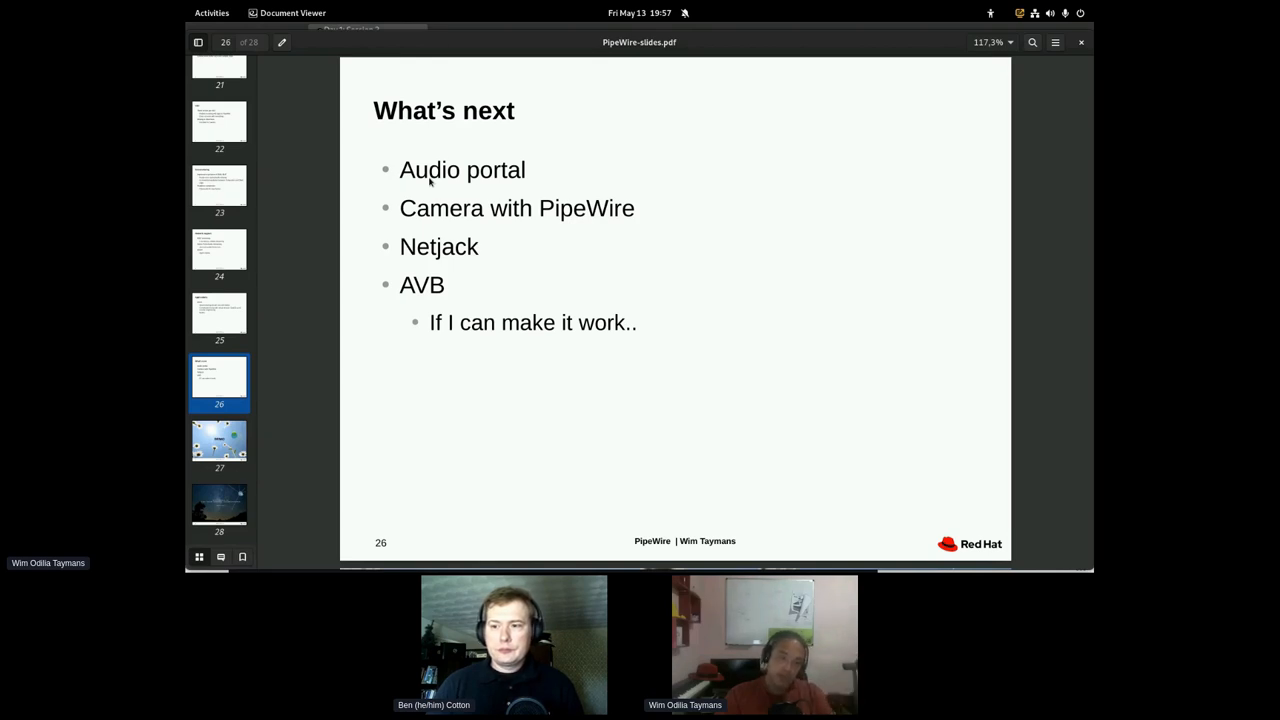
pyautogui.moveTo(492, 178)
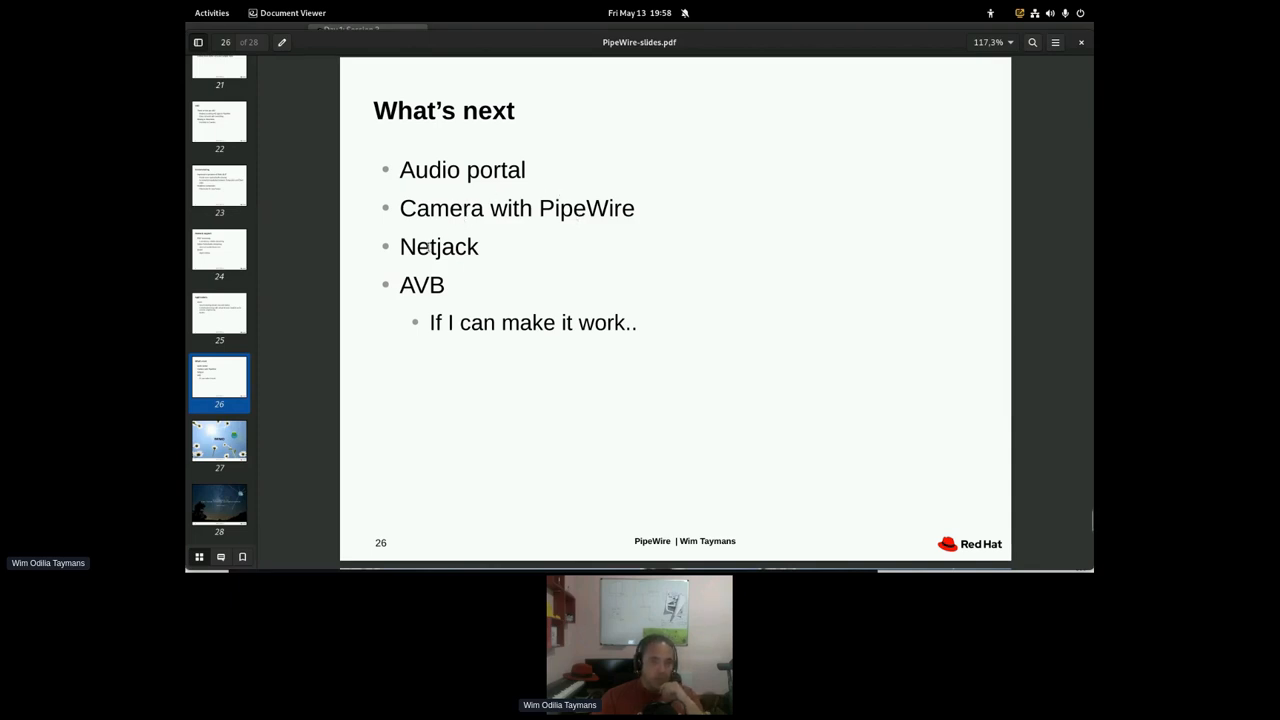
# - Highlight the word AVB on the What's next slide
pyautogui.doubleClick(438, 248)
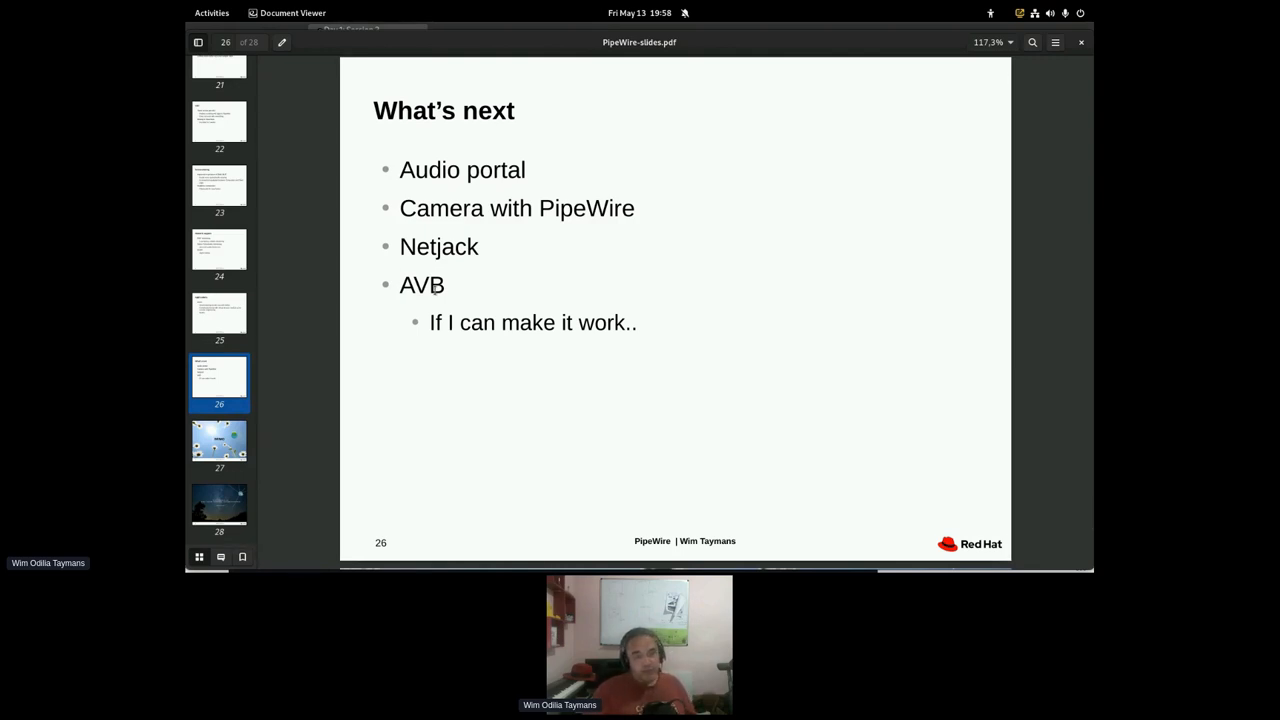
pyautogui.doubleClick(420, 284)
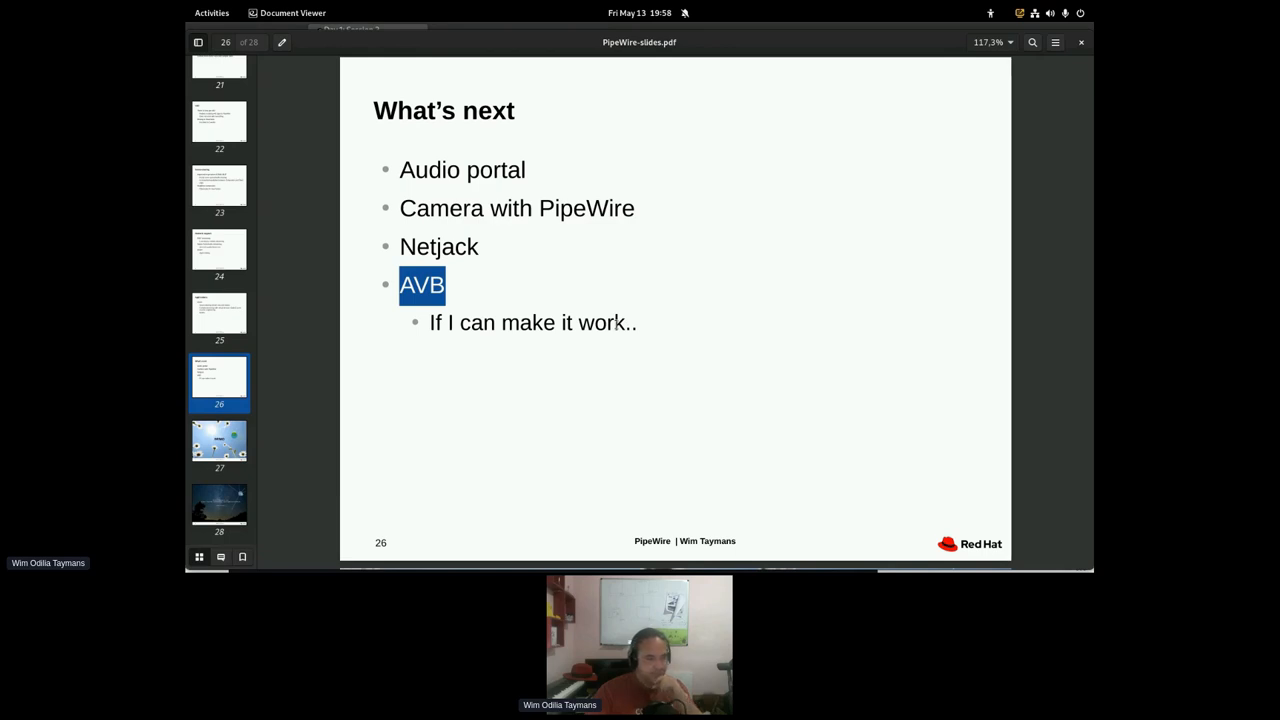
pyautogui.moveTo(560, 298)
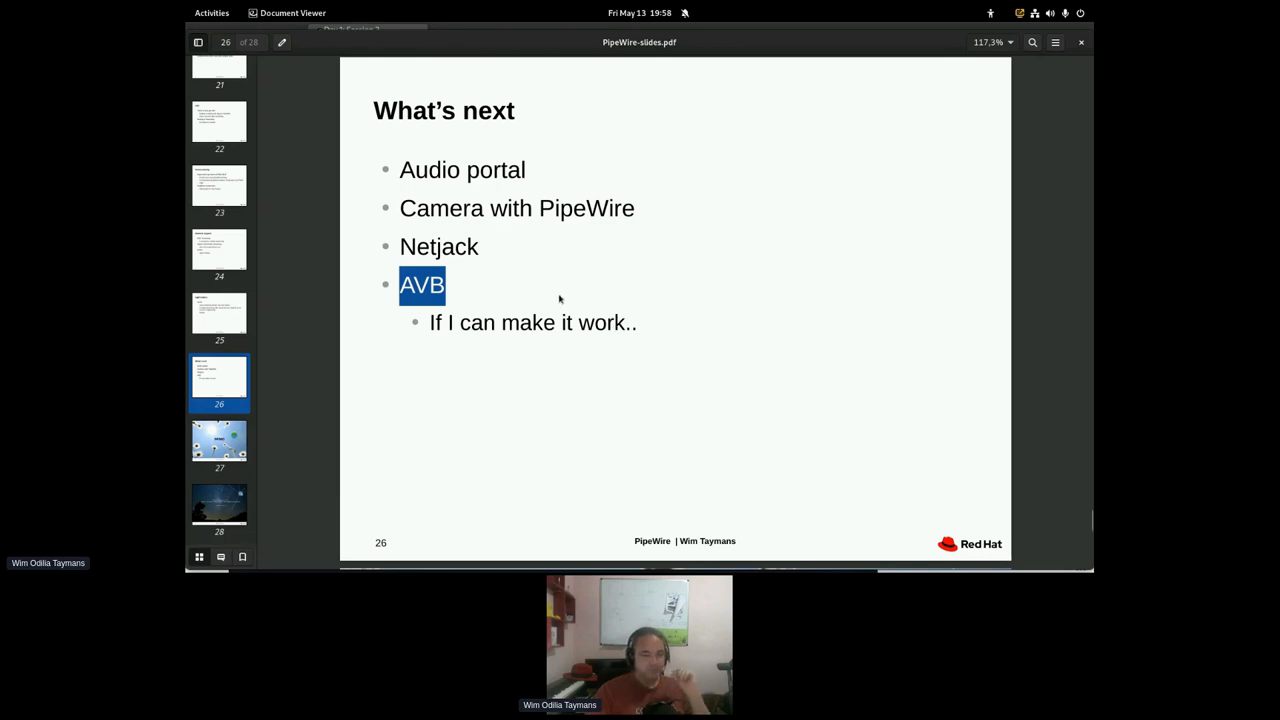
pyautogui.moveTo(450, 350)
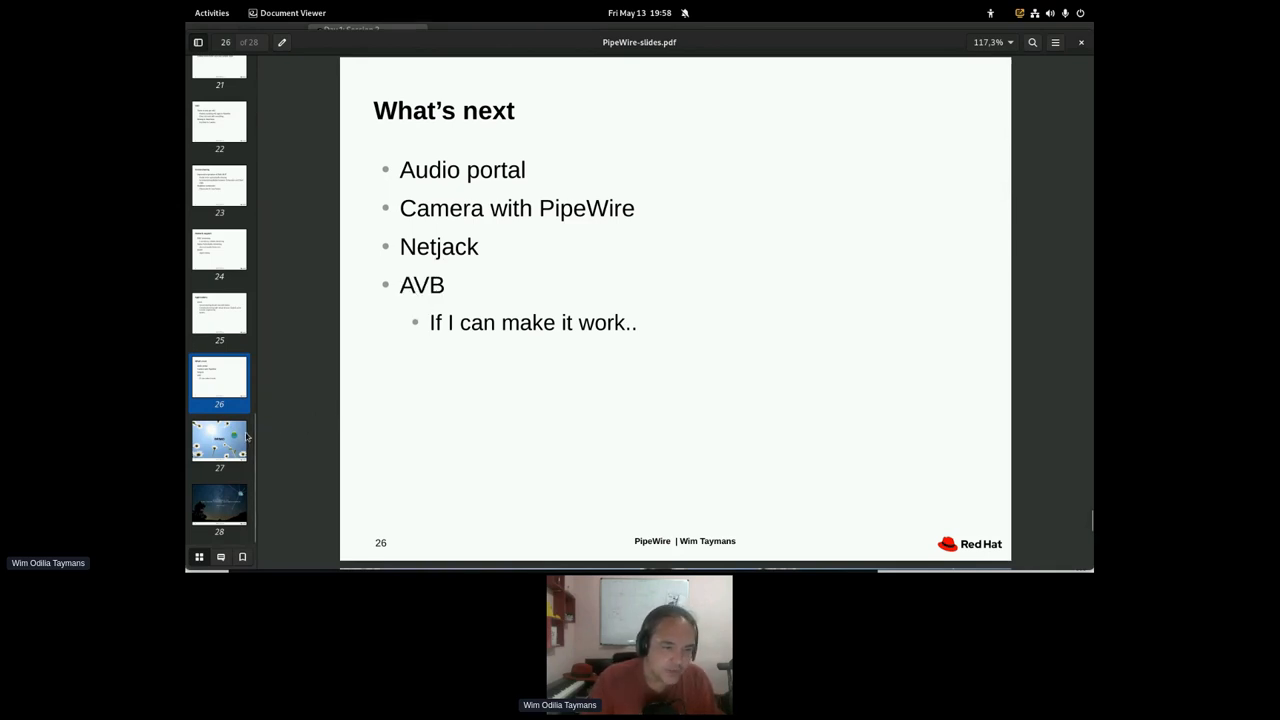
pyautogui.moveTo(478, 444)
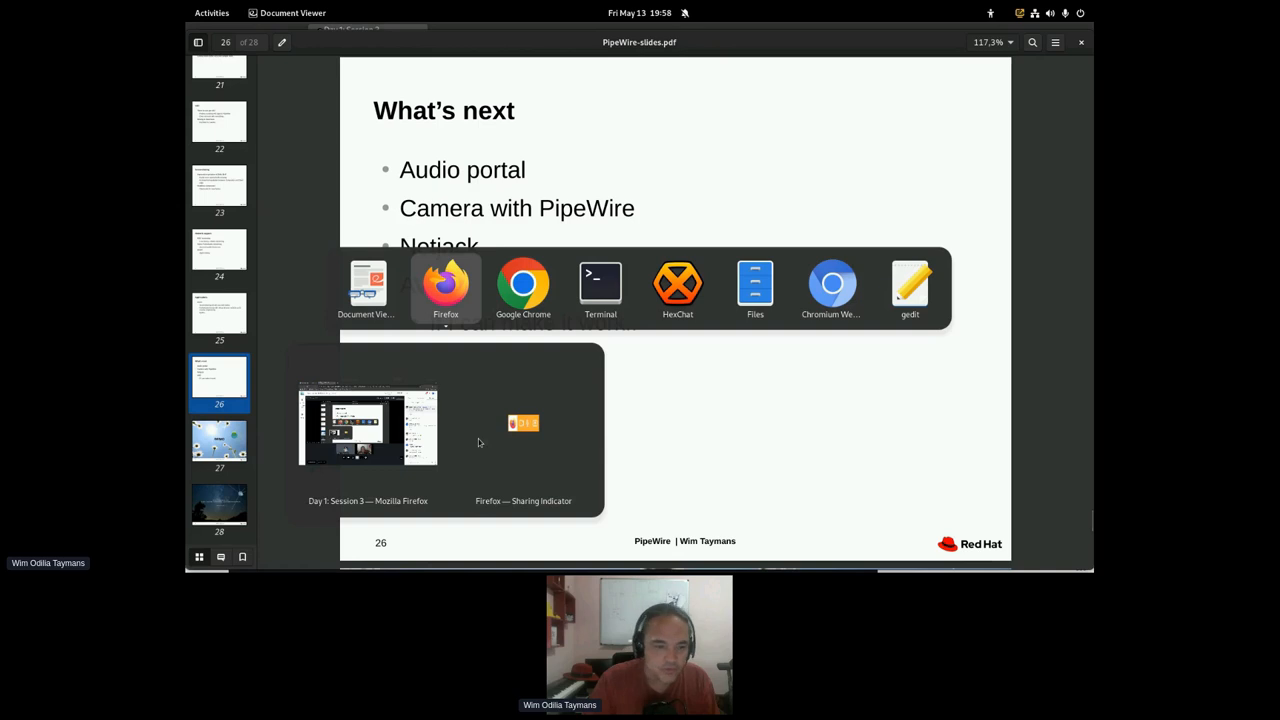
# - Switch to the Hopin event page and show the session's Q&A list
pyautogui.click(444, 288)
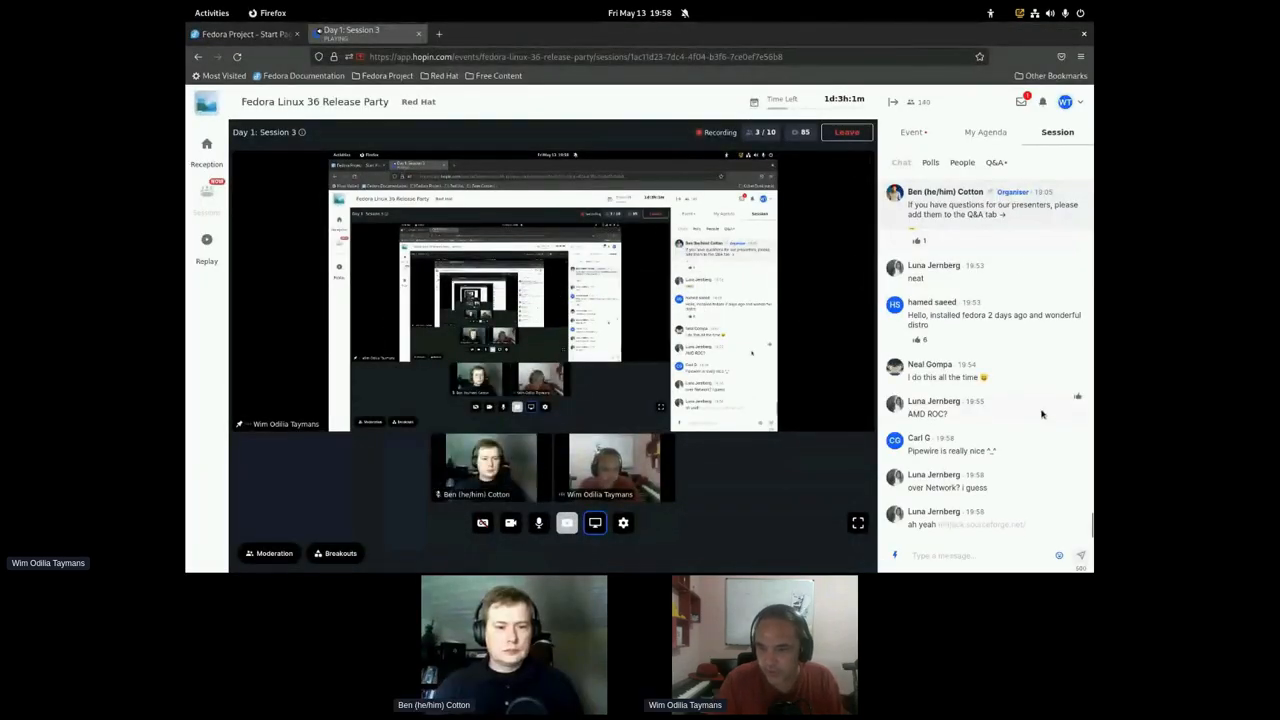
pyautogui.click(994, 162)
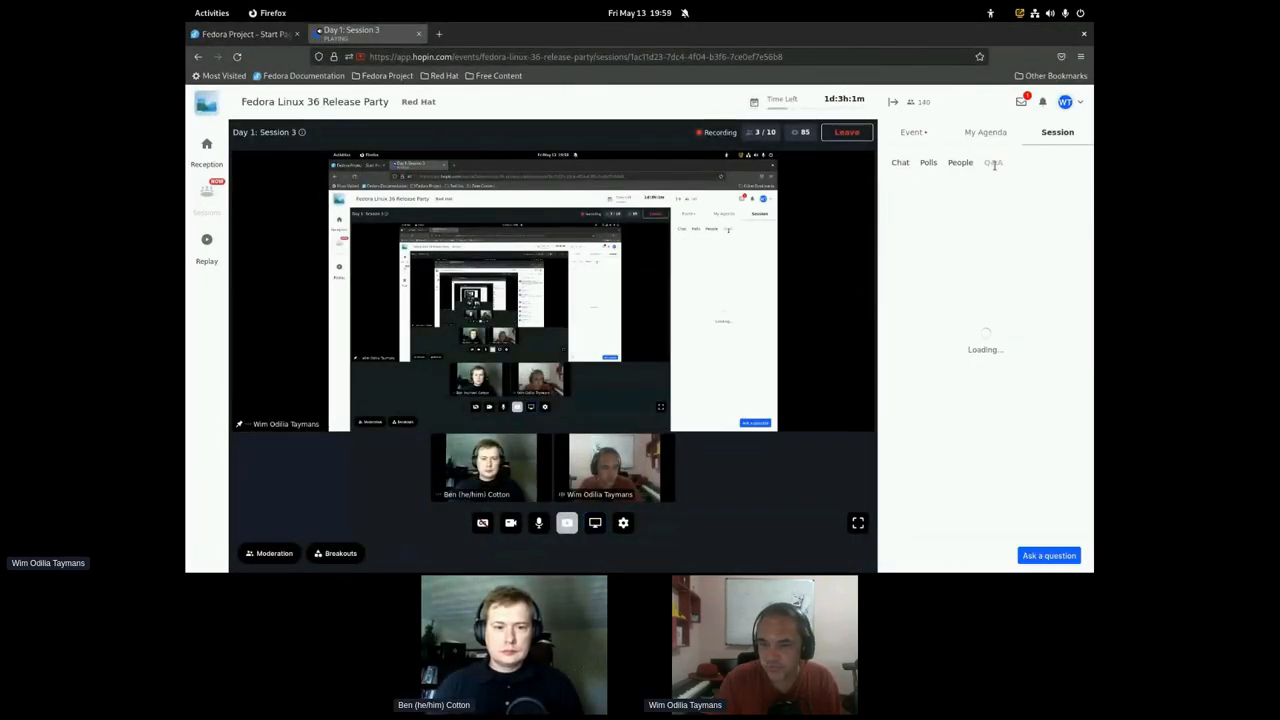
pyautogui.click(992, 162)
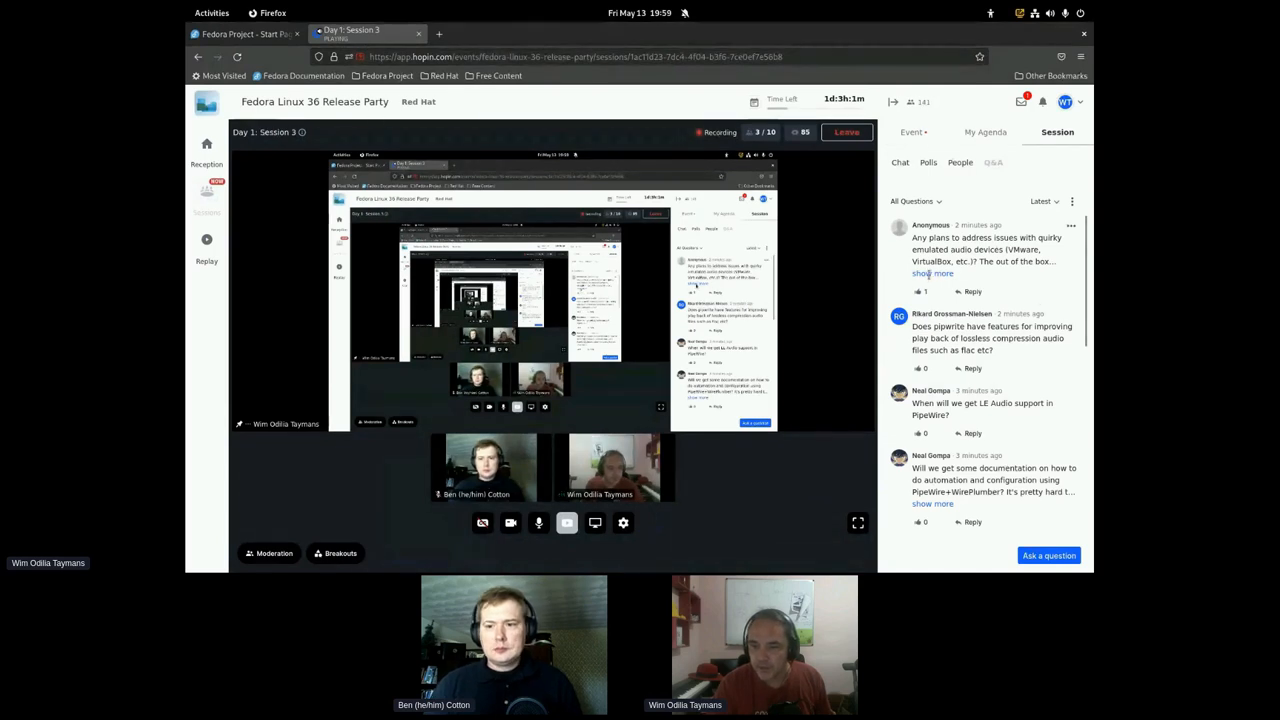
# - Expand the emulated audio devices question and scroll down through the Q&A list
pyautogui.click(932, 272)
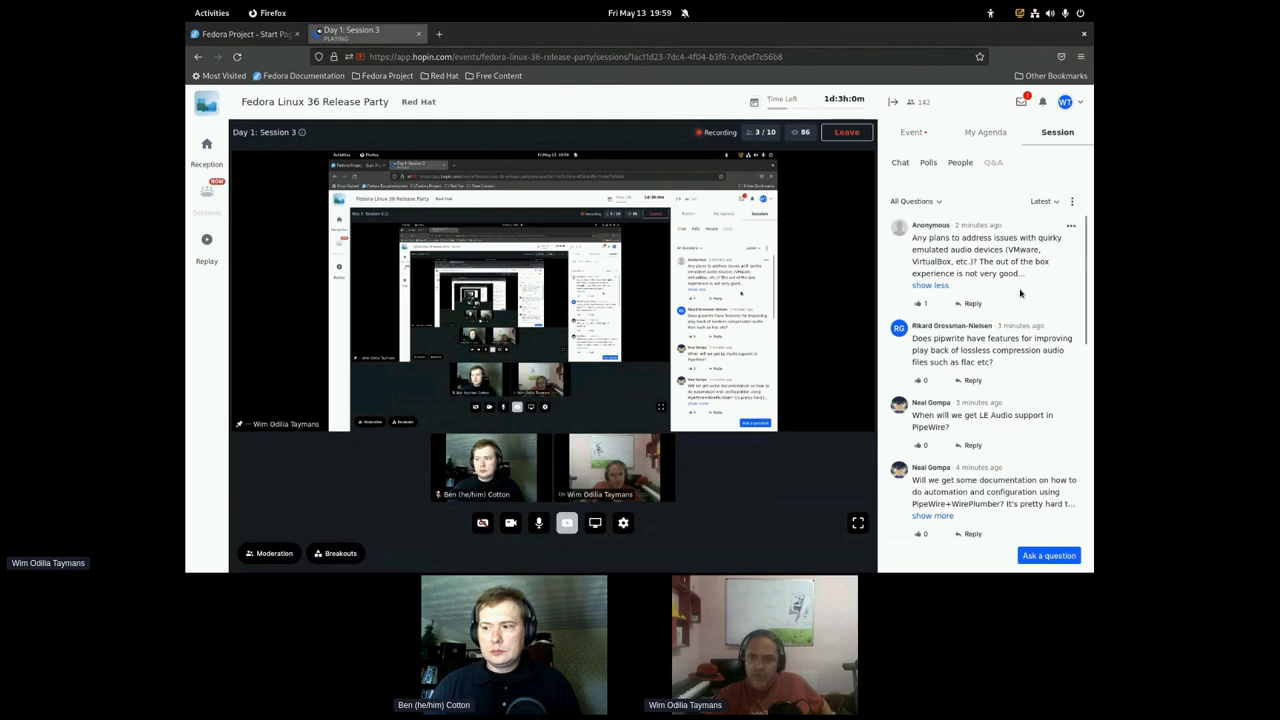
pyautogui.scroll(-3)
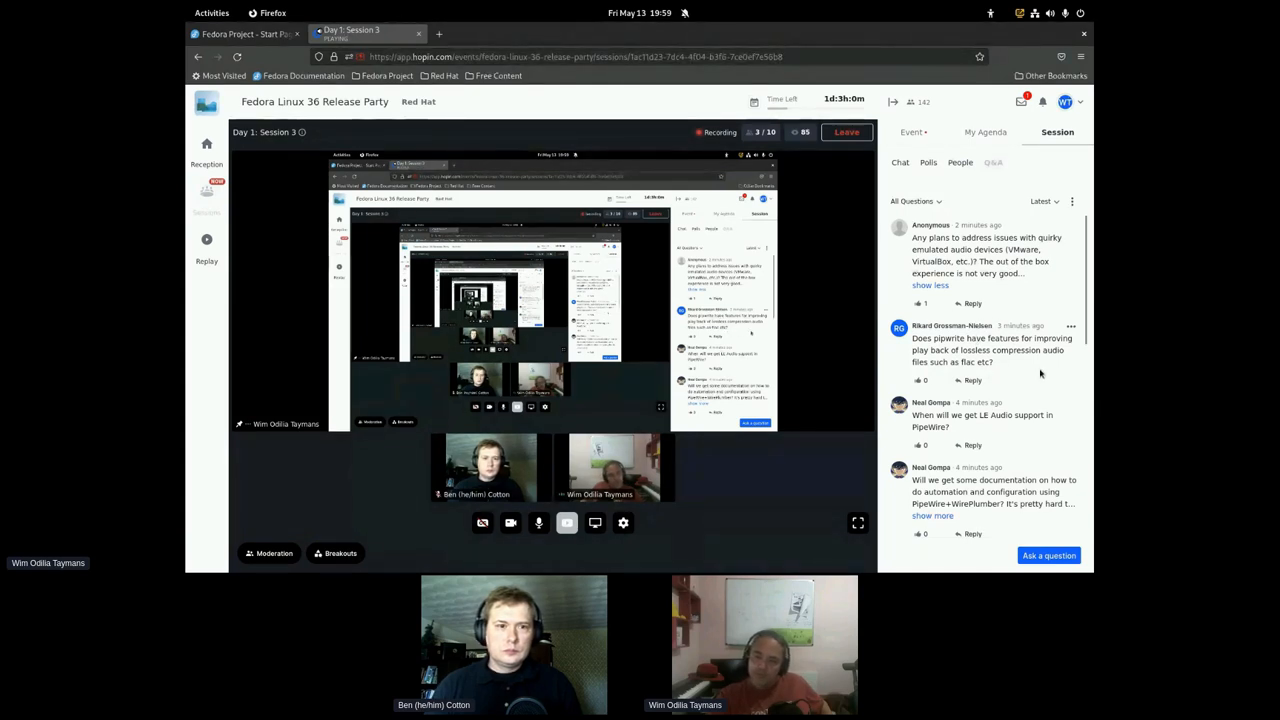
pyautogui.scroll(-3)
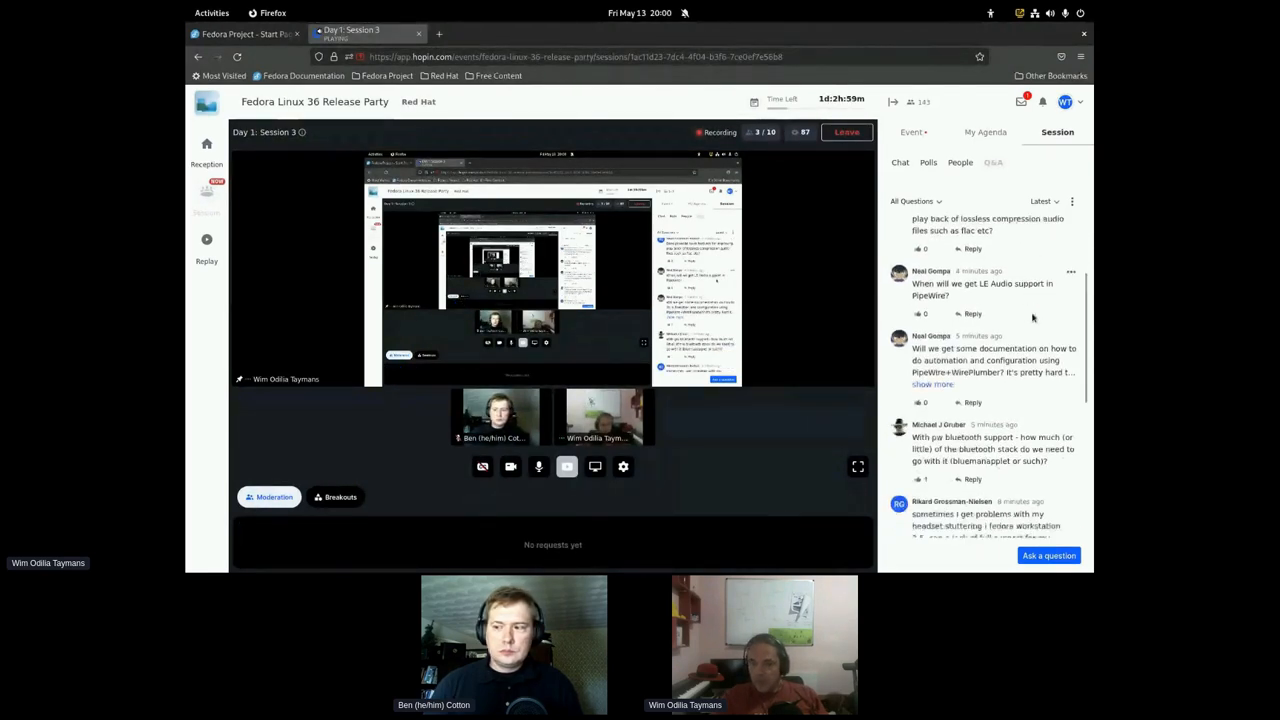
pyautogui.scroll(-3)
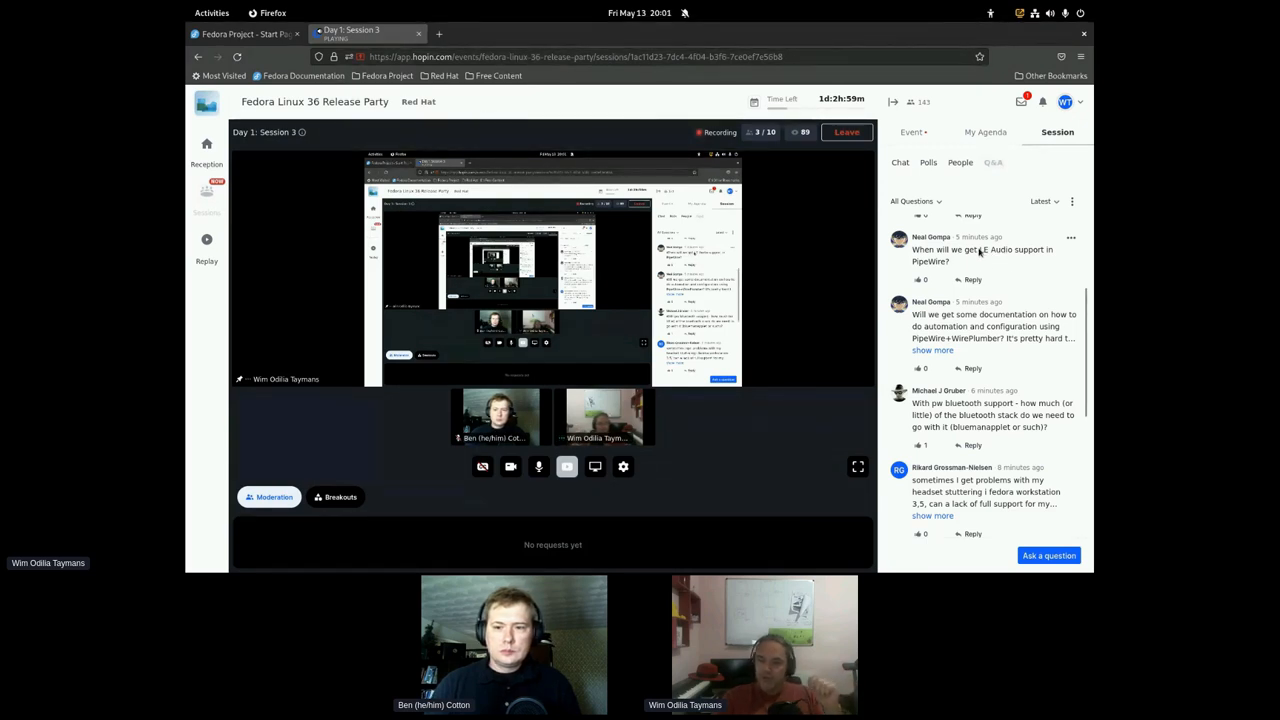
pyautogui.scroll(-3)
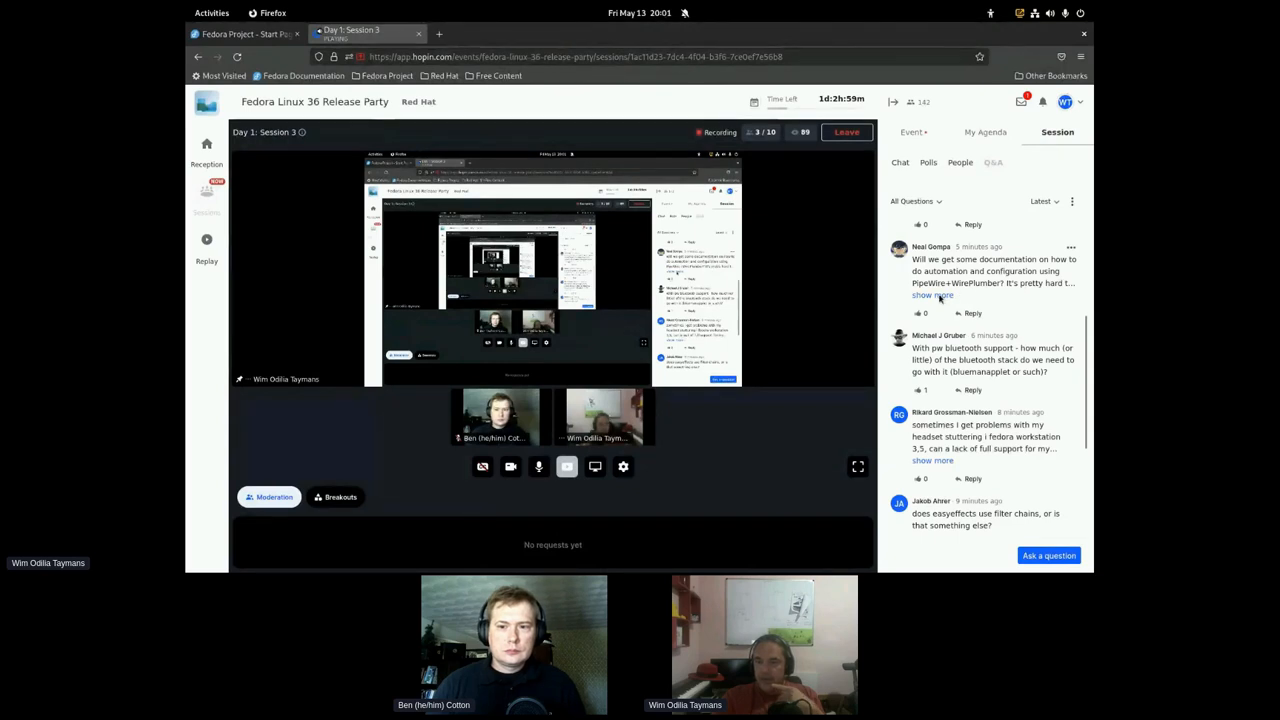
# - Expand the PipeWire documentation question and scroll on toward the Bluetooth questions
pyautogui.click(932, 296)
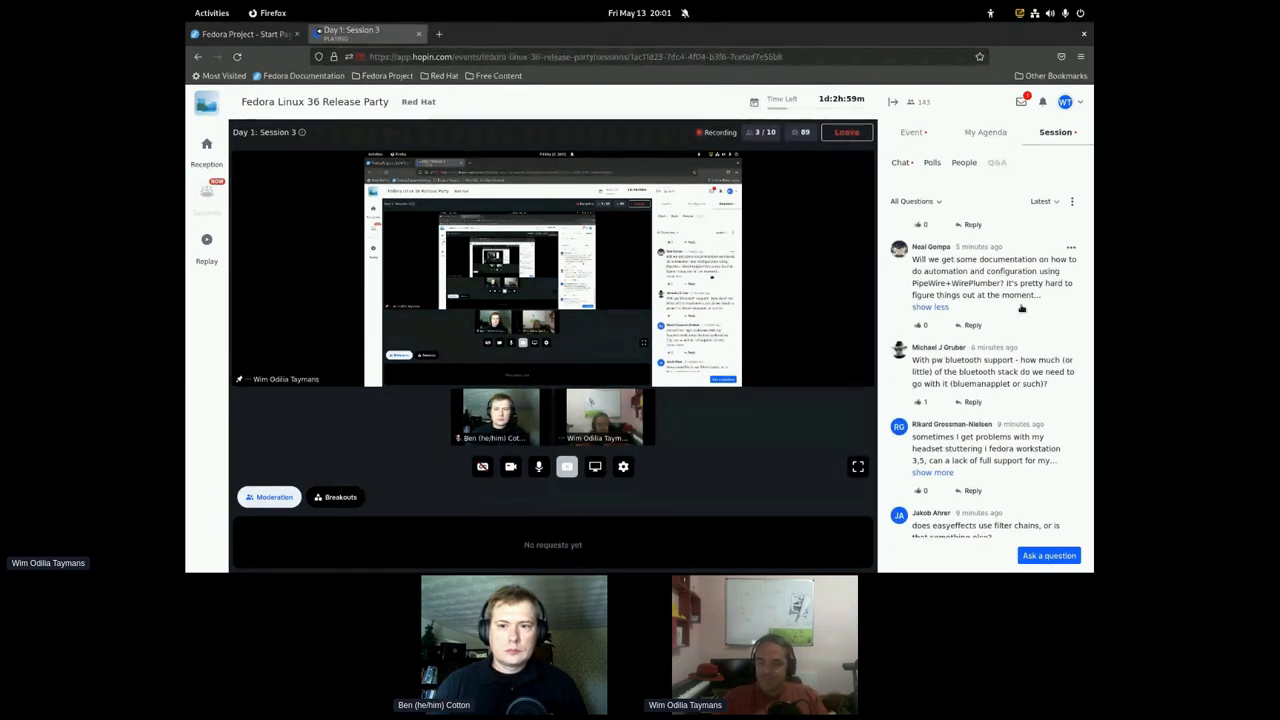
pyautogui.scroll(-3)
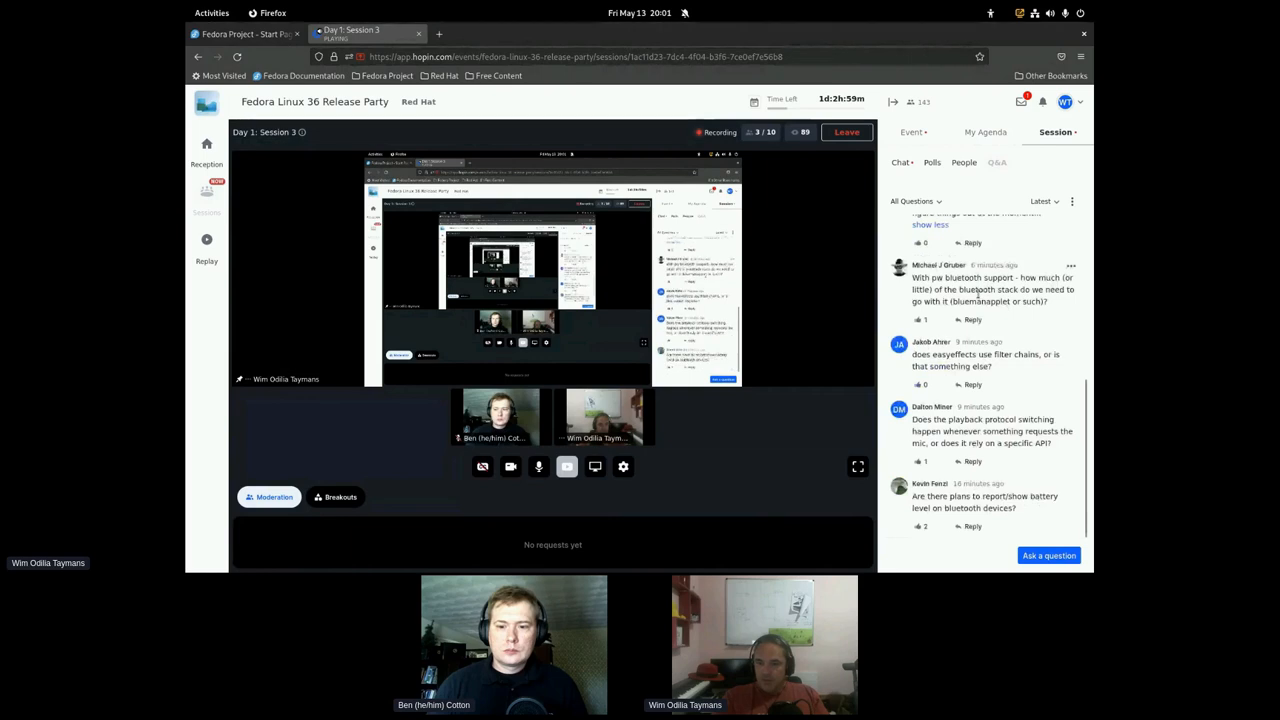